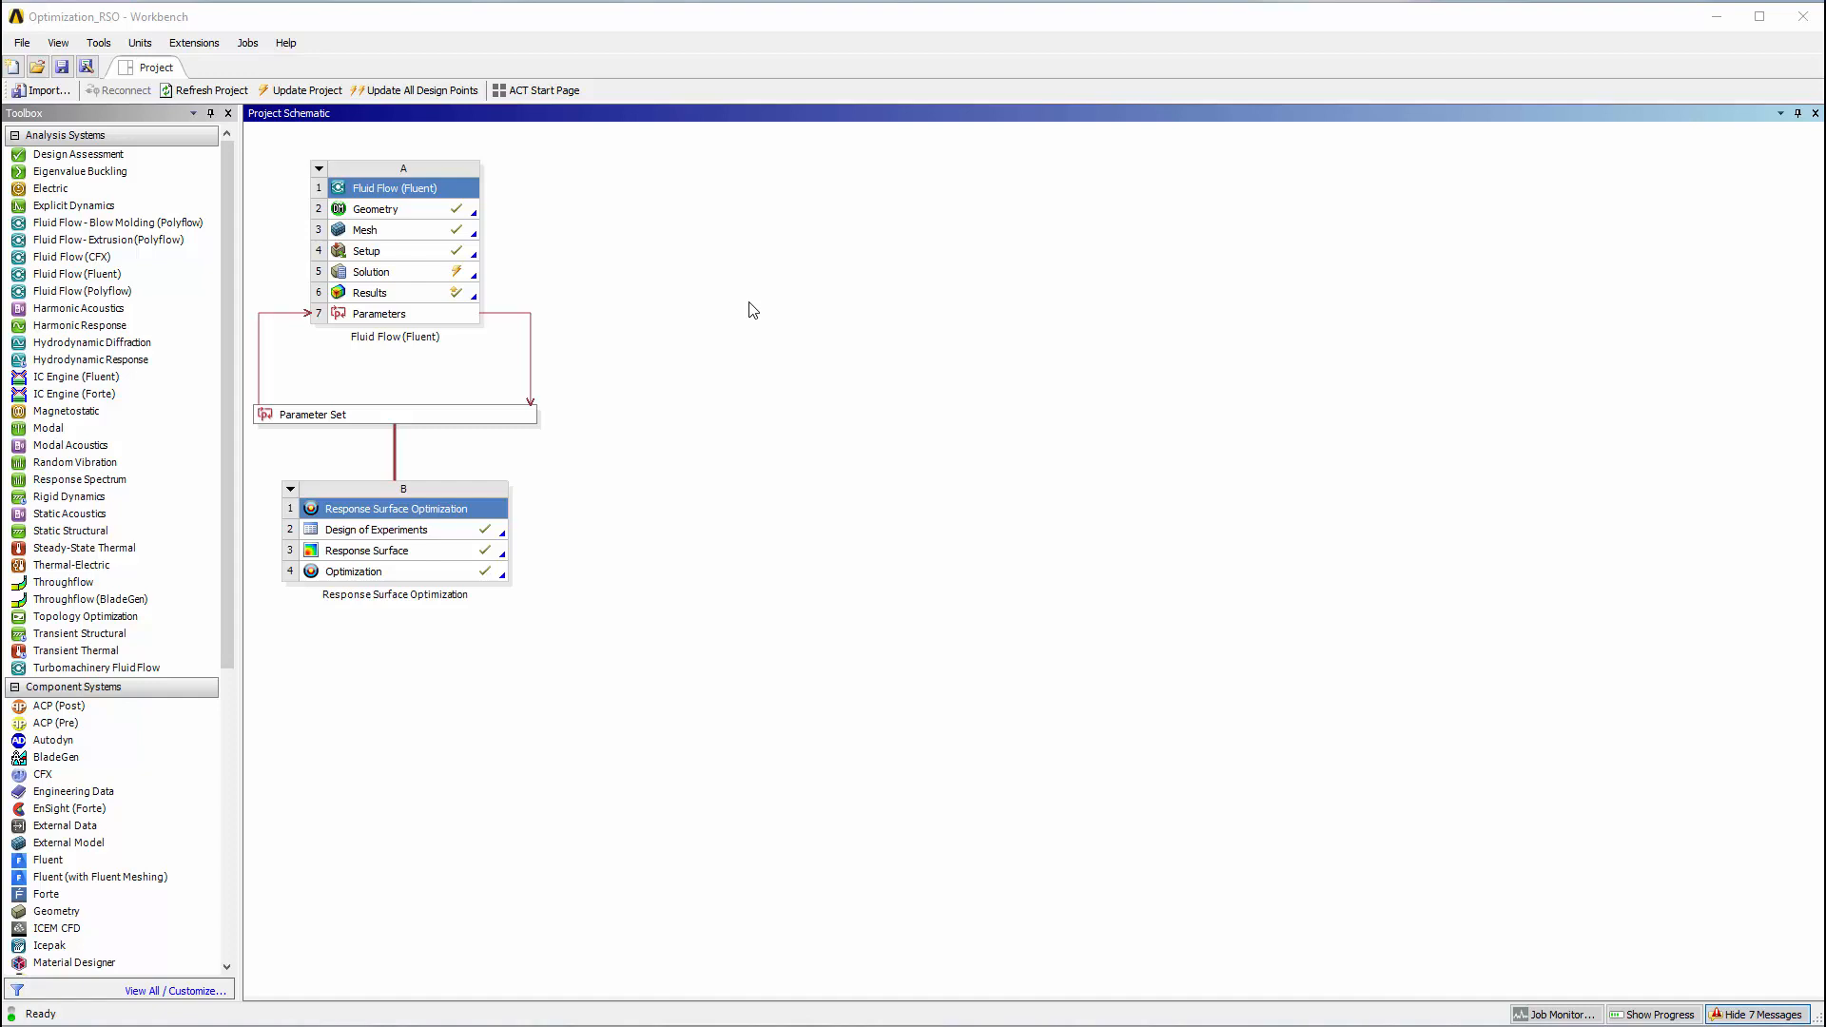
Step: Show the Project Schematic's properties from its background context menu
right_click(751, 308)
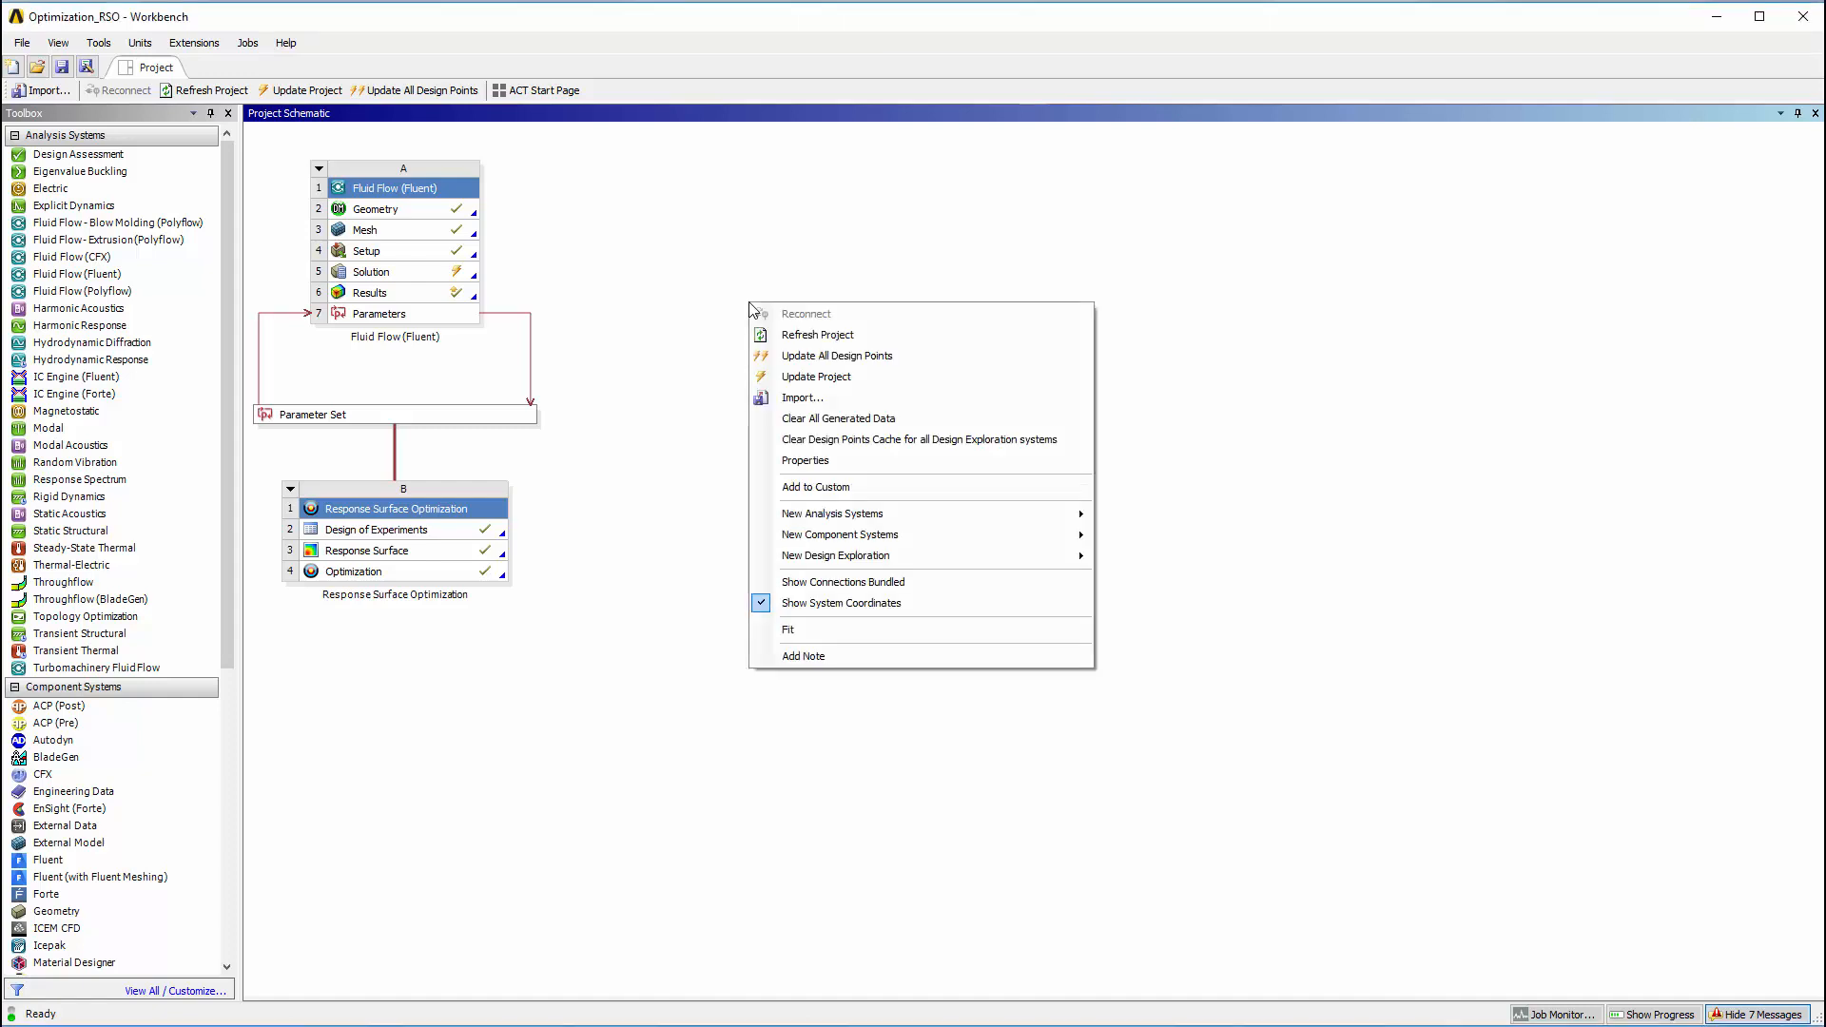
mouse_move(803, 461)
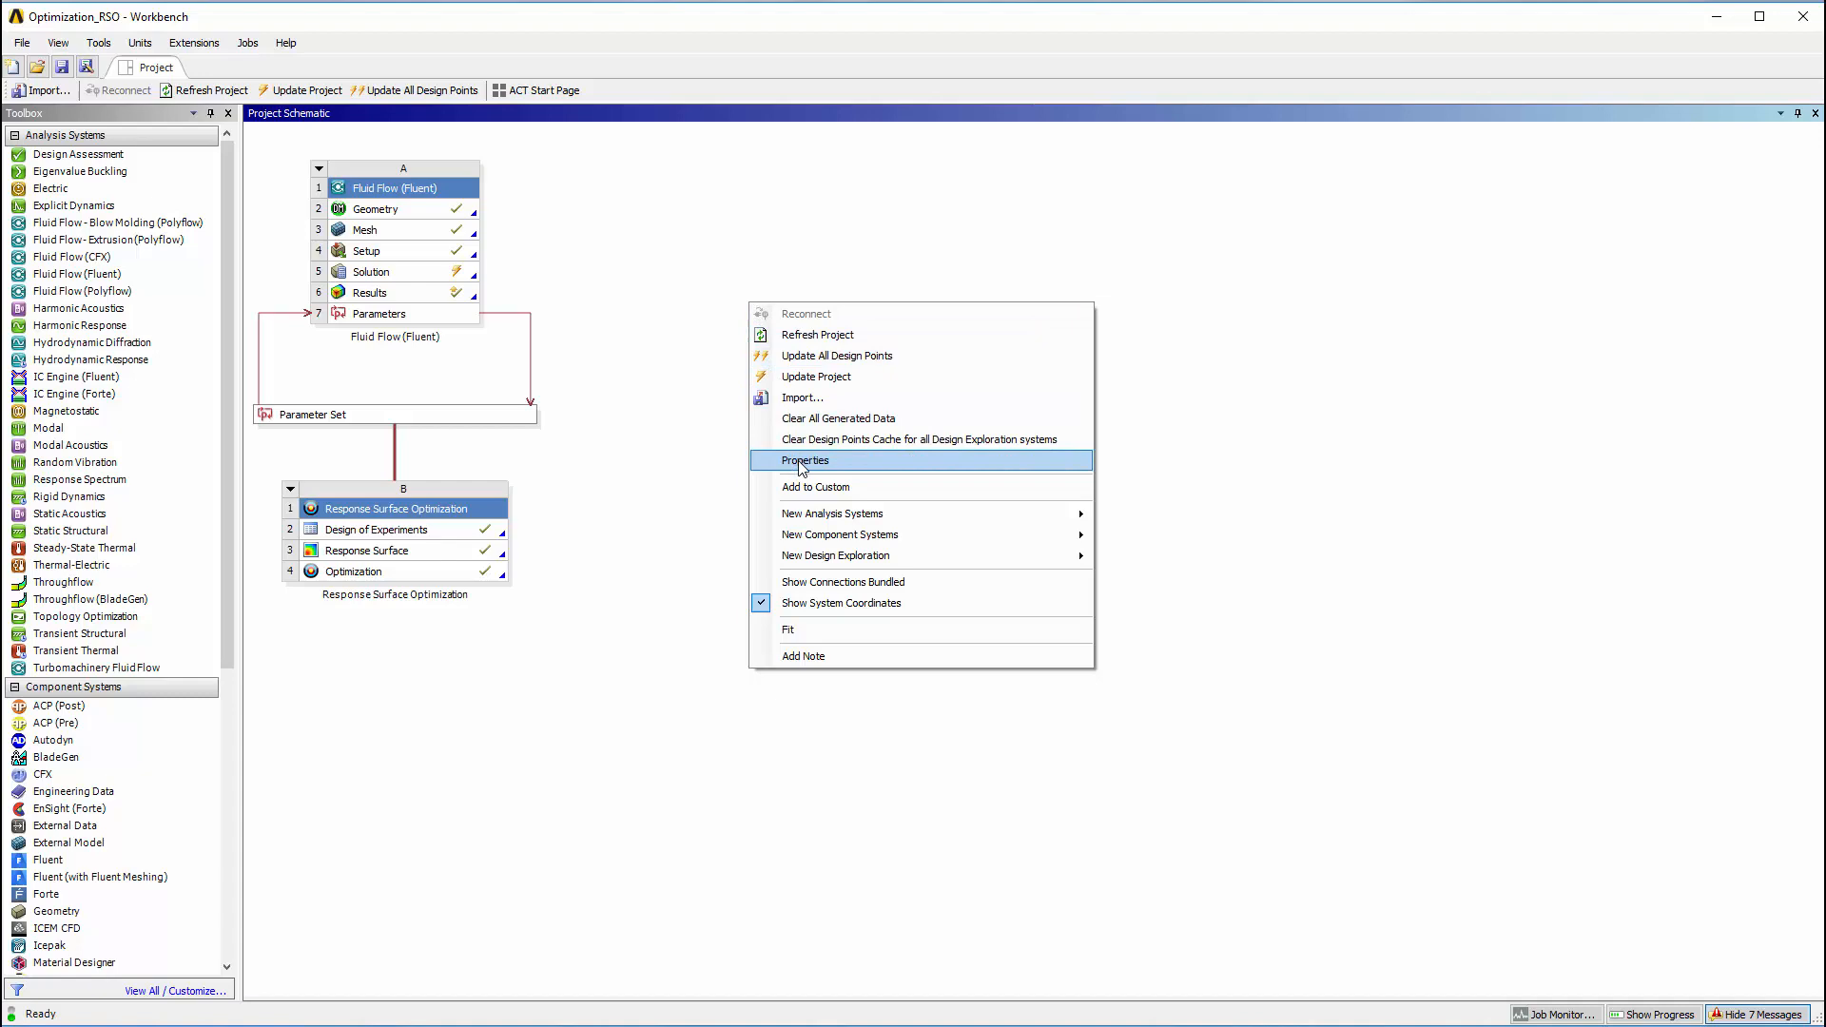
click(802, 460)
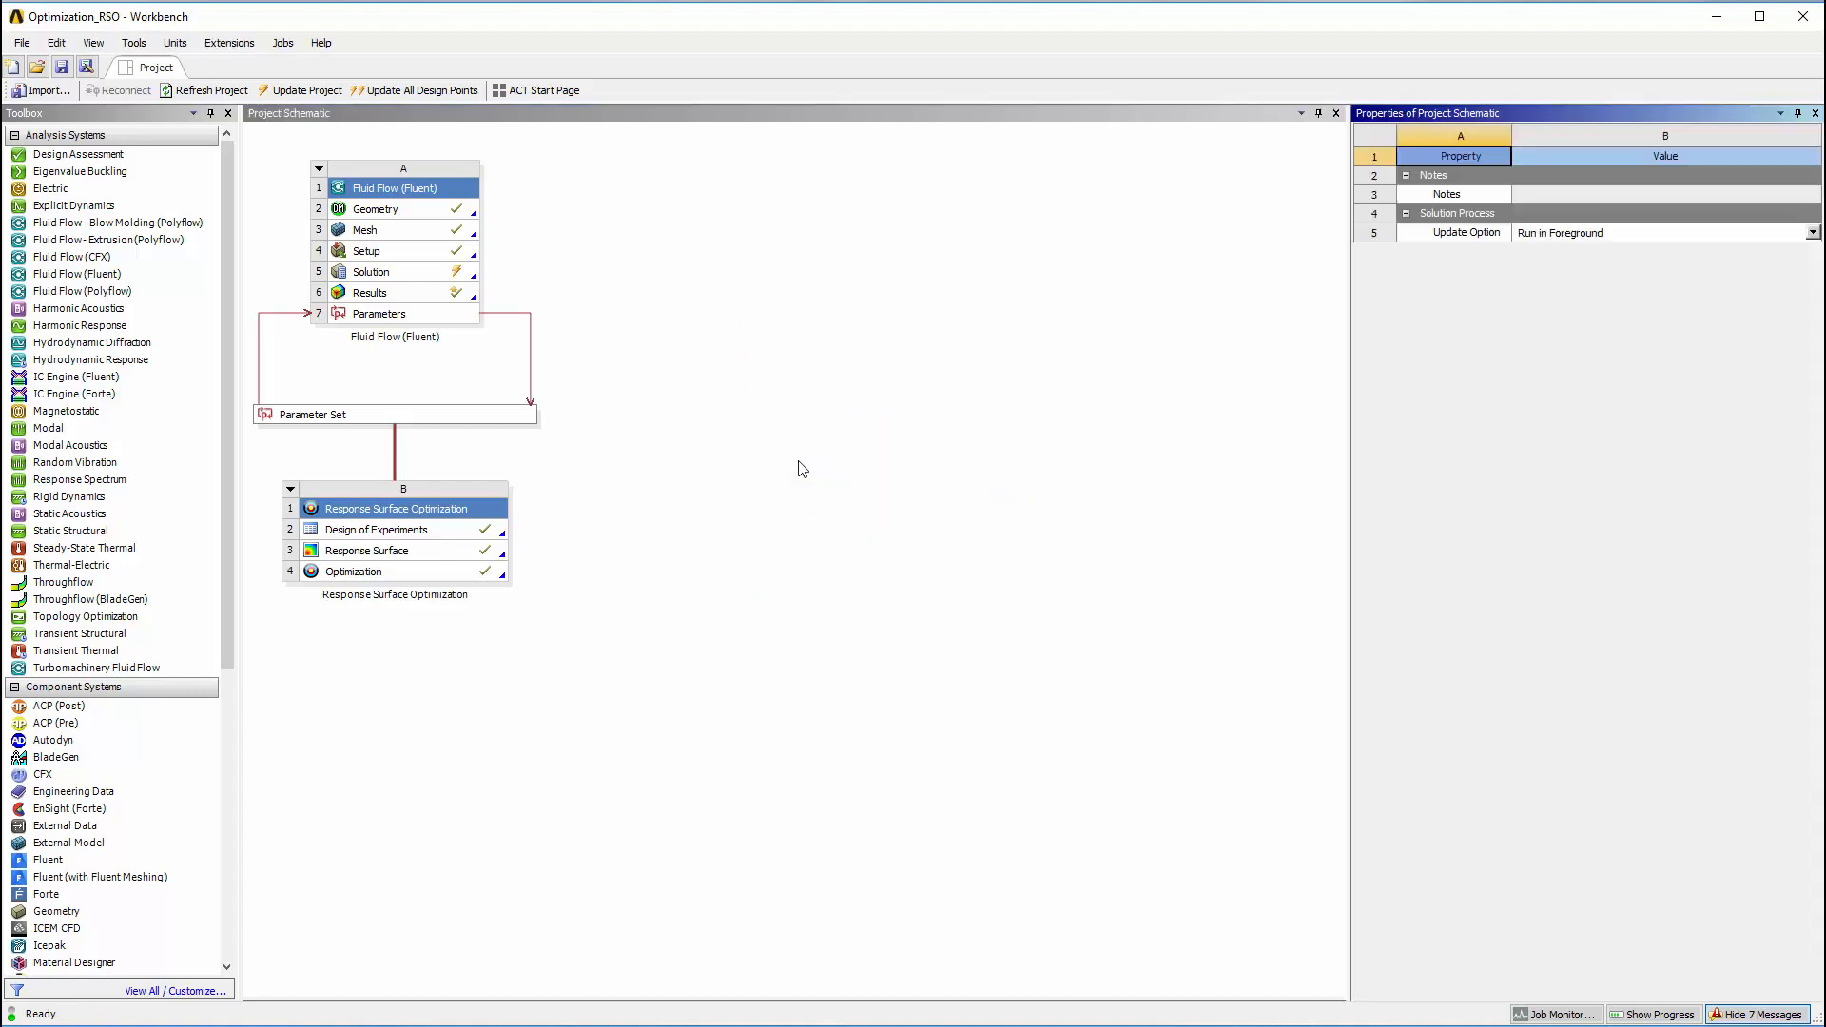
Step: Set Update Option to Submit to Remote Solve Manager and RSM Queue to Test Queue
click(1813, 232)
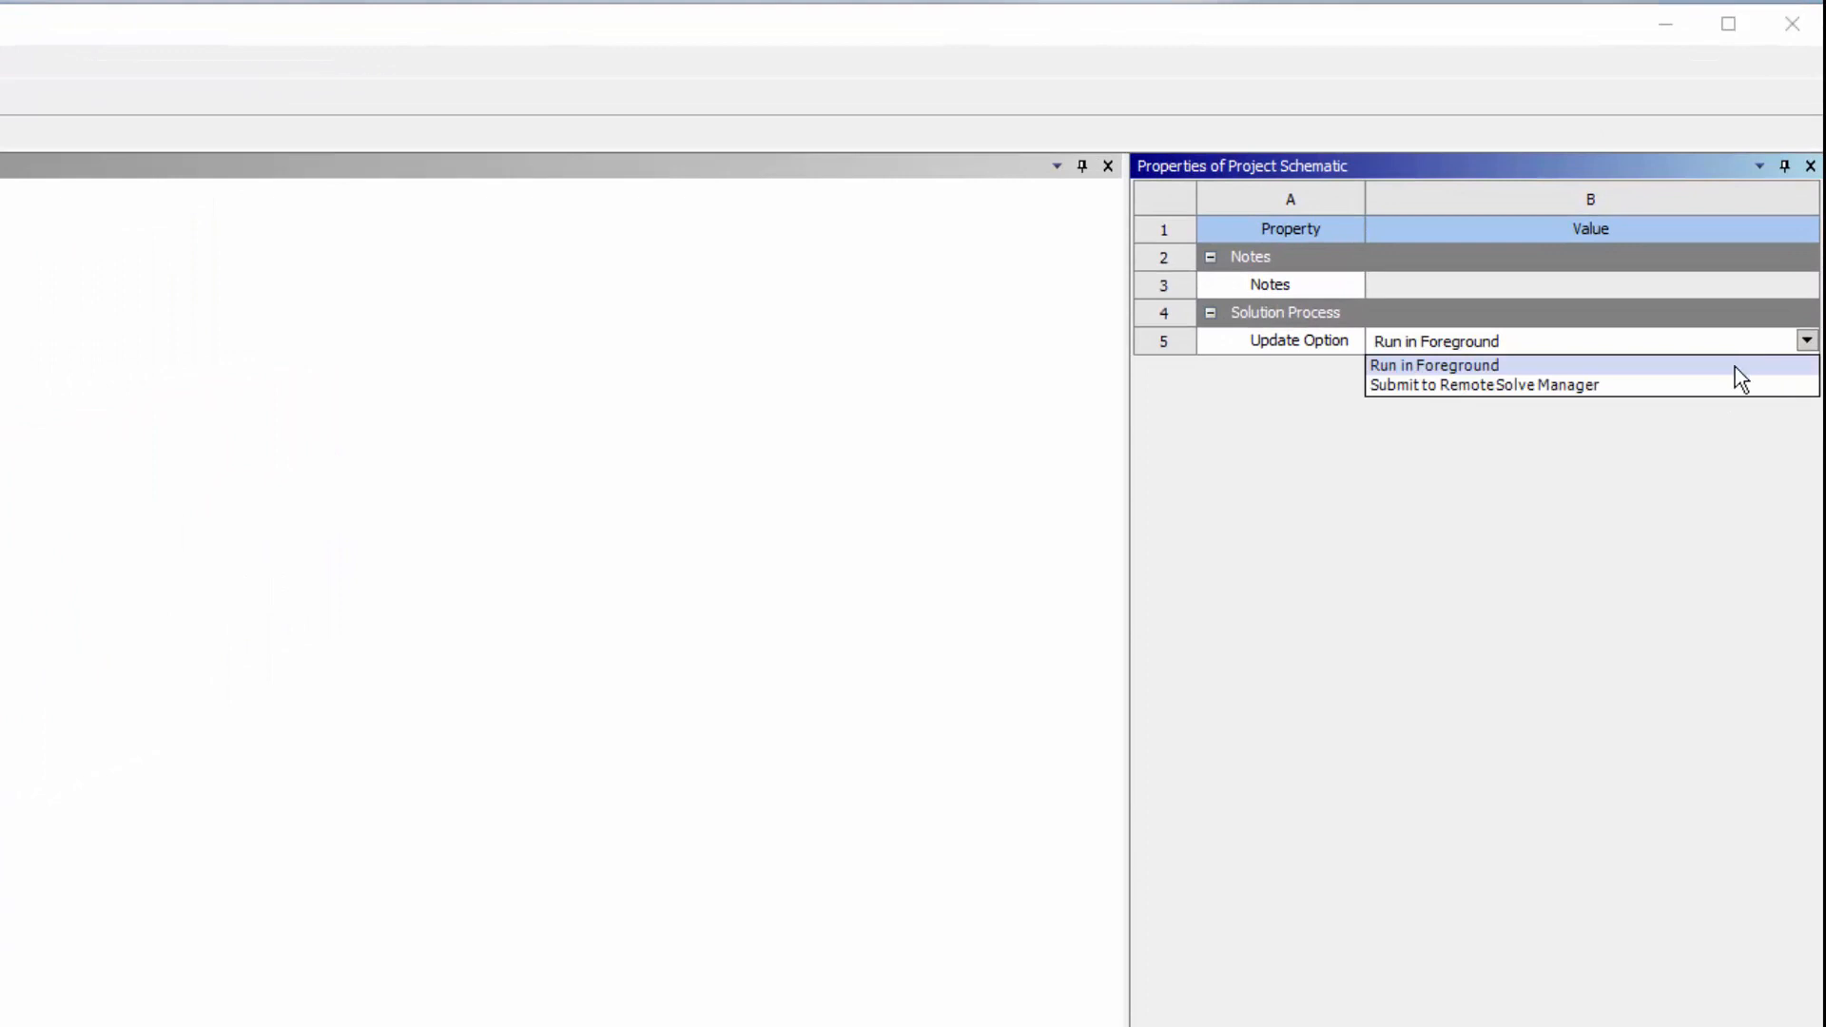
click(1484, 386)
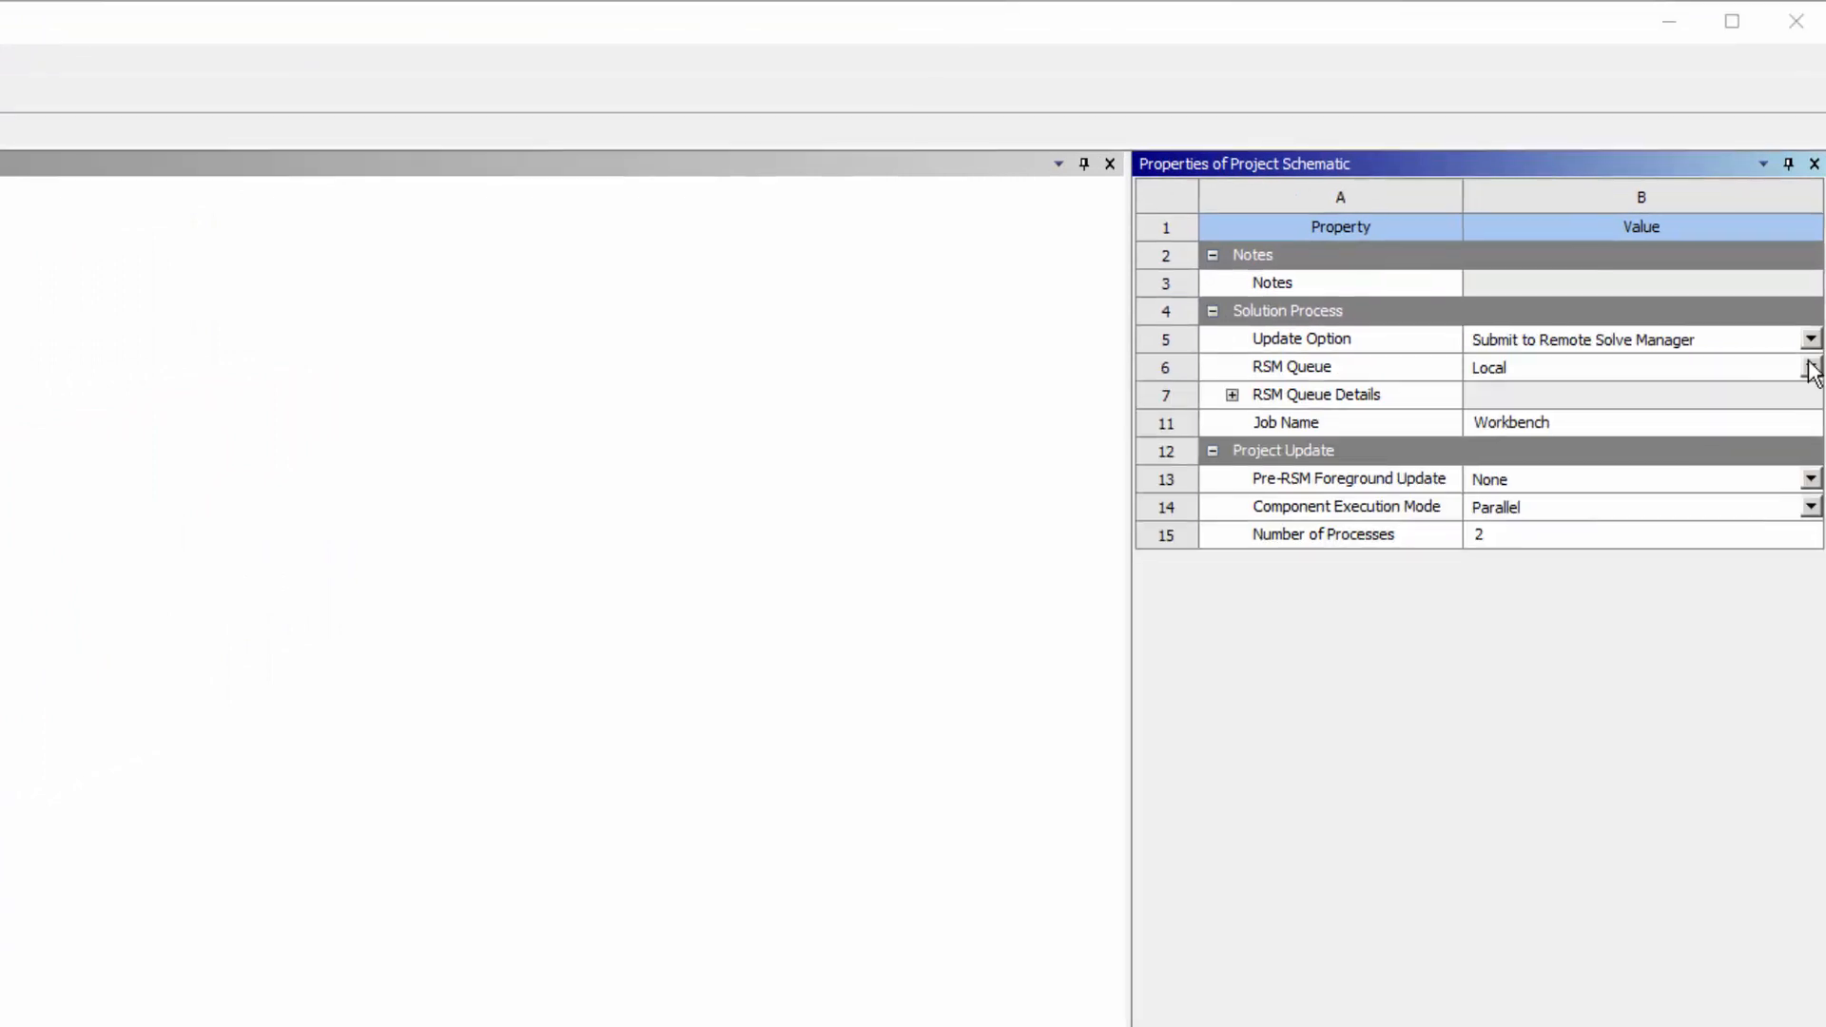
click(1809, 367)
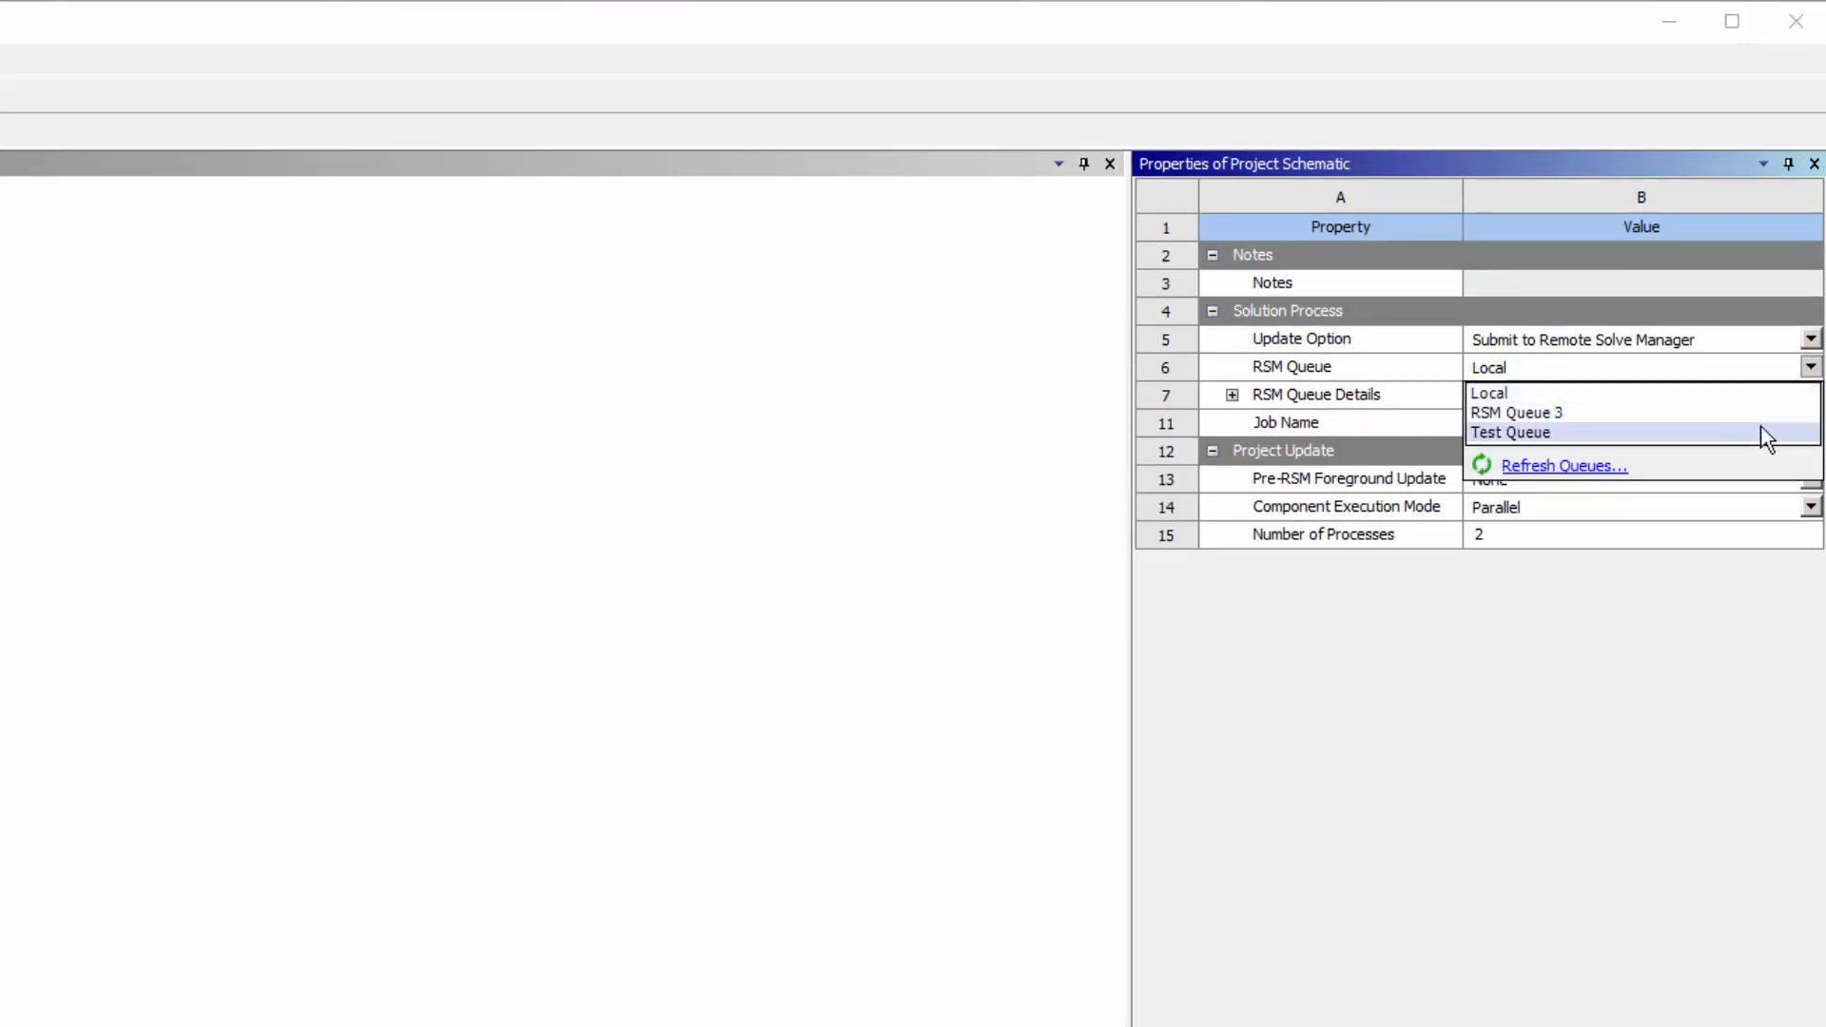
click(1508, 431)
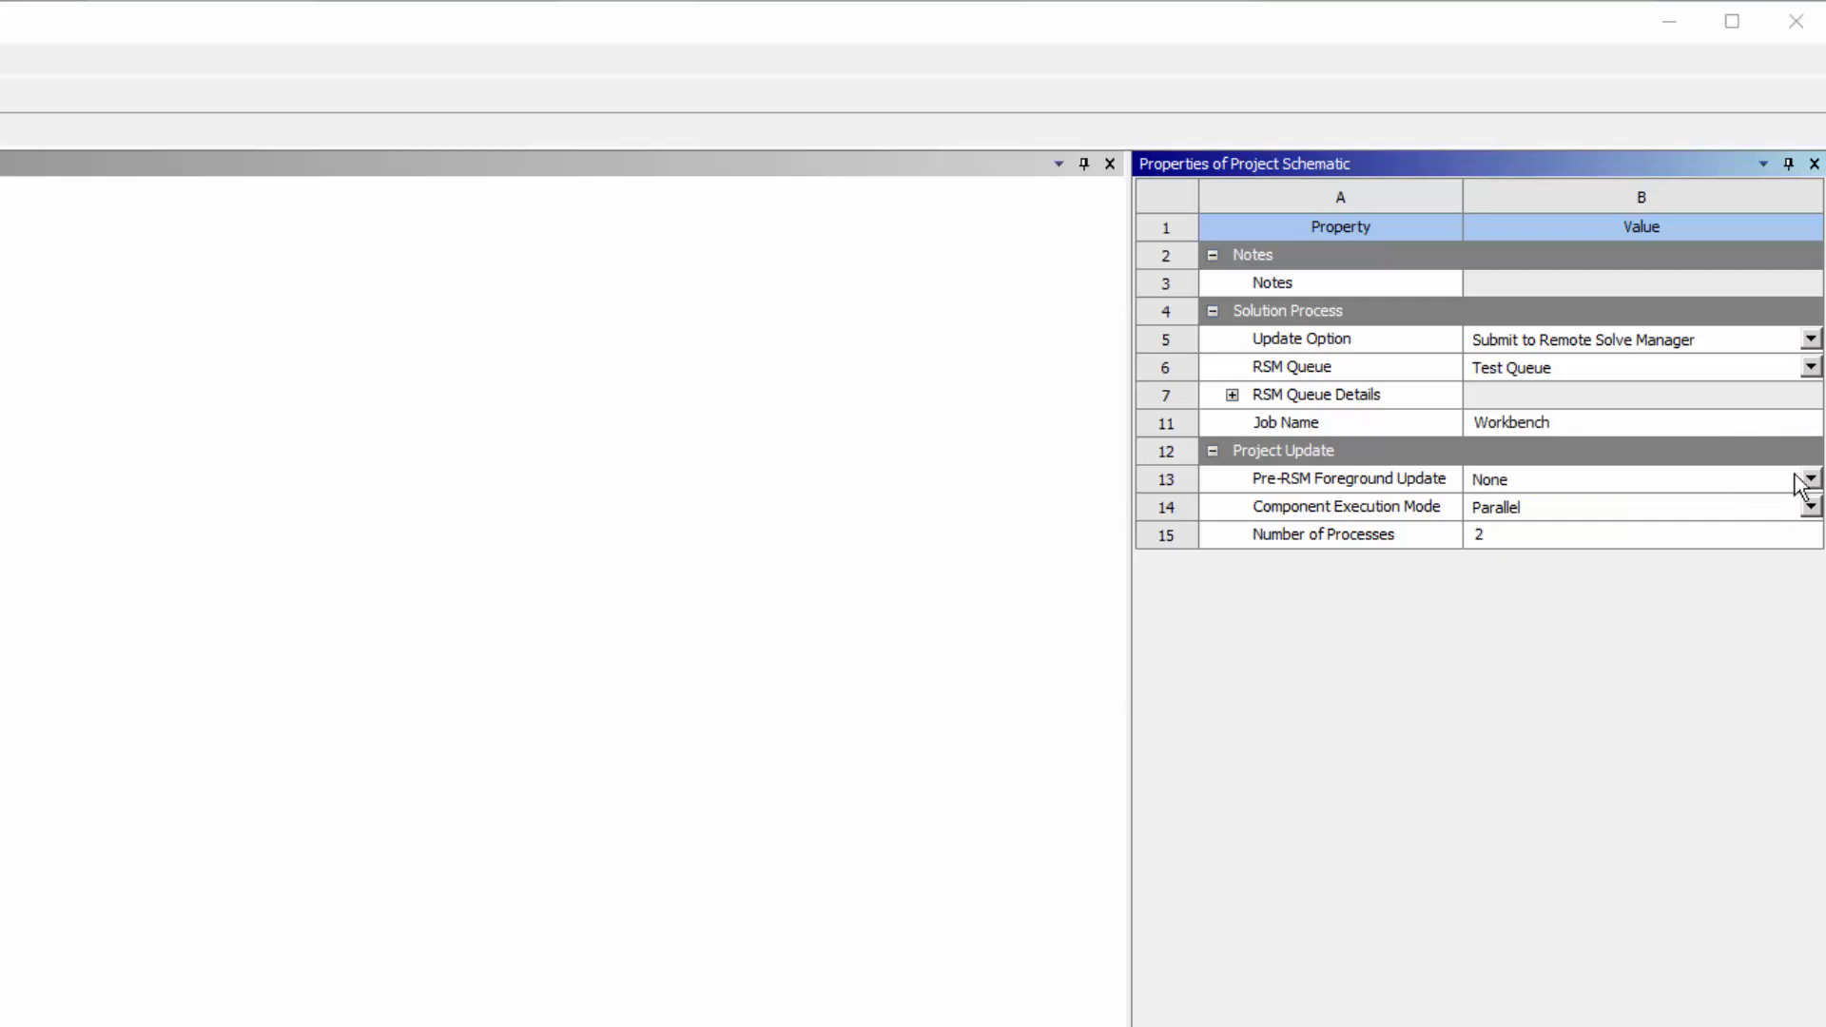
Step: Review the pre-RSM foreground update choice and leave Component Execution Mode on Parallel
click(1809, 480)
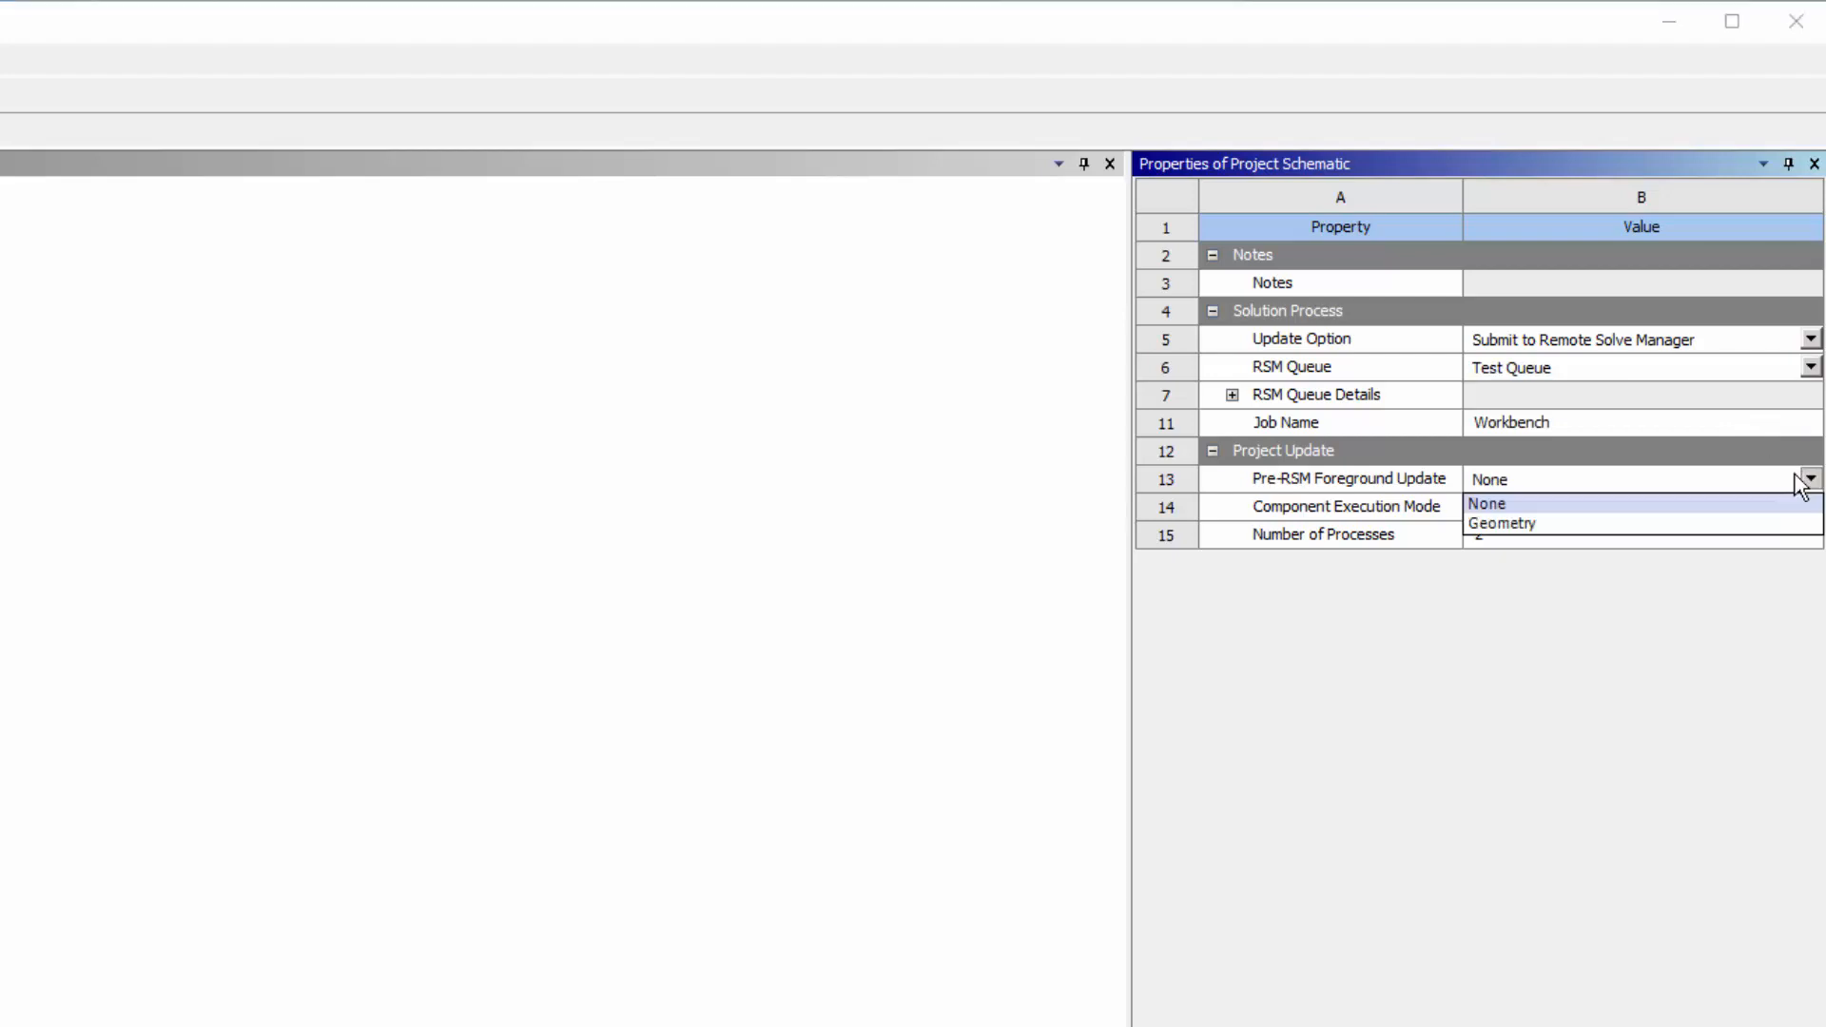
mouse_move(1503, 523)
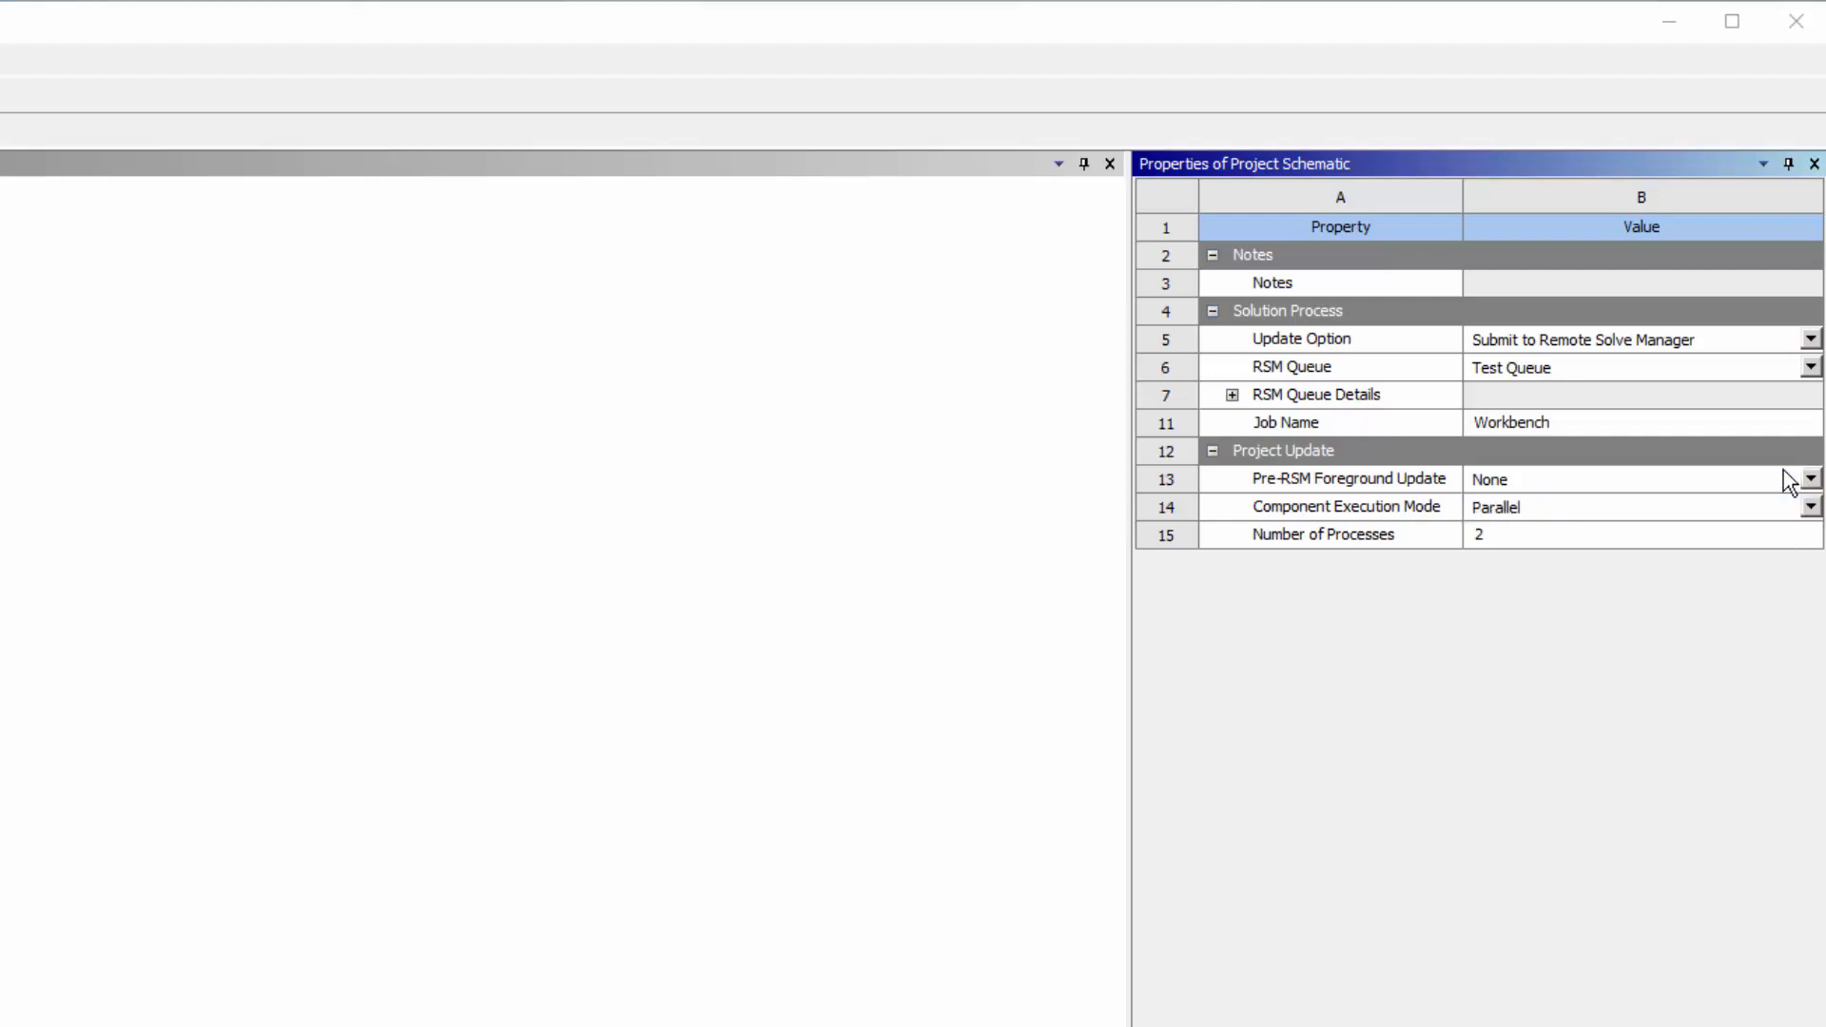
click(1630, 535)
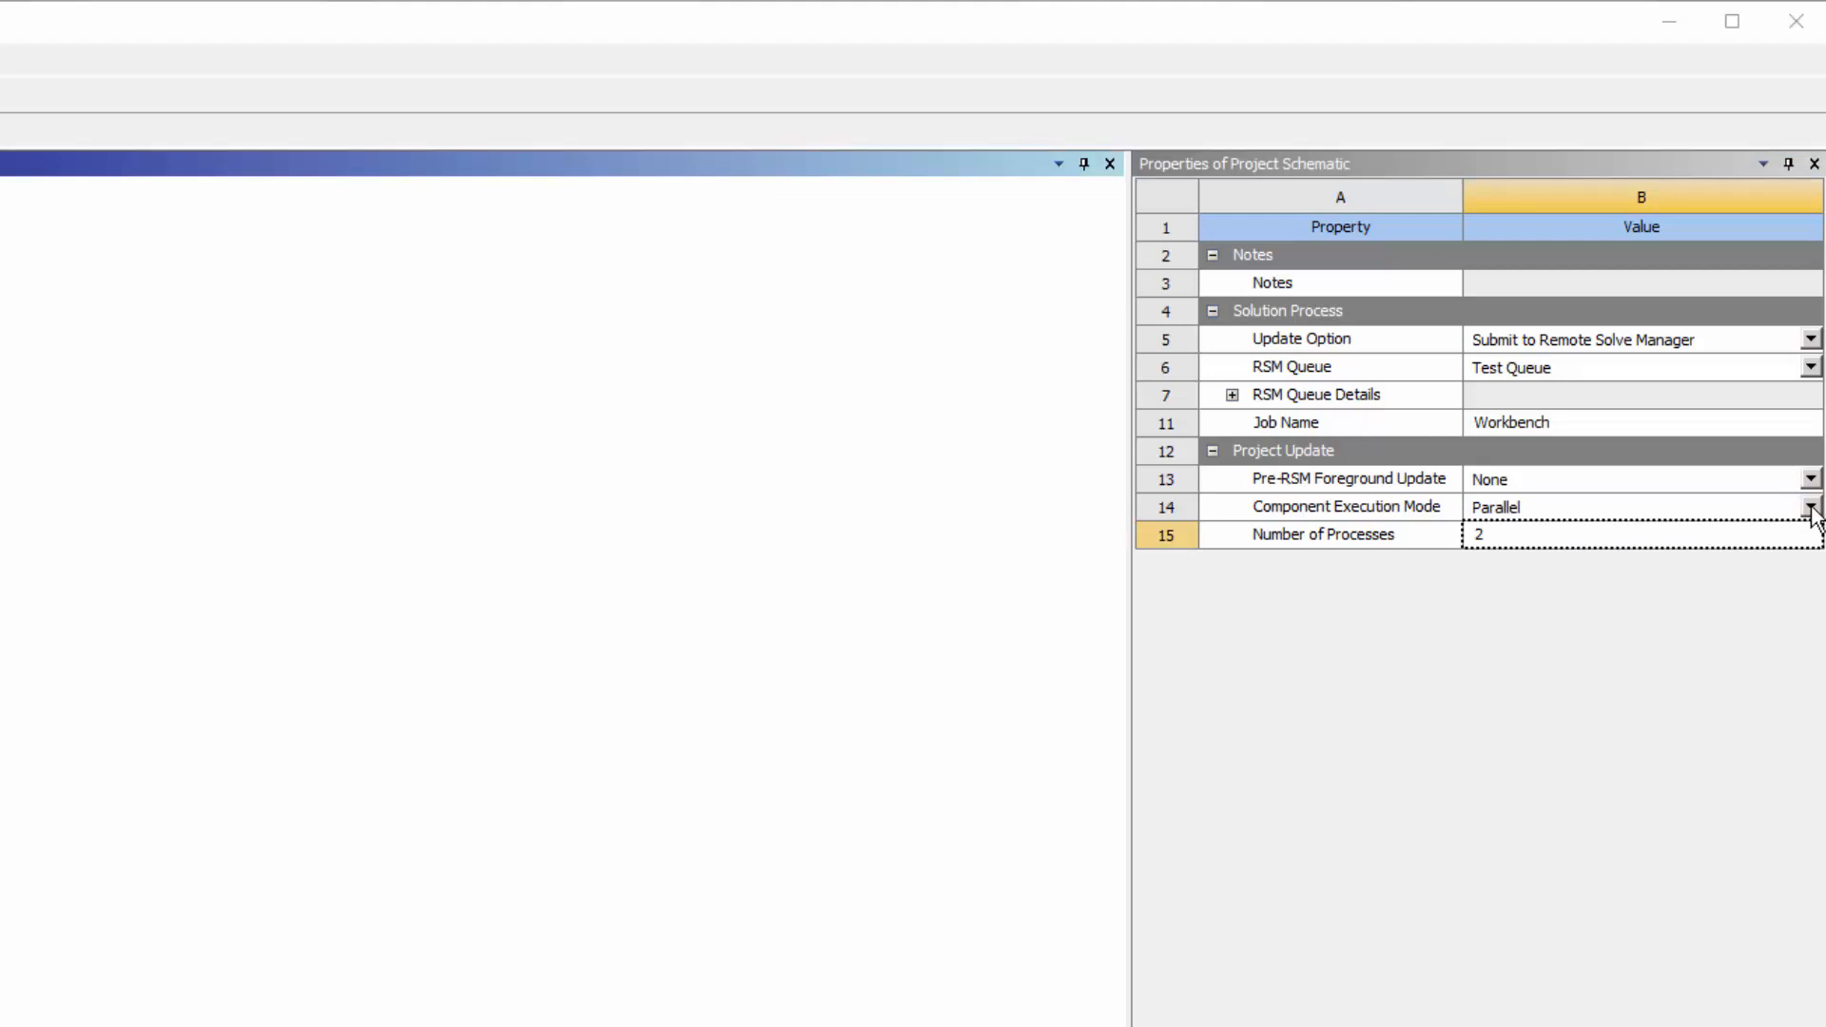
click(1811, 506)
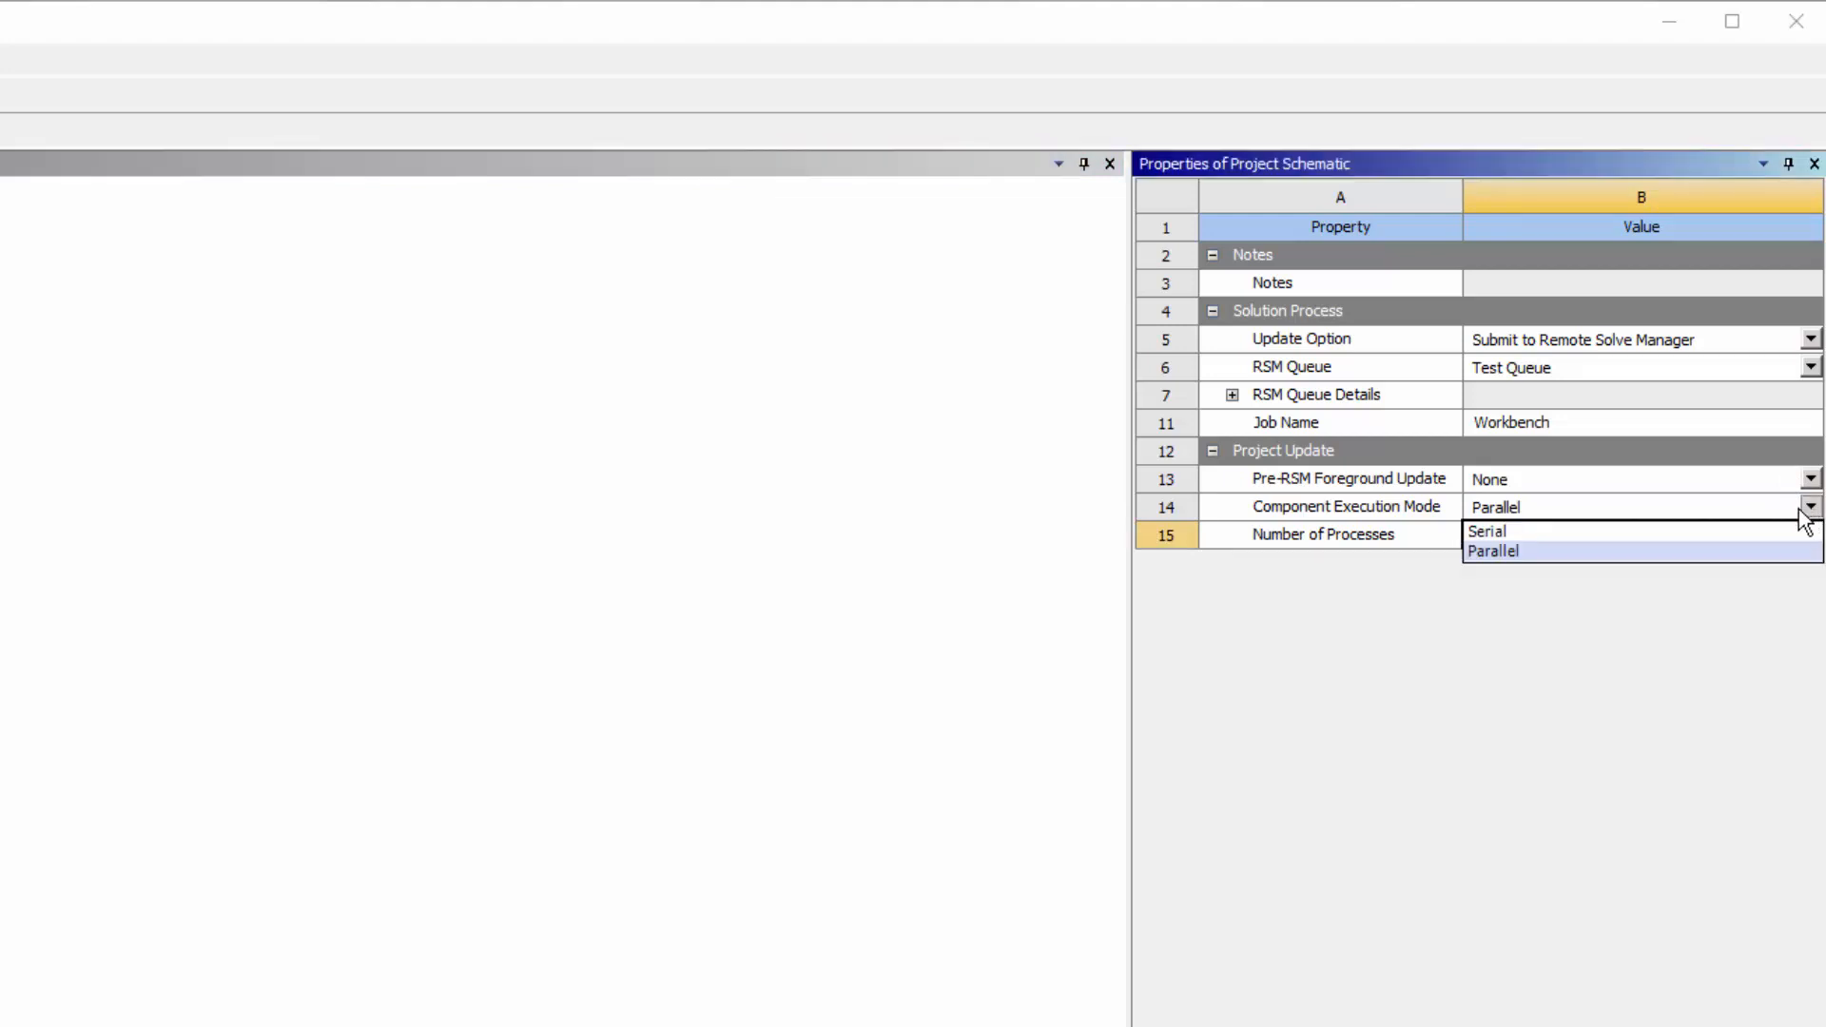
click(1487, 530)
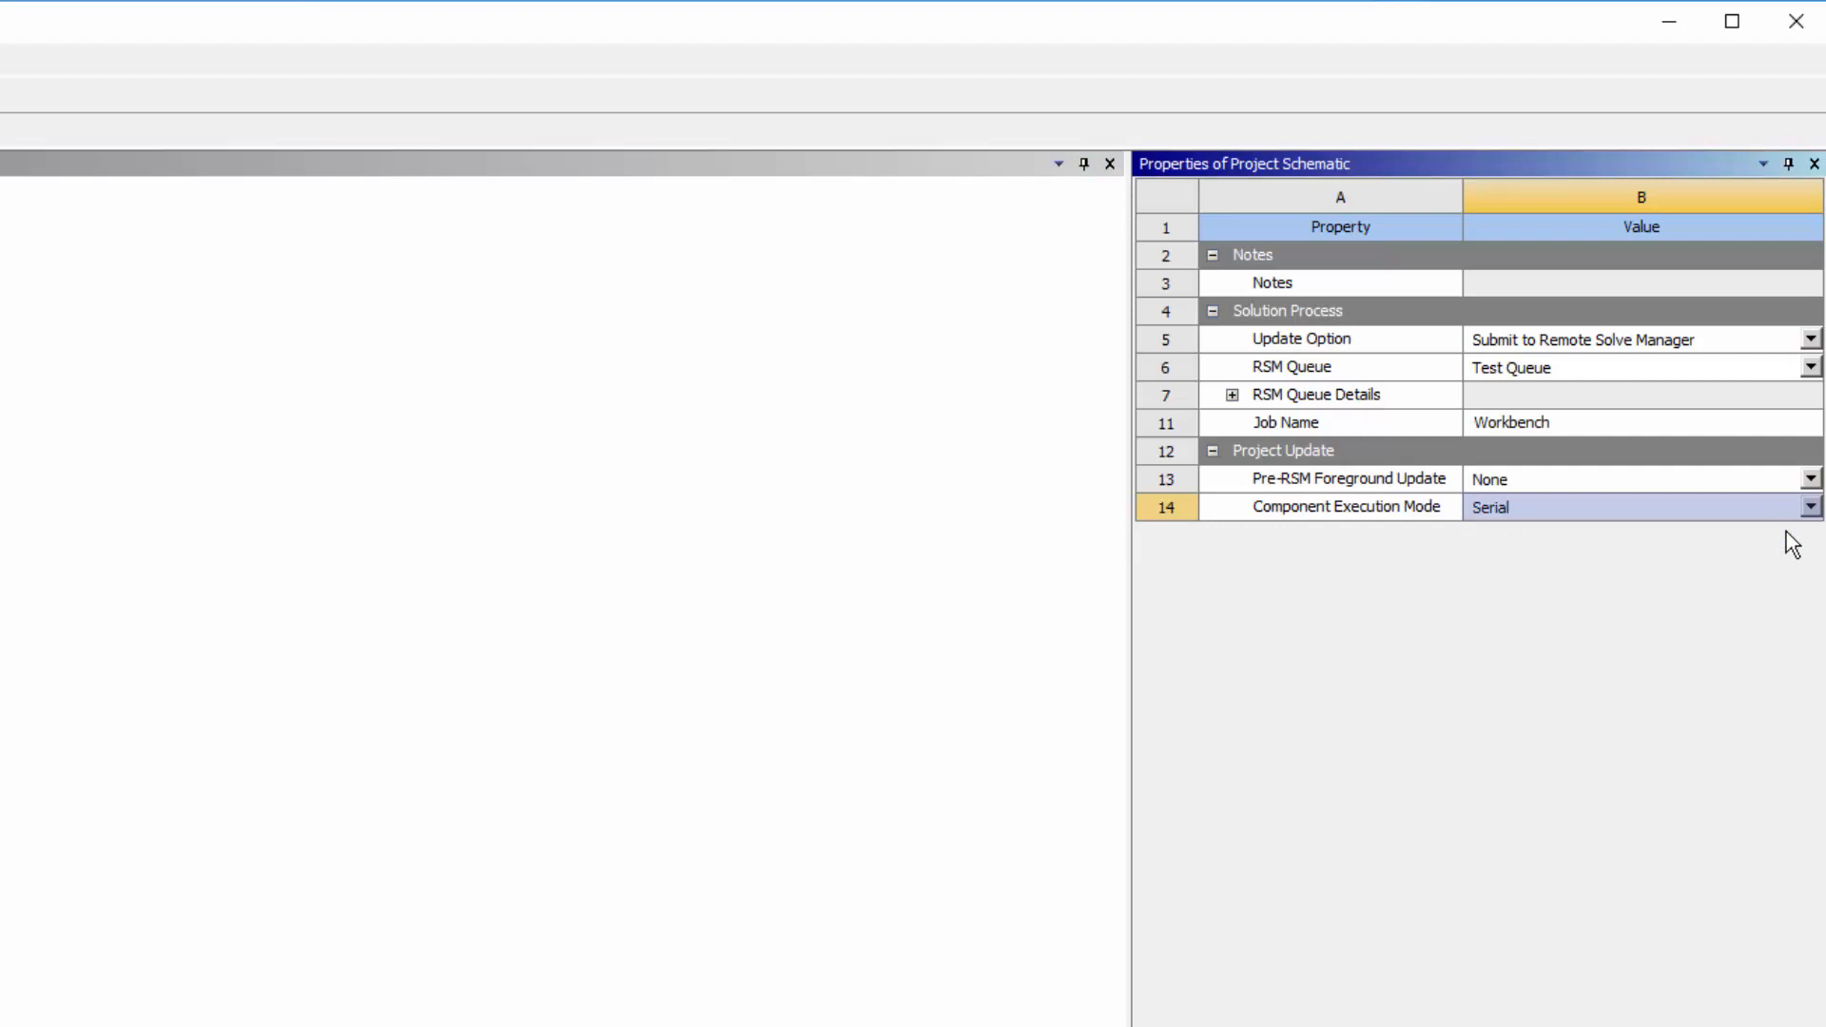
click(1809, 506)
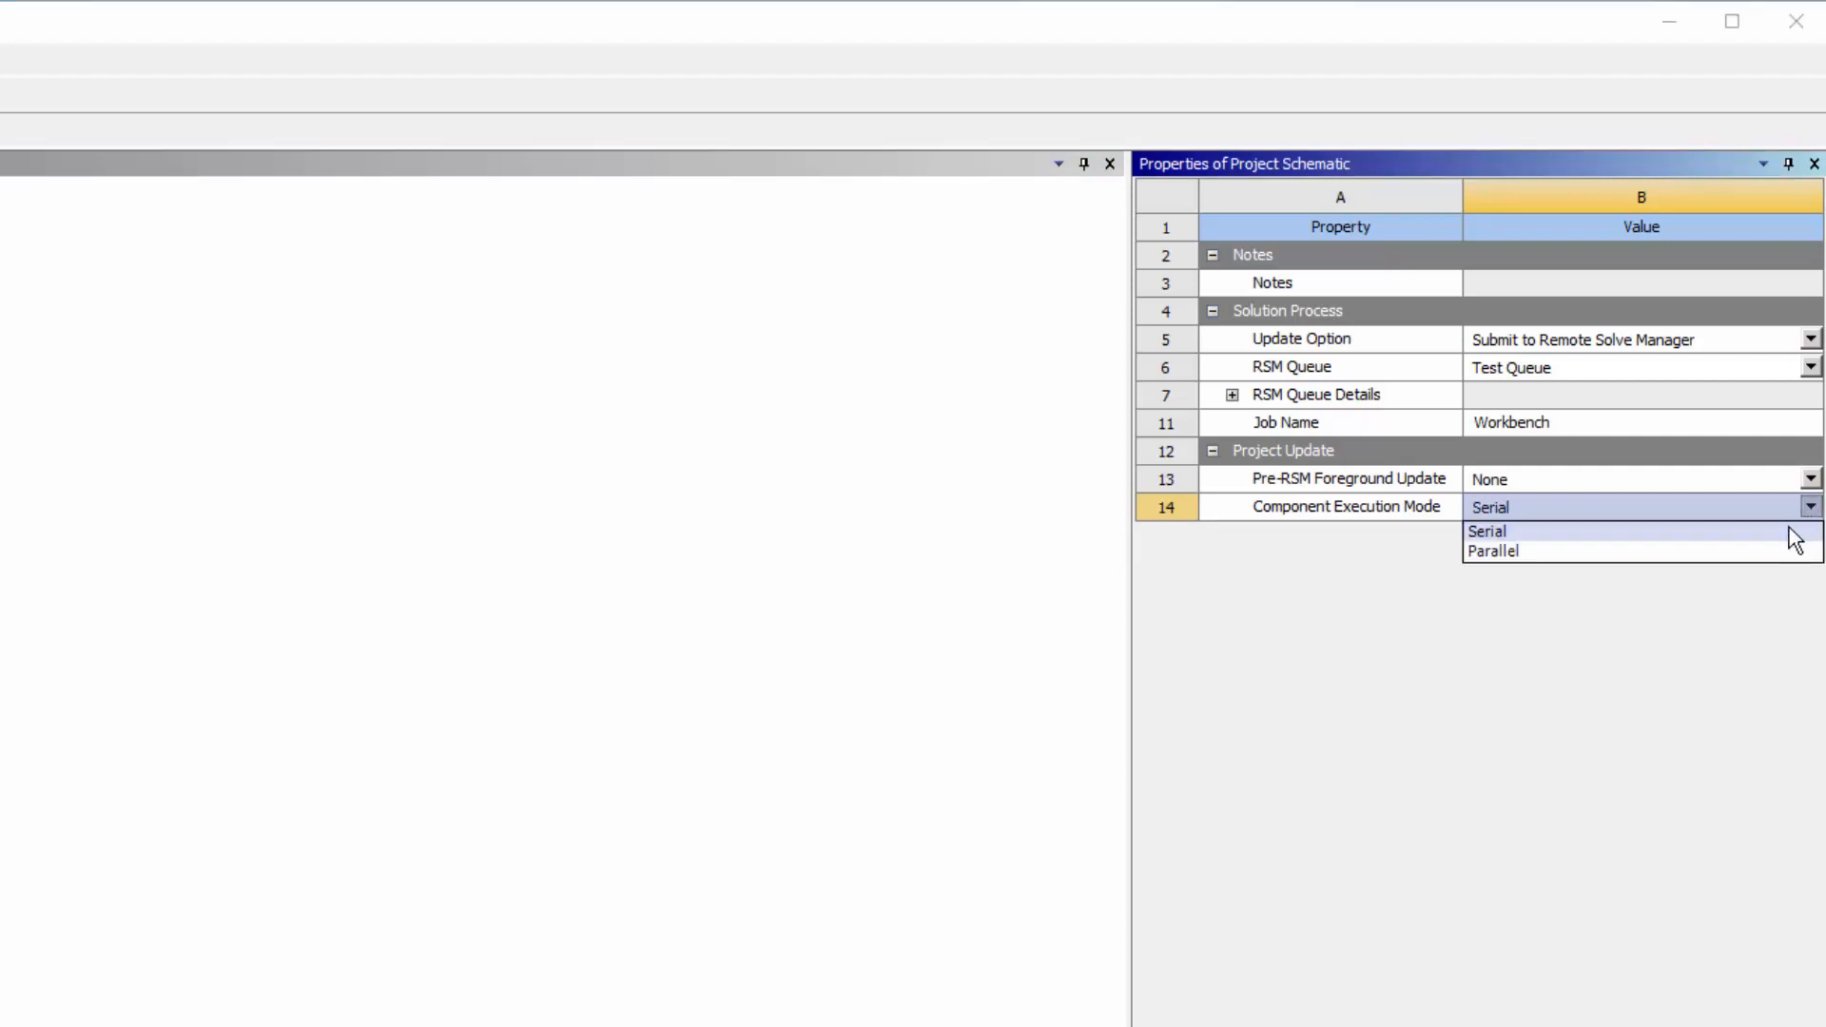
click(1495, 552)
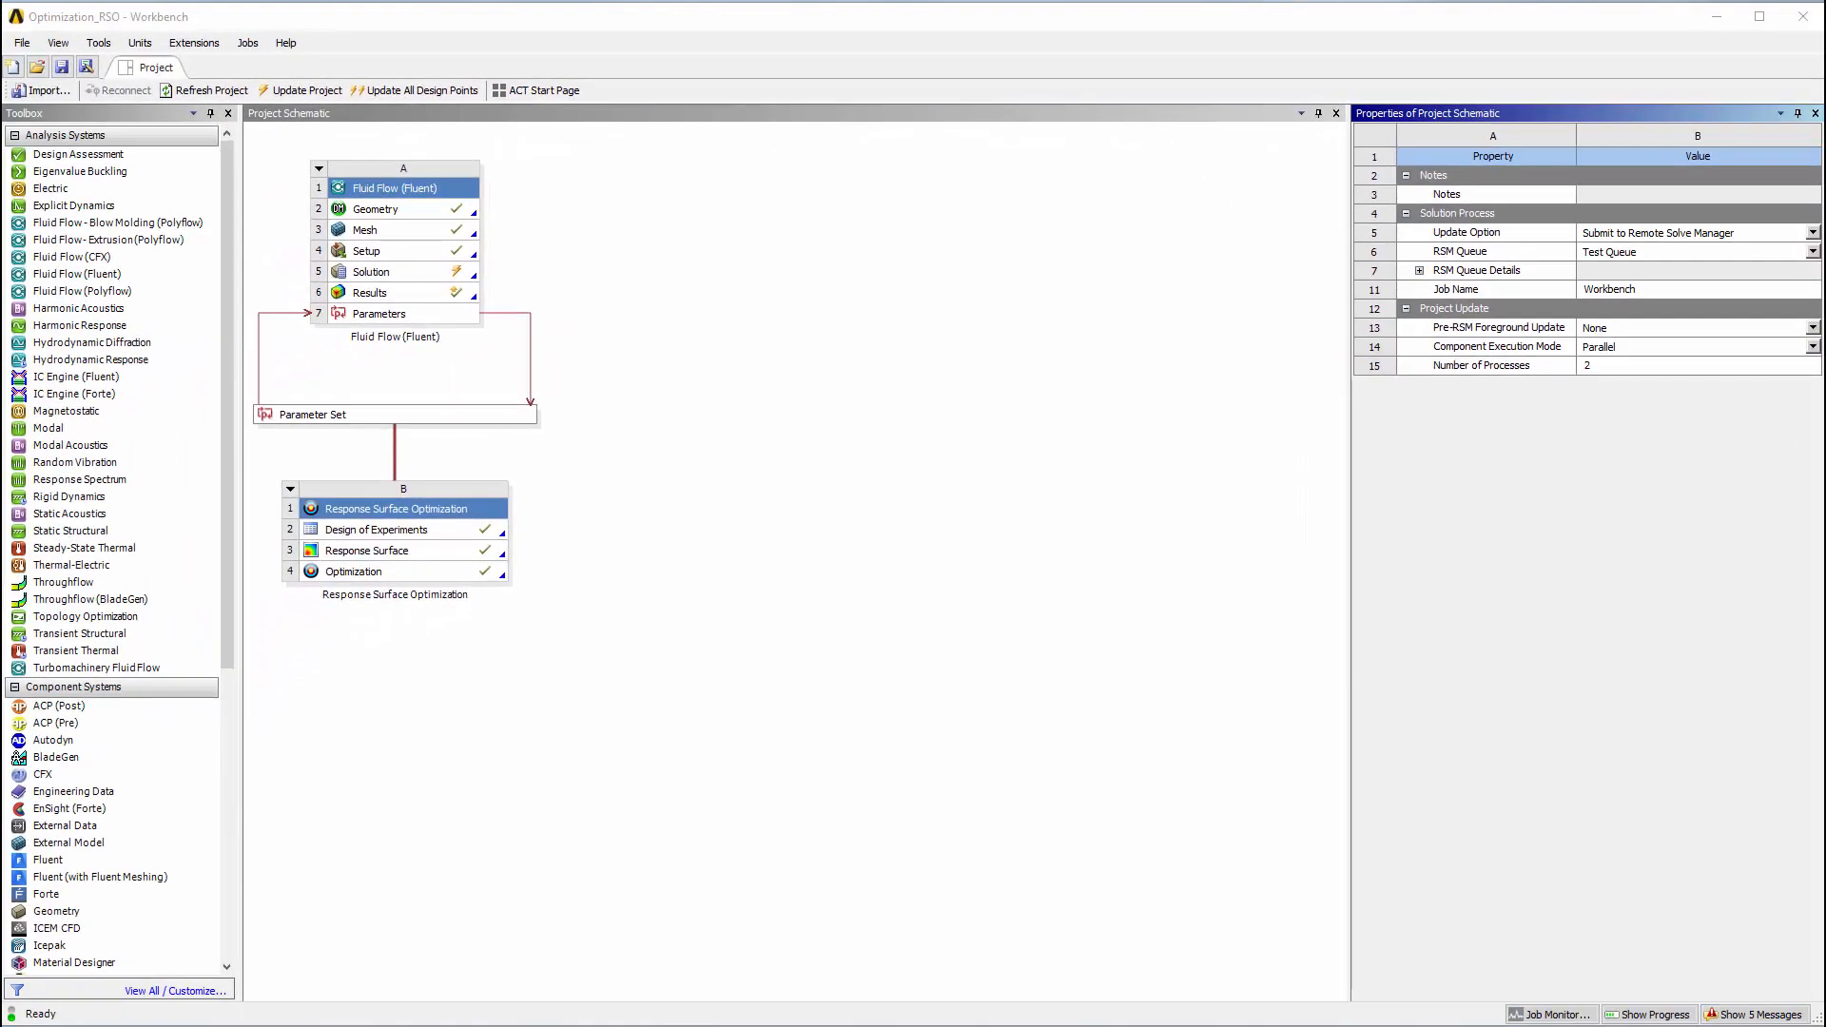
mouse_move(422, 92)
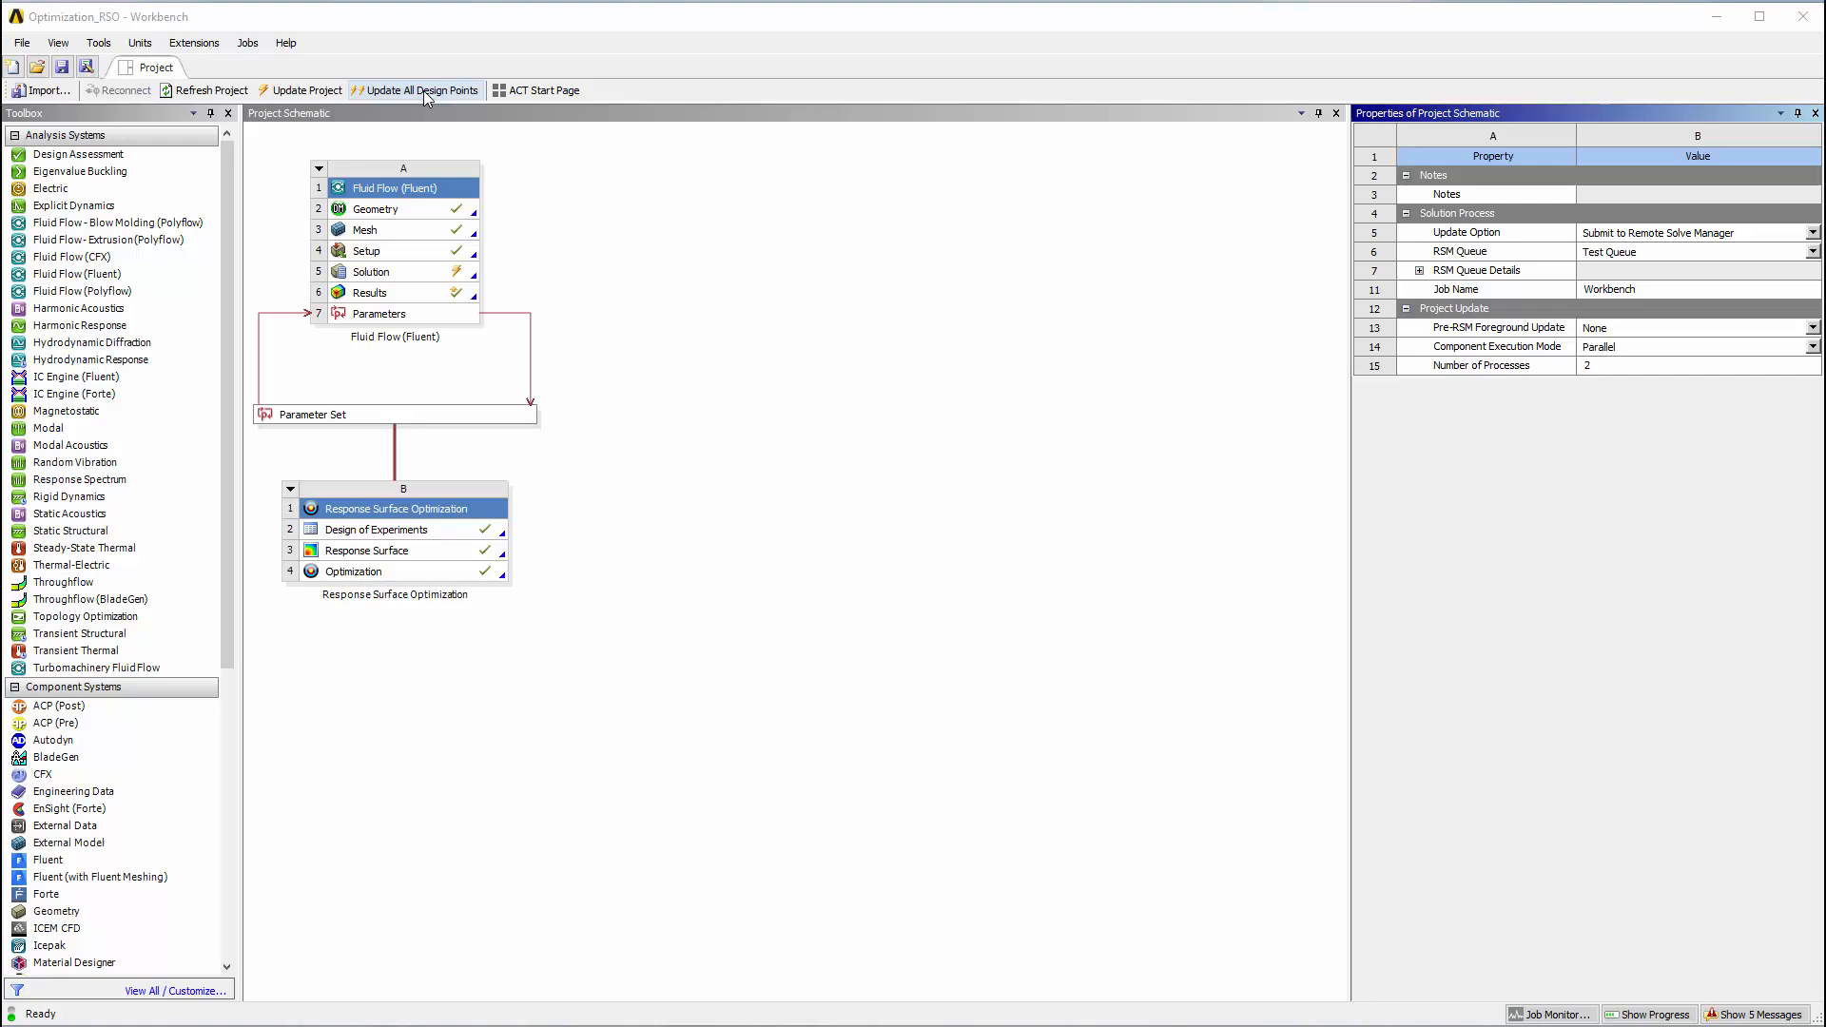
Step: Update all design points, accepting the RSM warning and choosing Save and Proceed
click(422, 92)
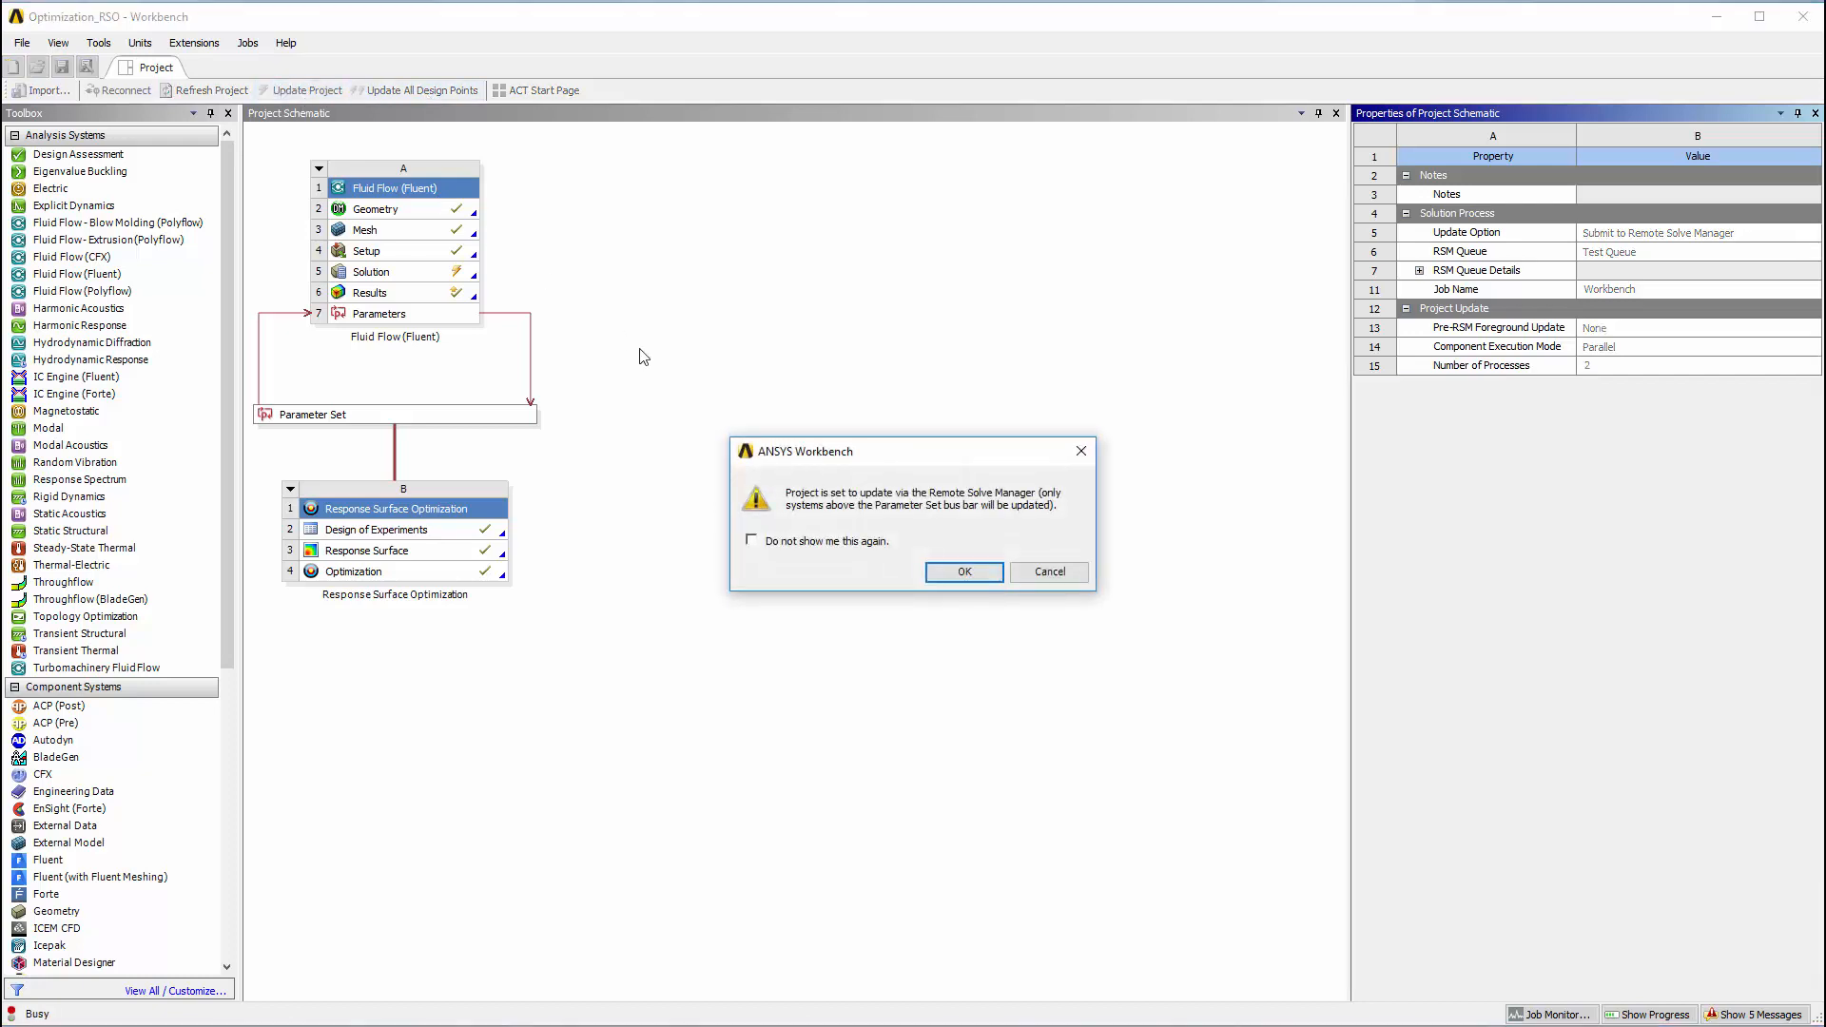
click(963, 571)
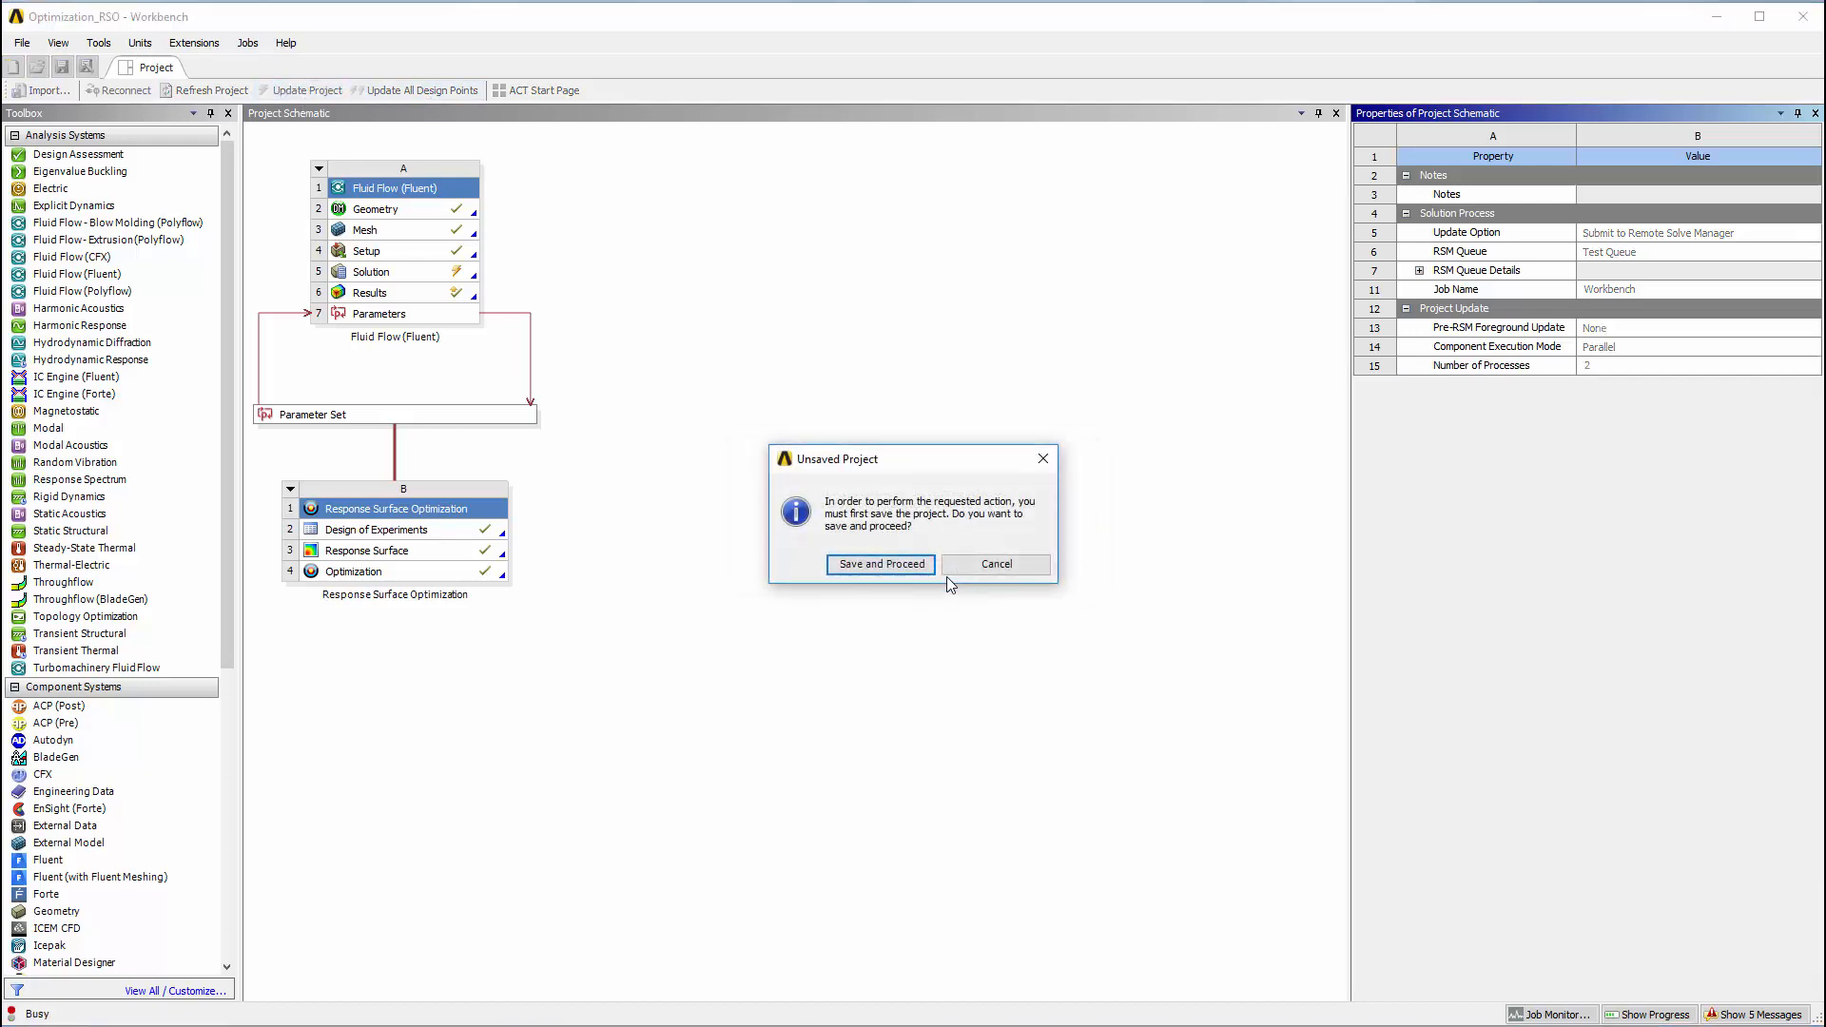
click(879, 565)
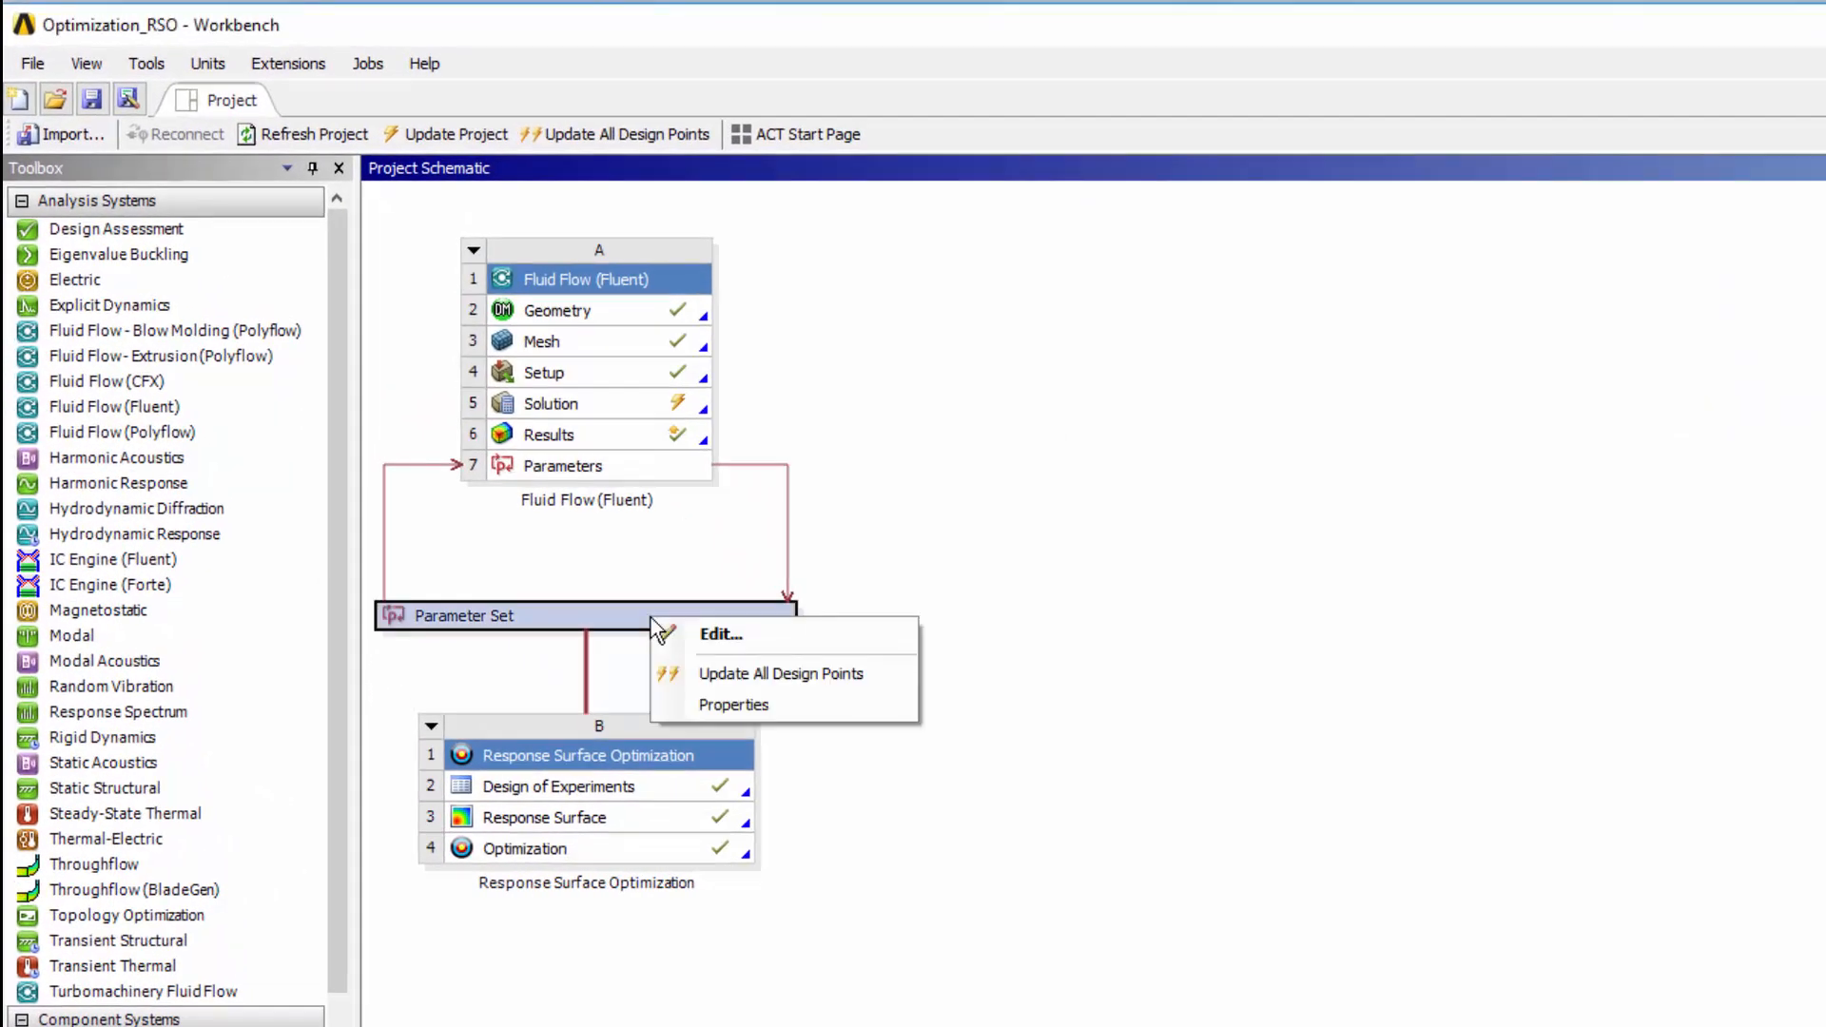
mouse_move(734, 704)
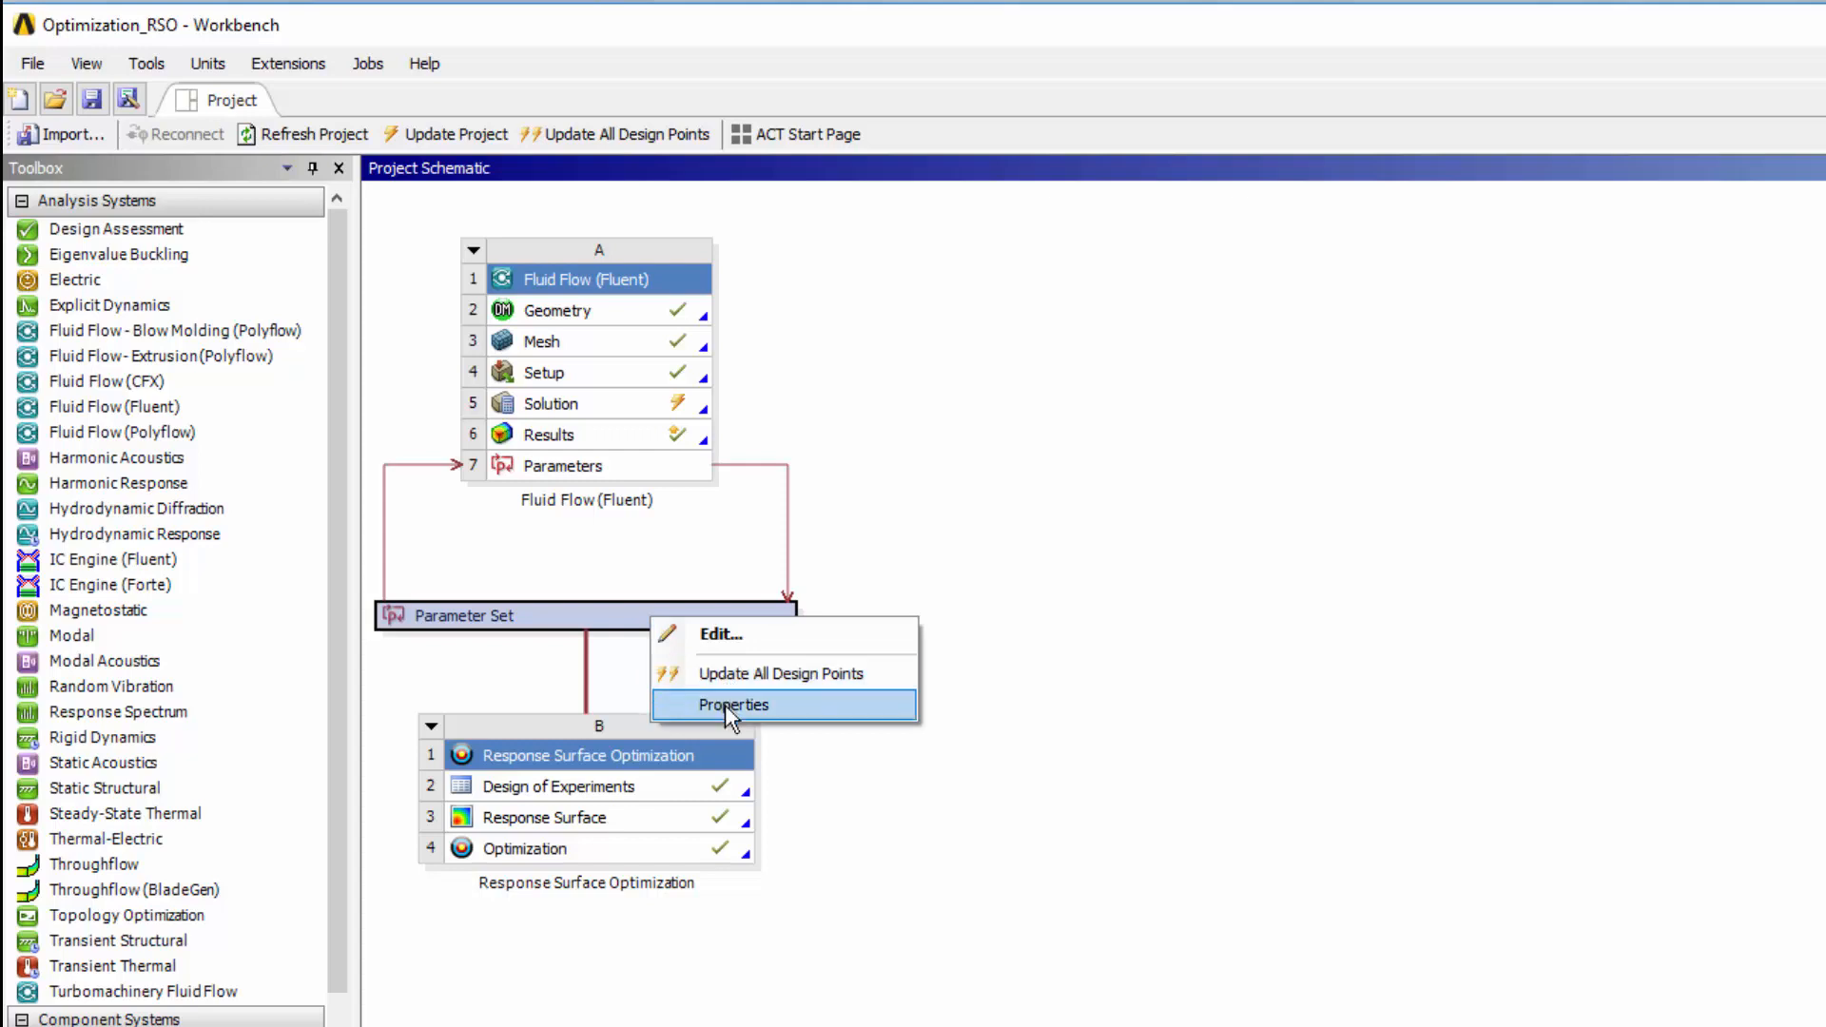
Step: In the Parameter Set properties choose One Job for Each Design Point as the submission mode
click(732, 704)
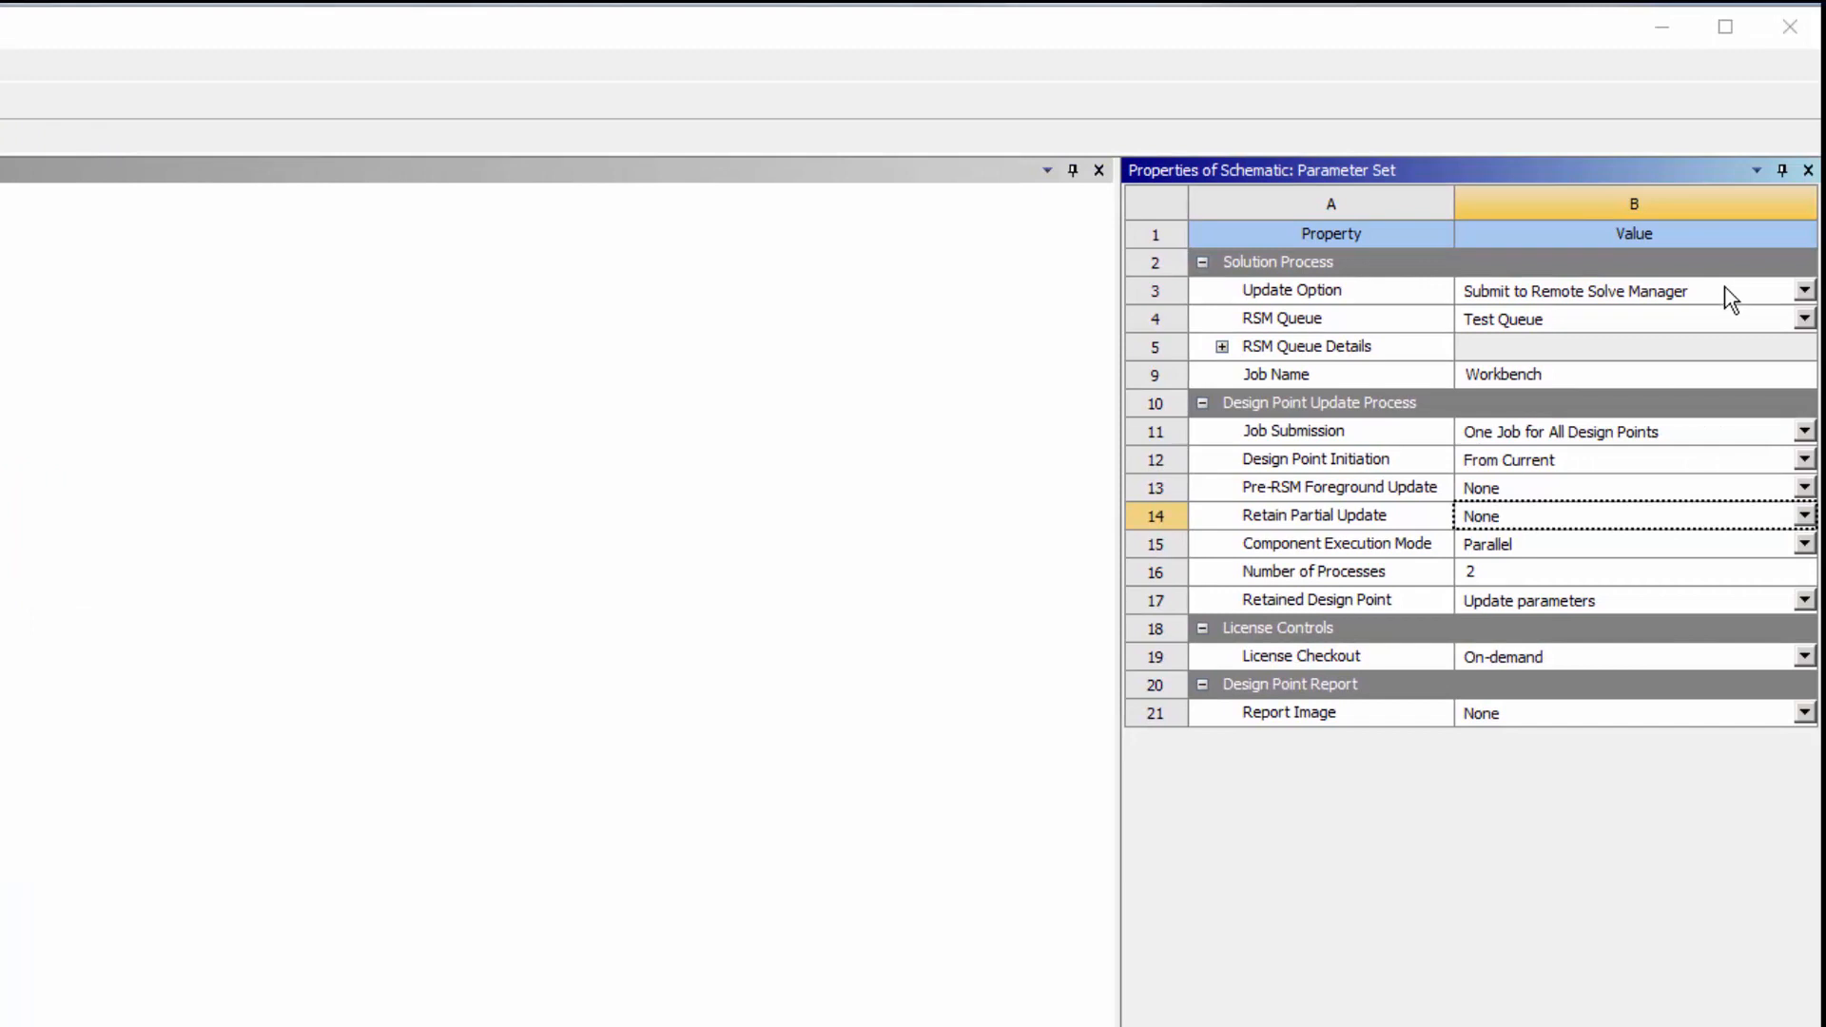
mouse_move(1706, 331)
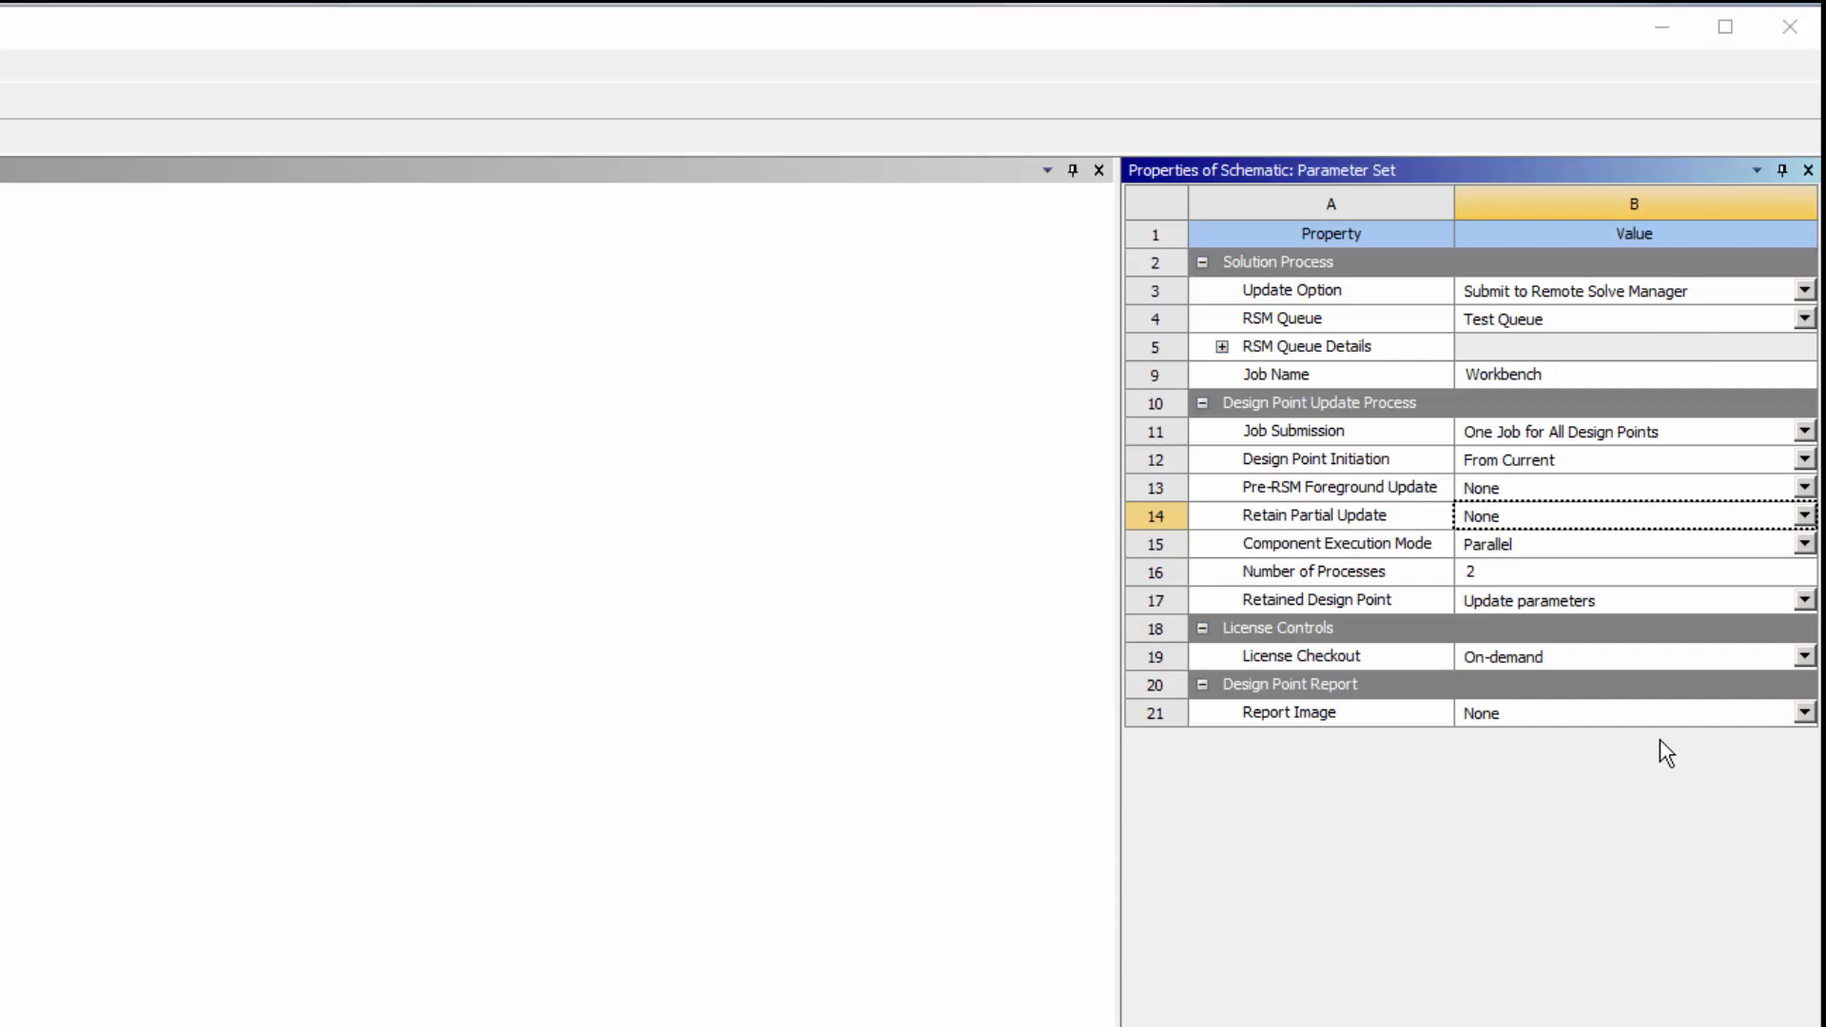
click(1803, 656)
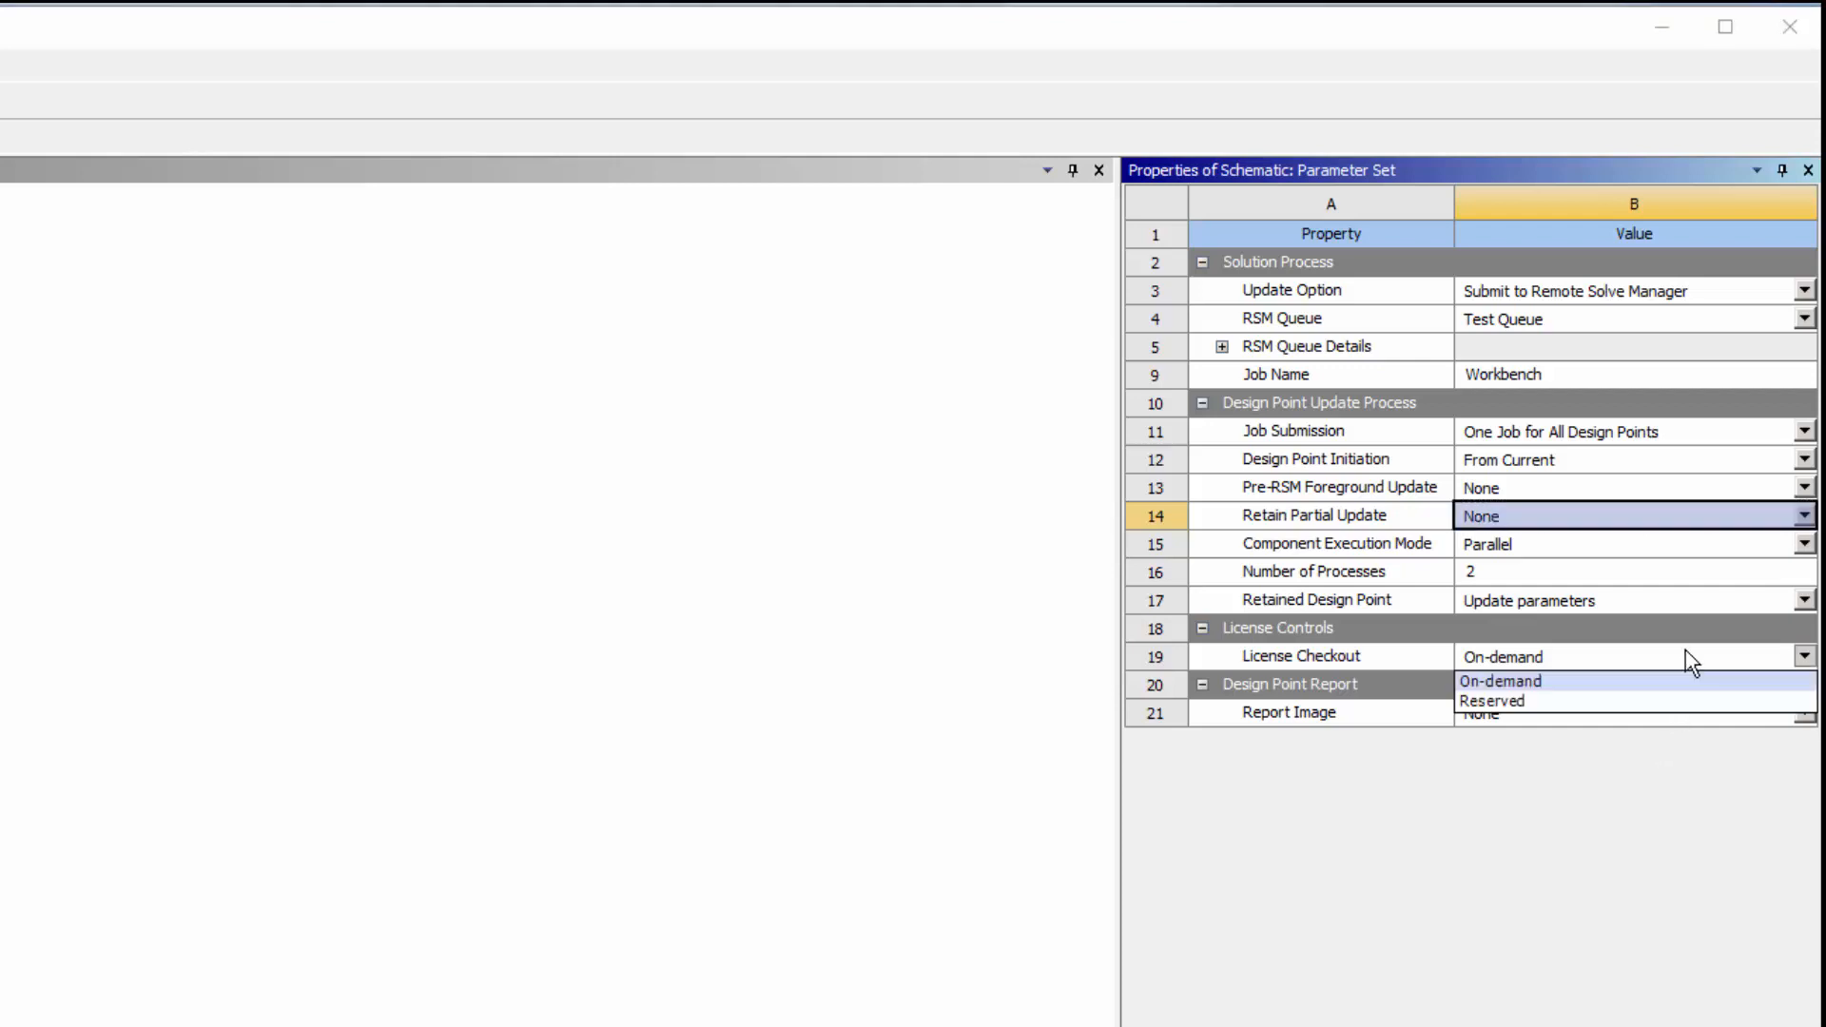
mouse_move(1695, 702)
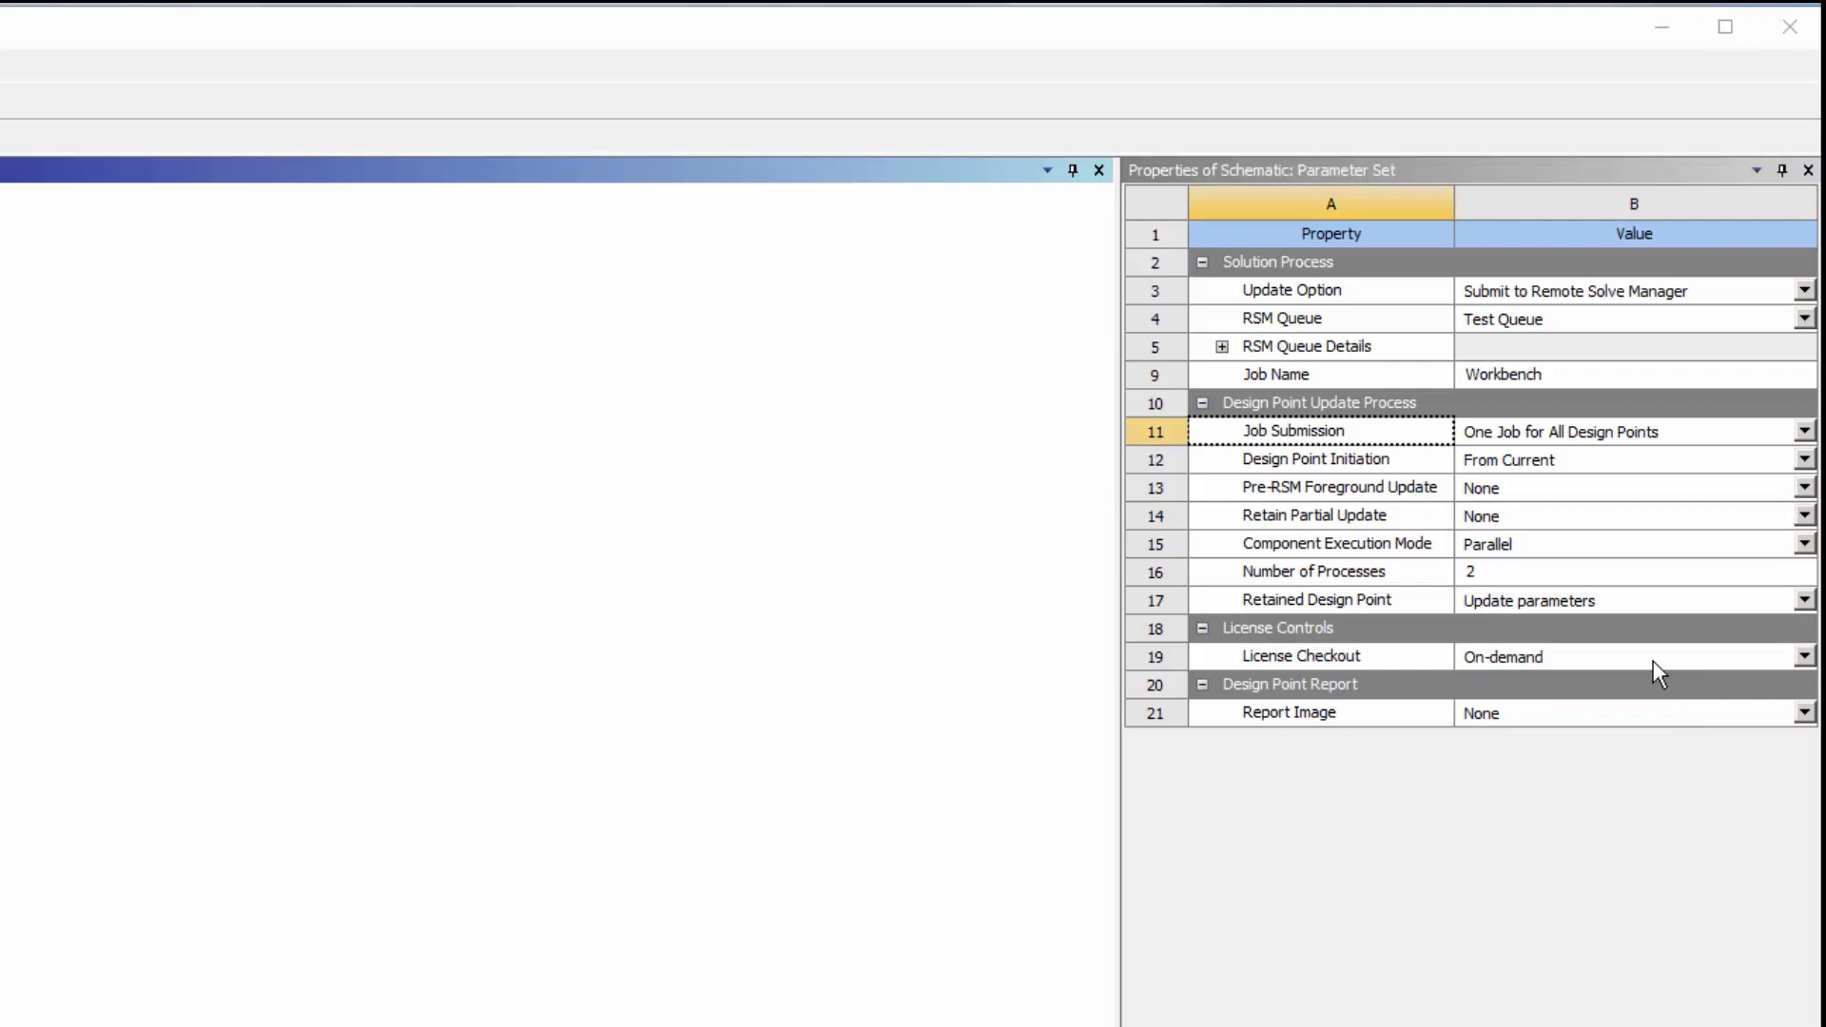
mouse_move(1679, 584)
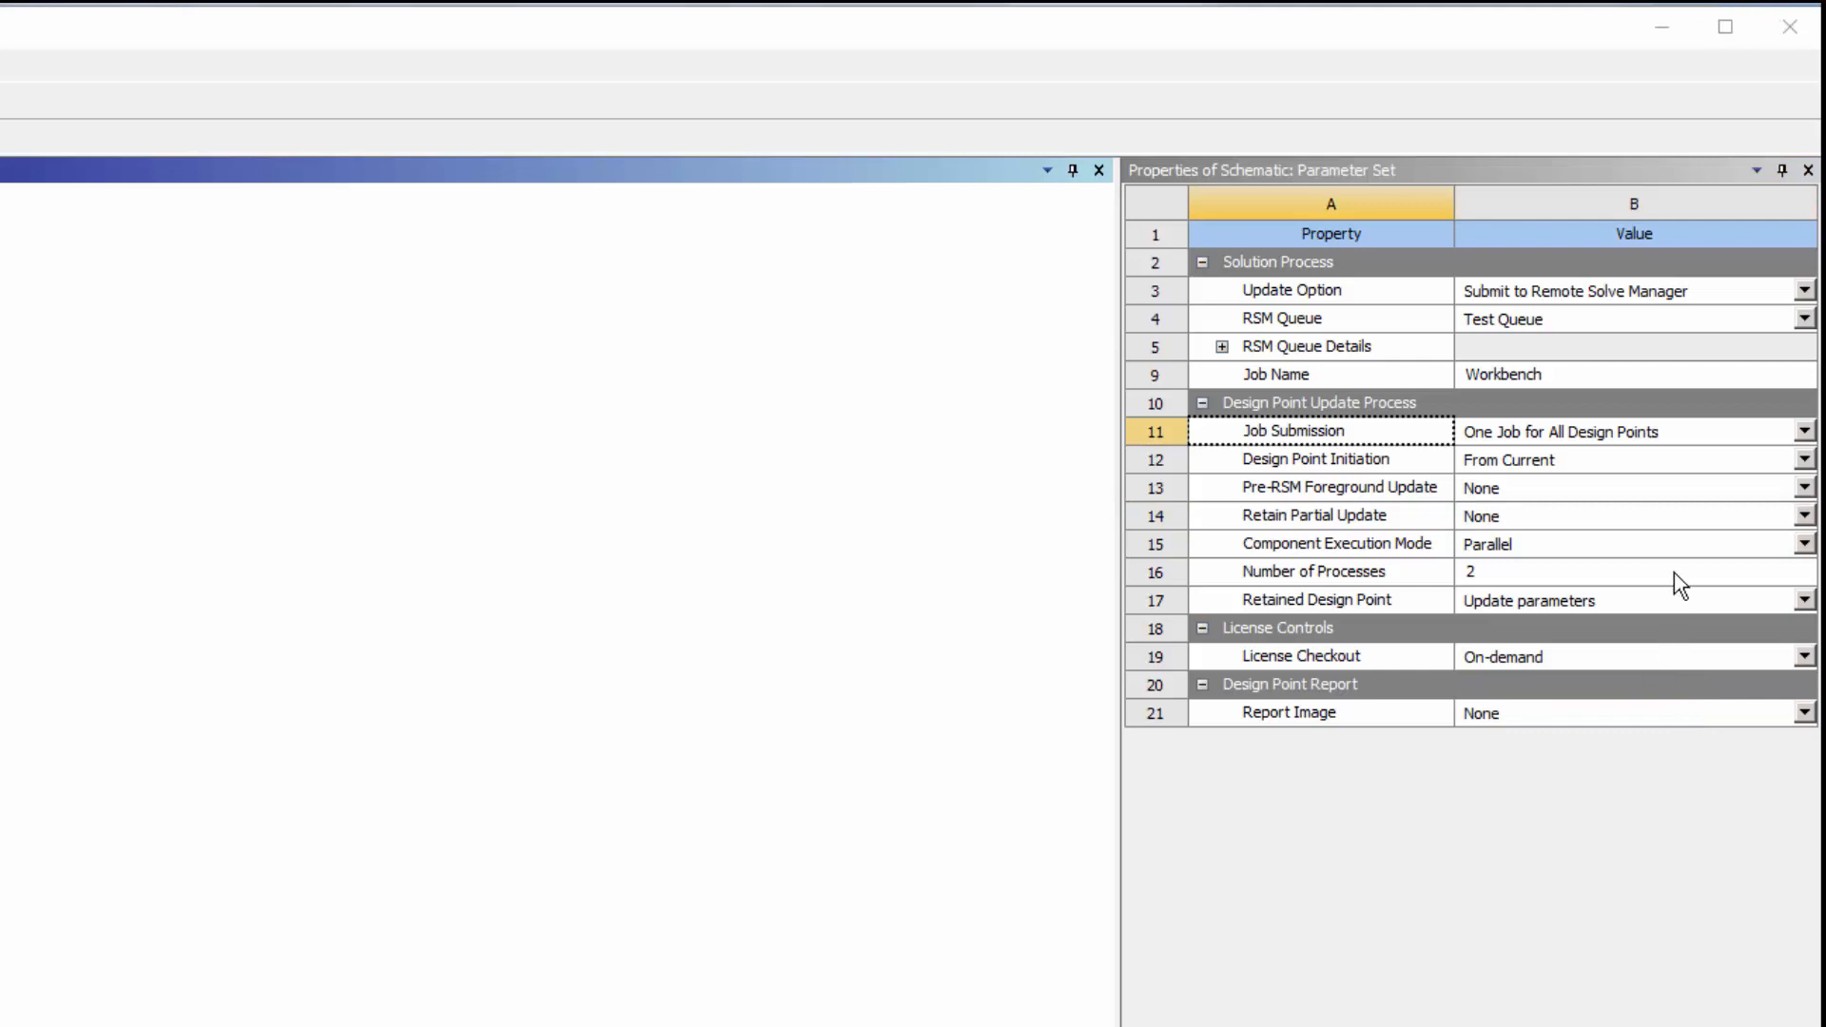
click(1803, 431)
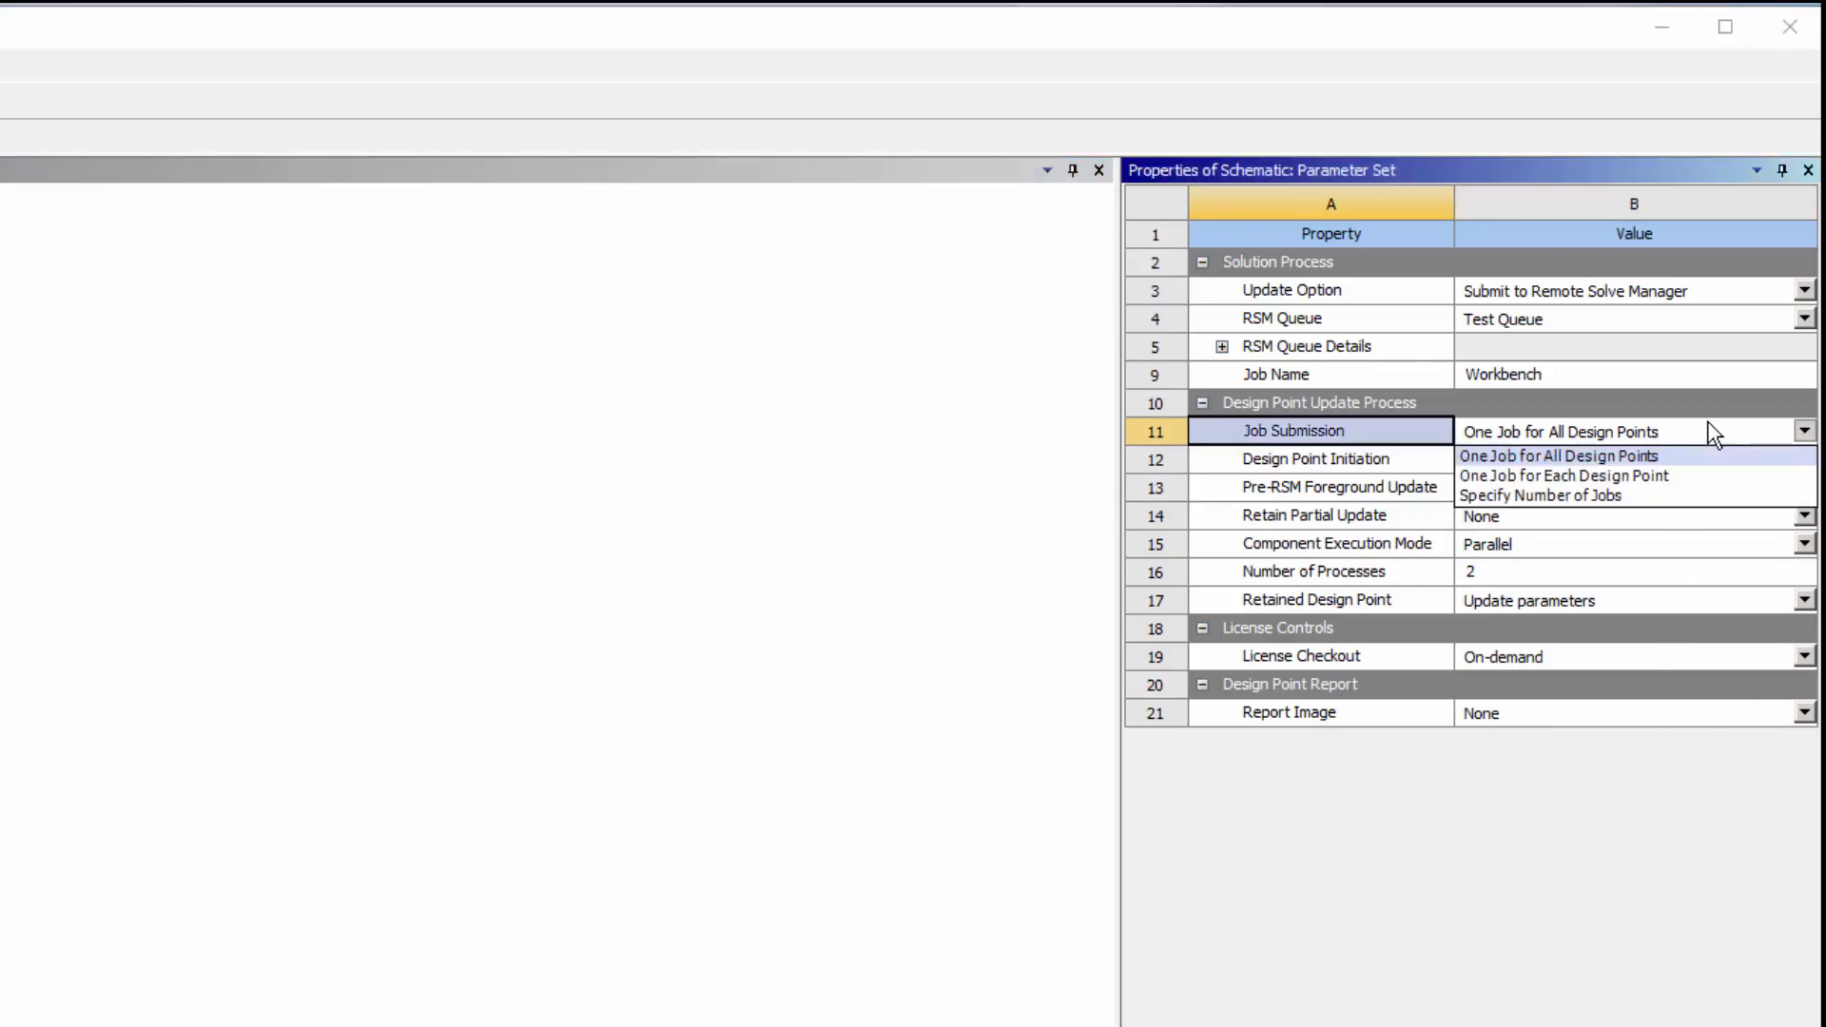
mouse_move(1725, 476)
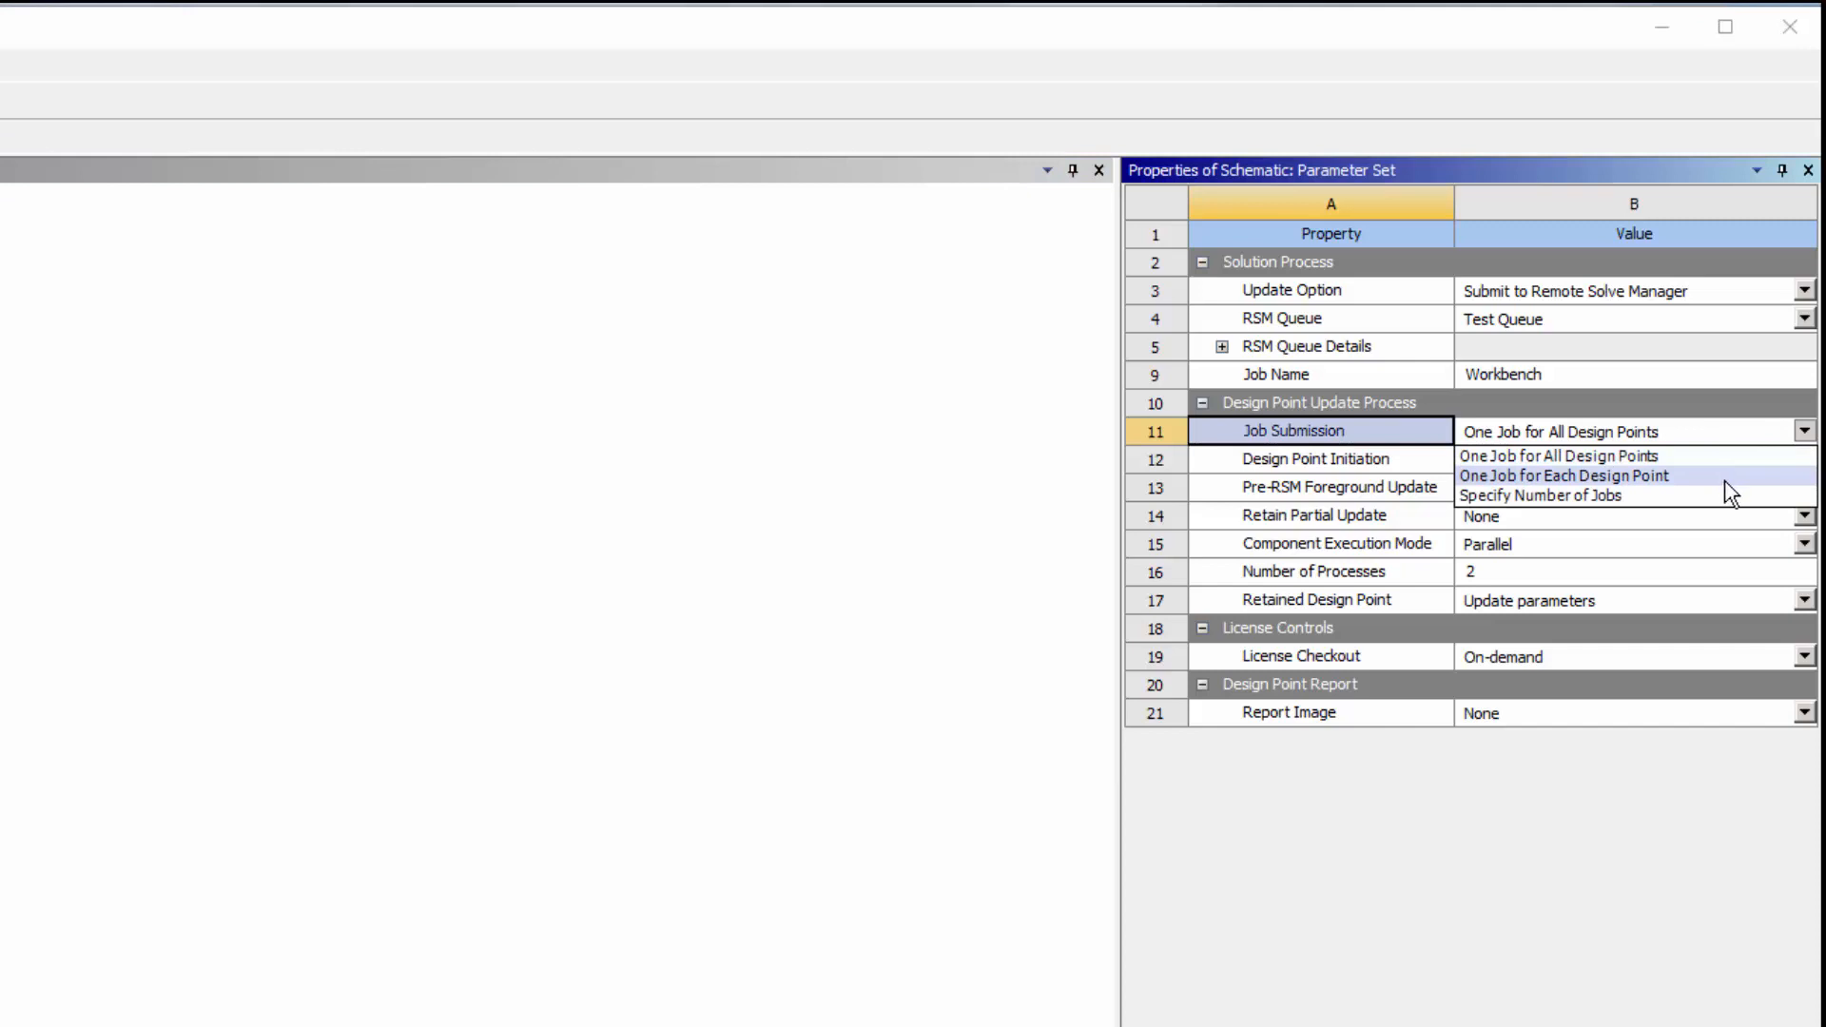
click(1563, 476)
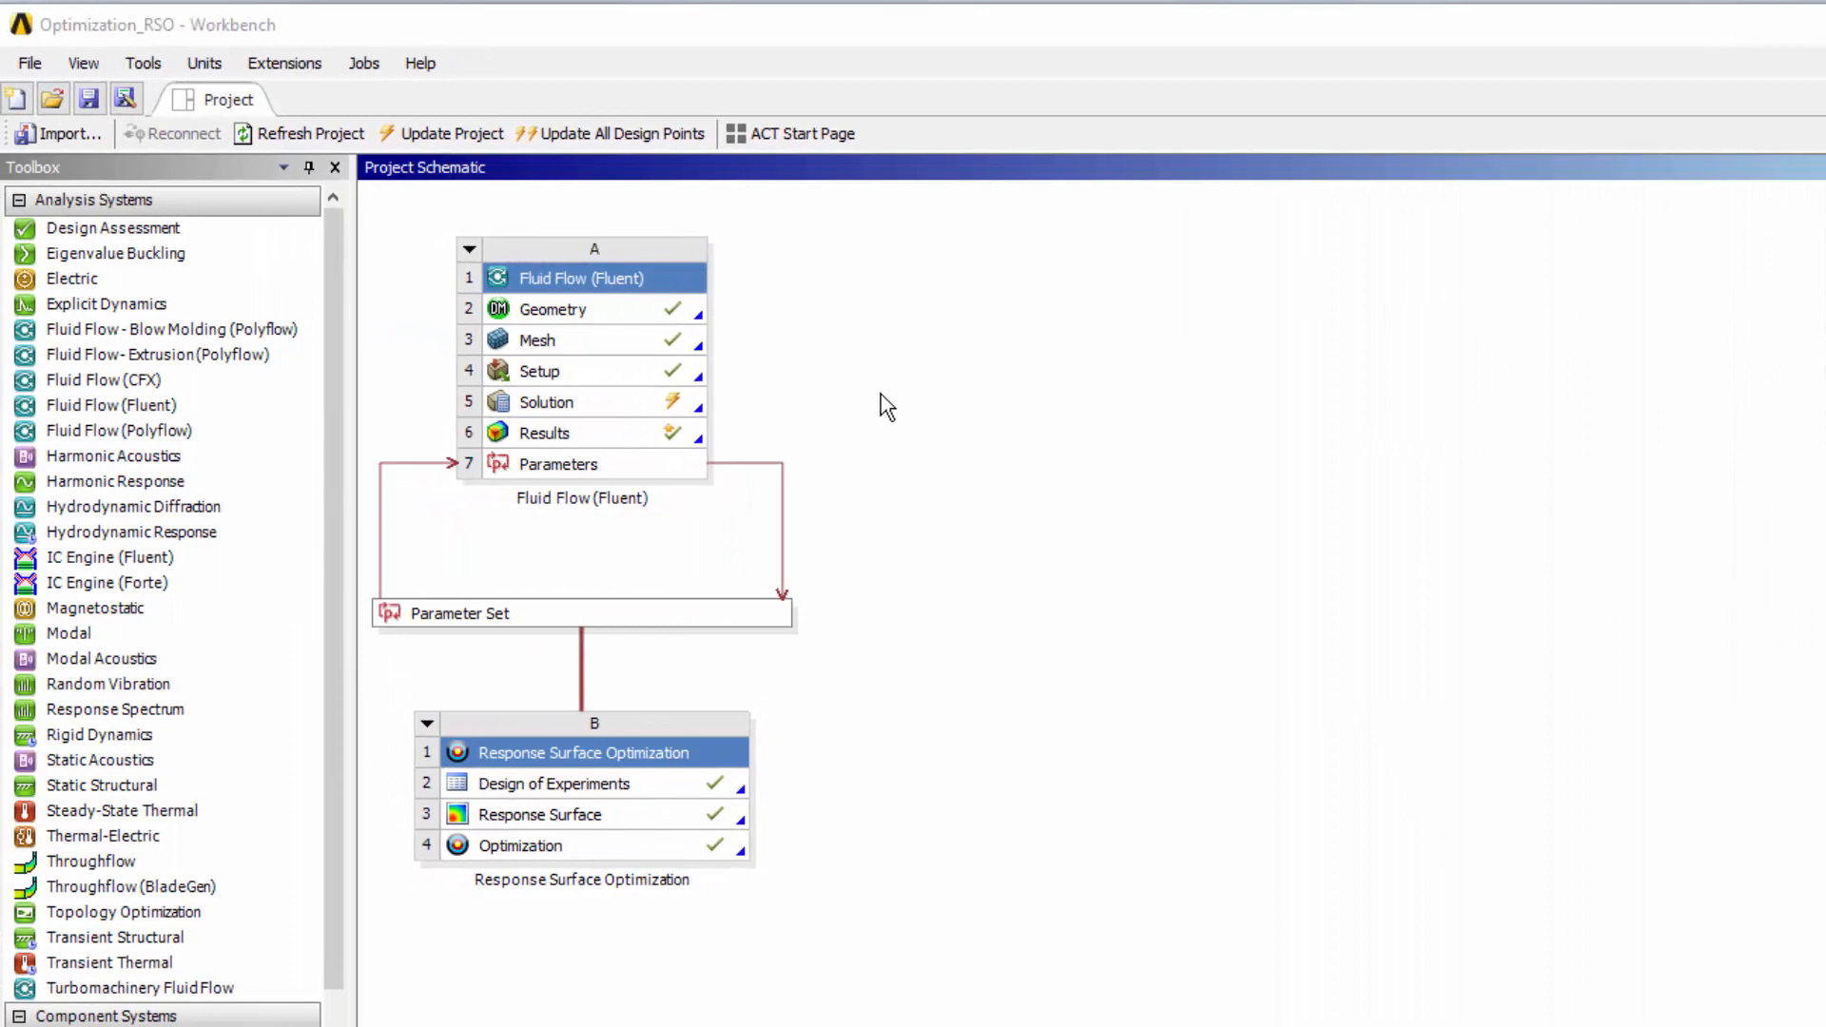
mouse_move(637, 413)
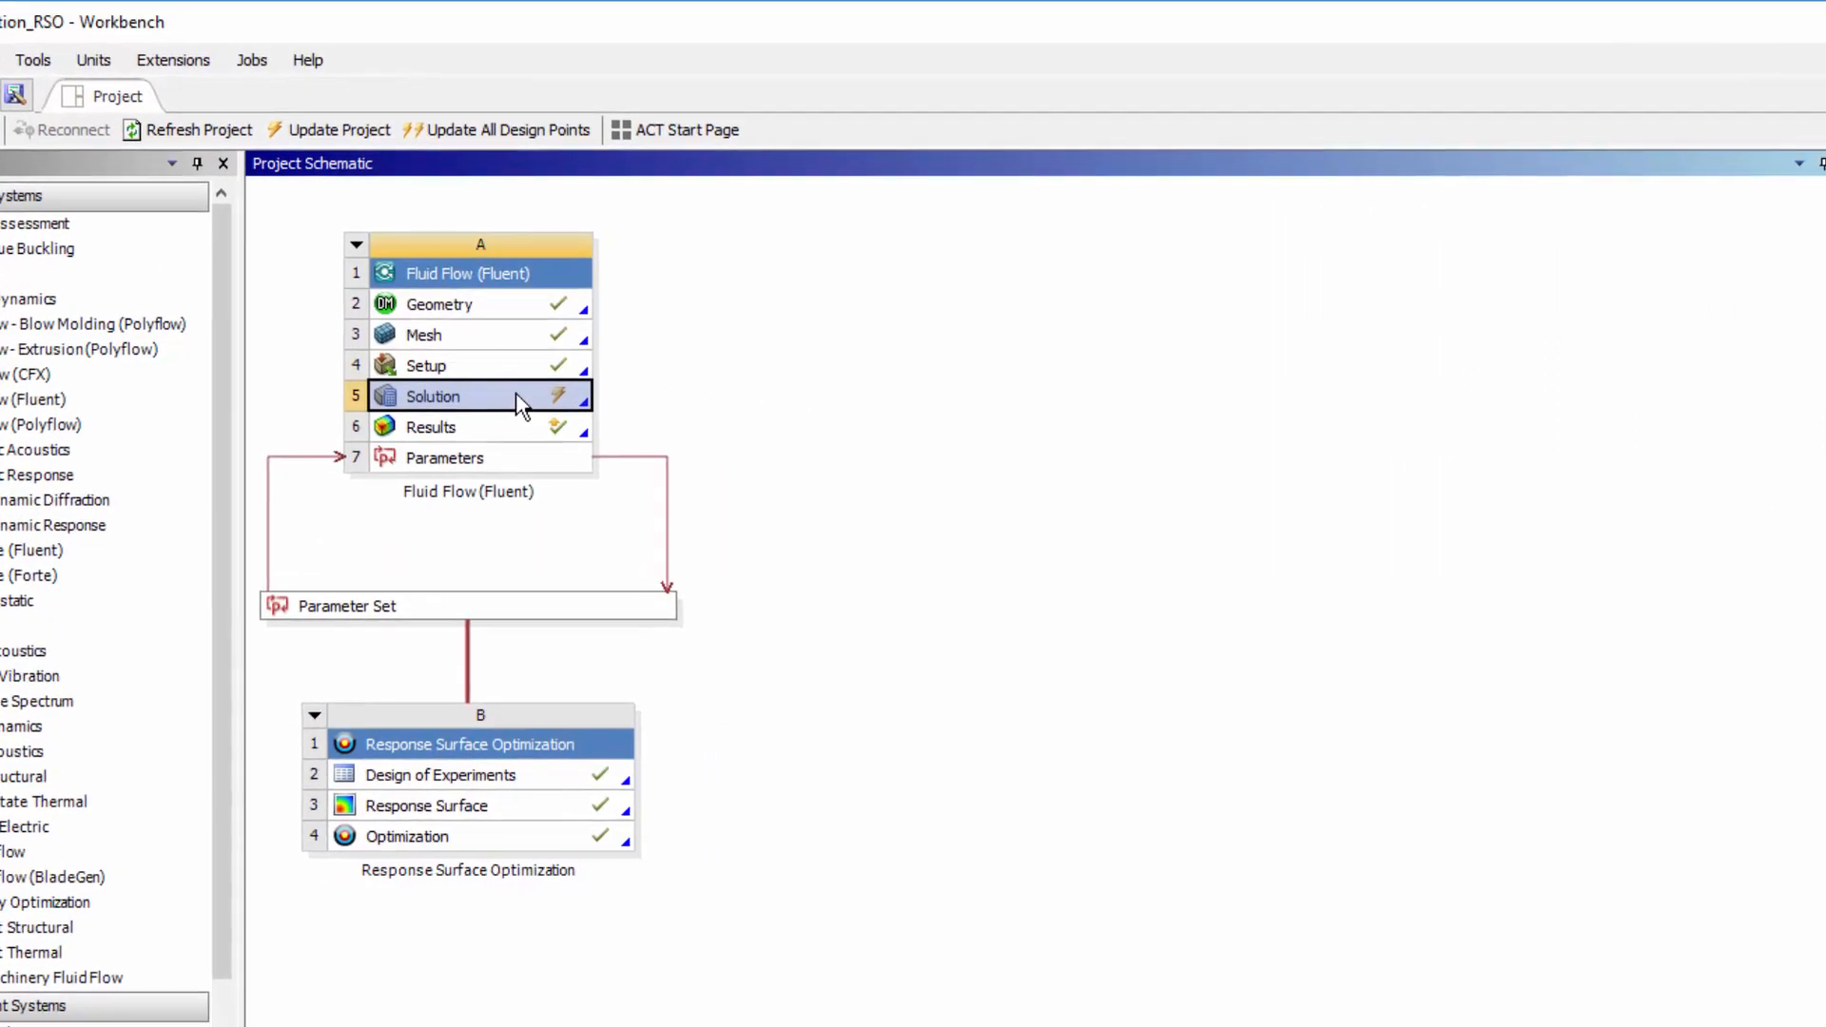
Step: Set the Fluent Solution cell A5 to Submit to Remote Solve Manager
click(434, 395)
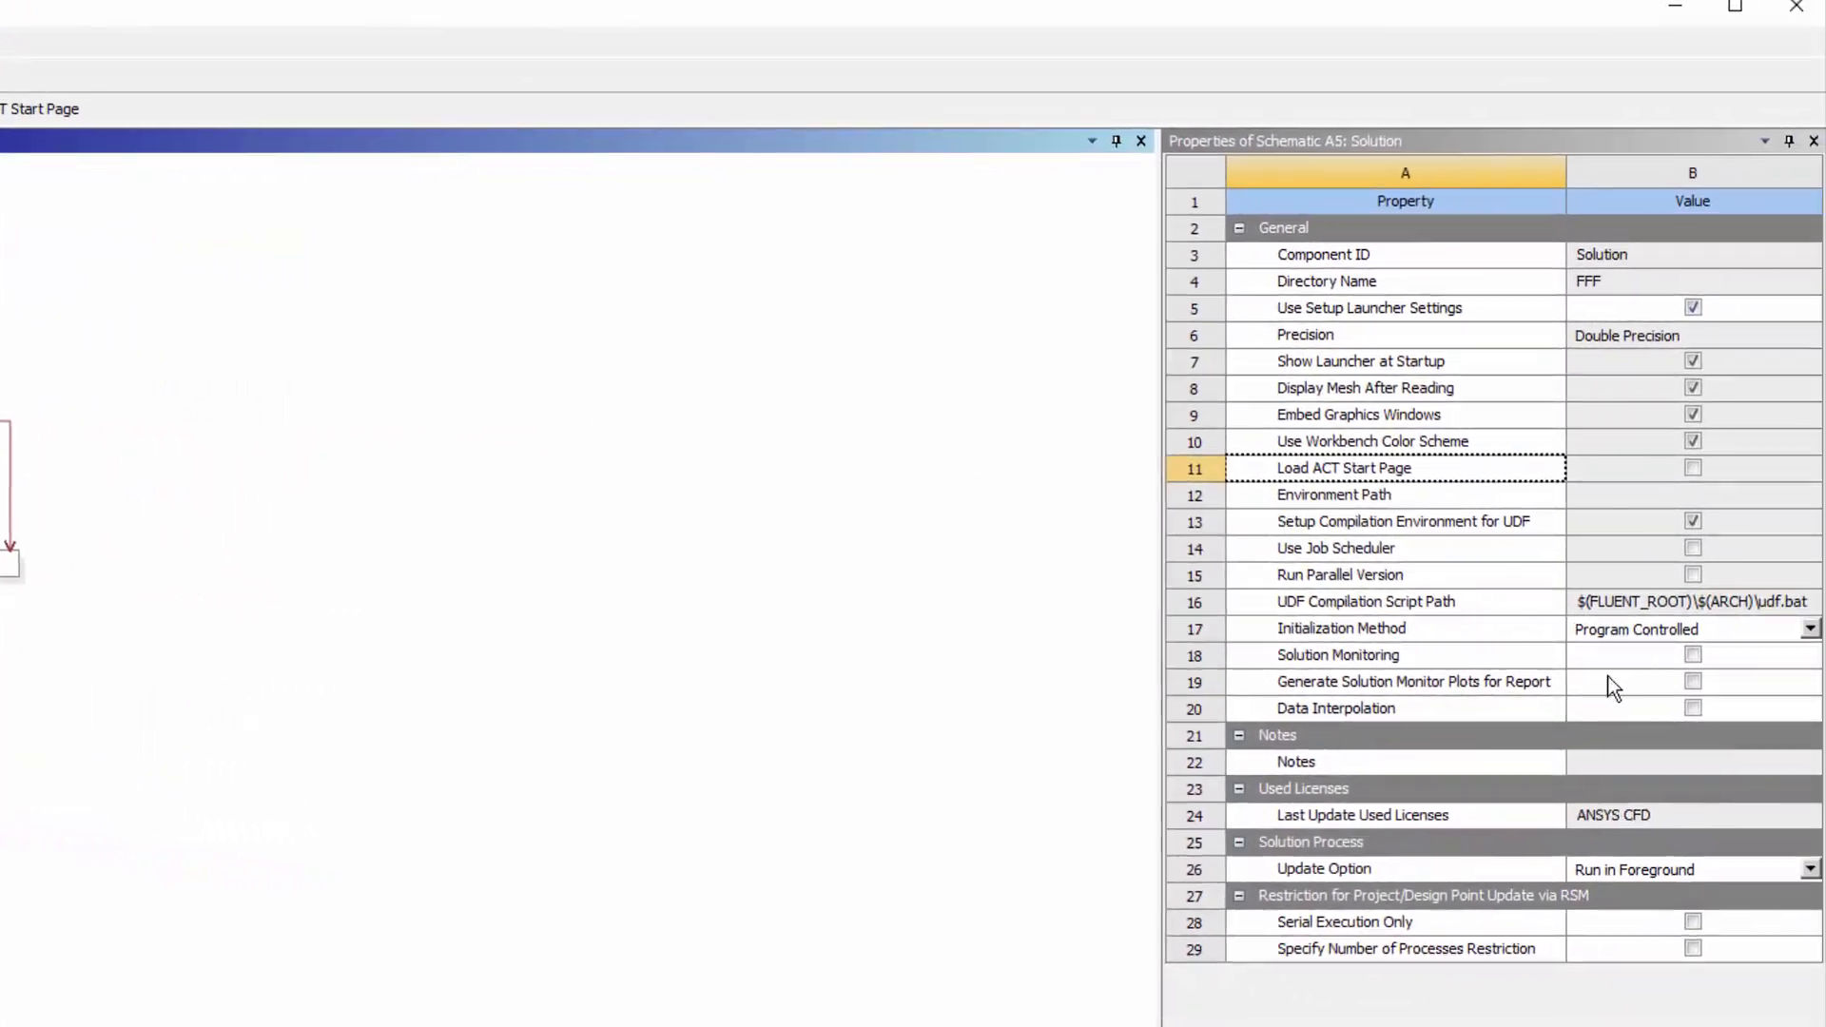
click(1809, 869)
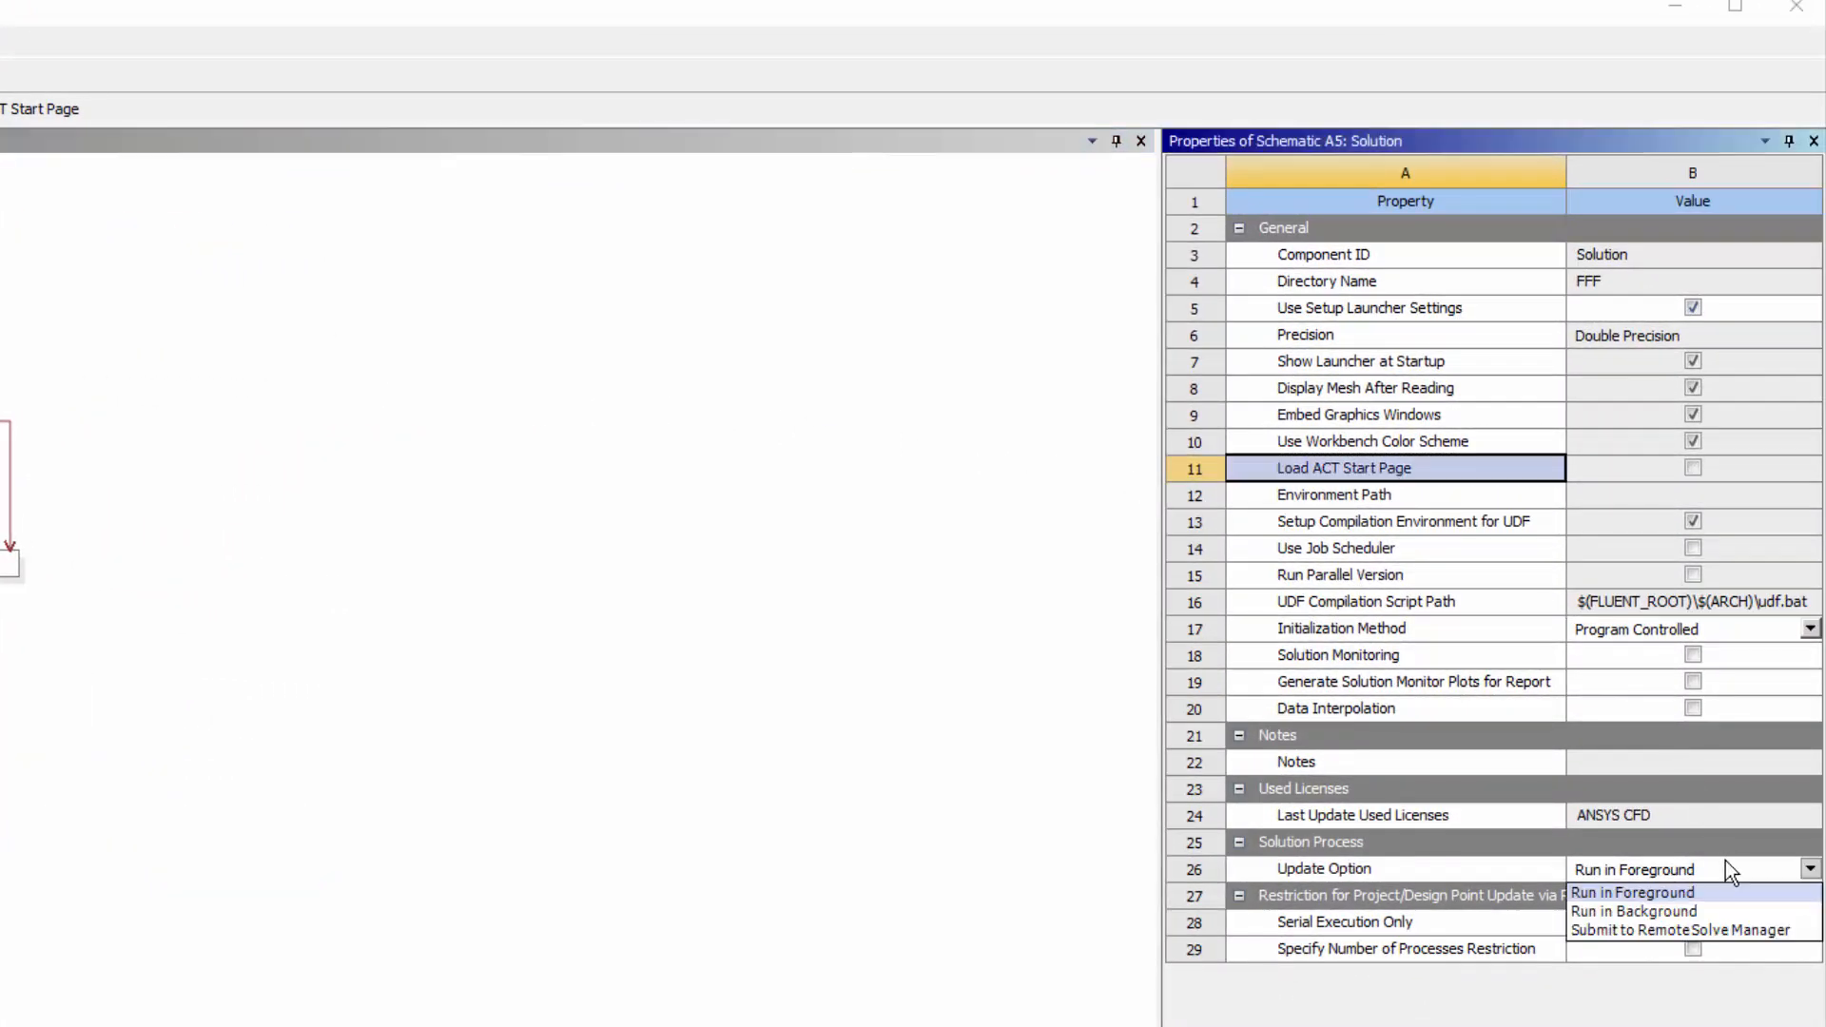
mouse_move(1724, 930)
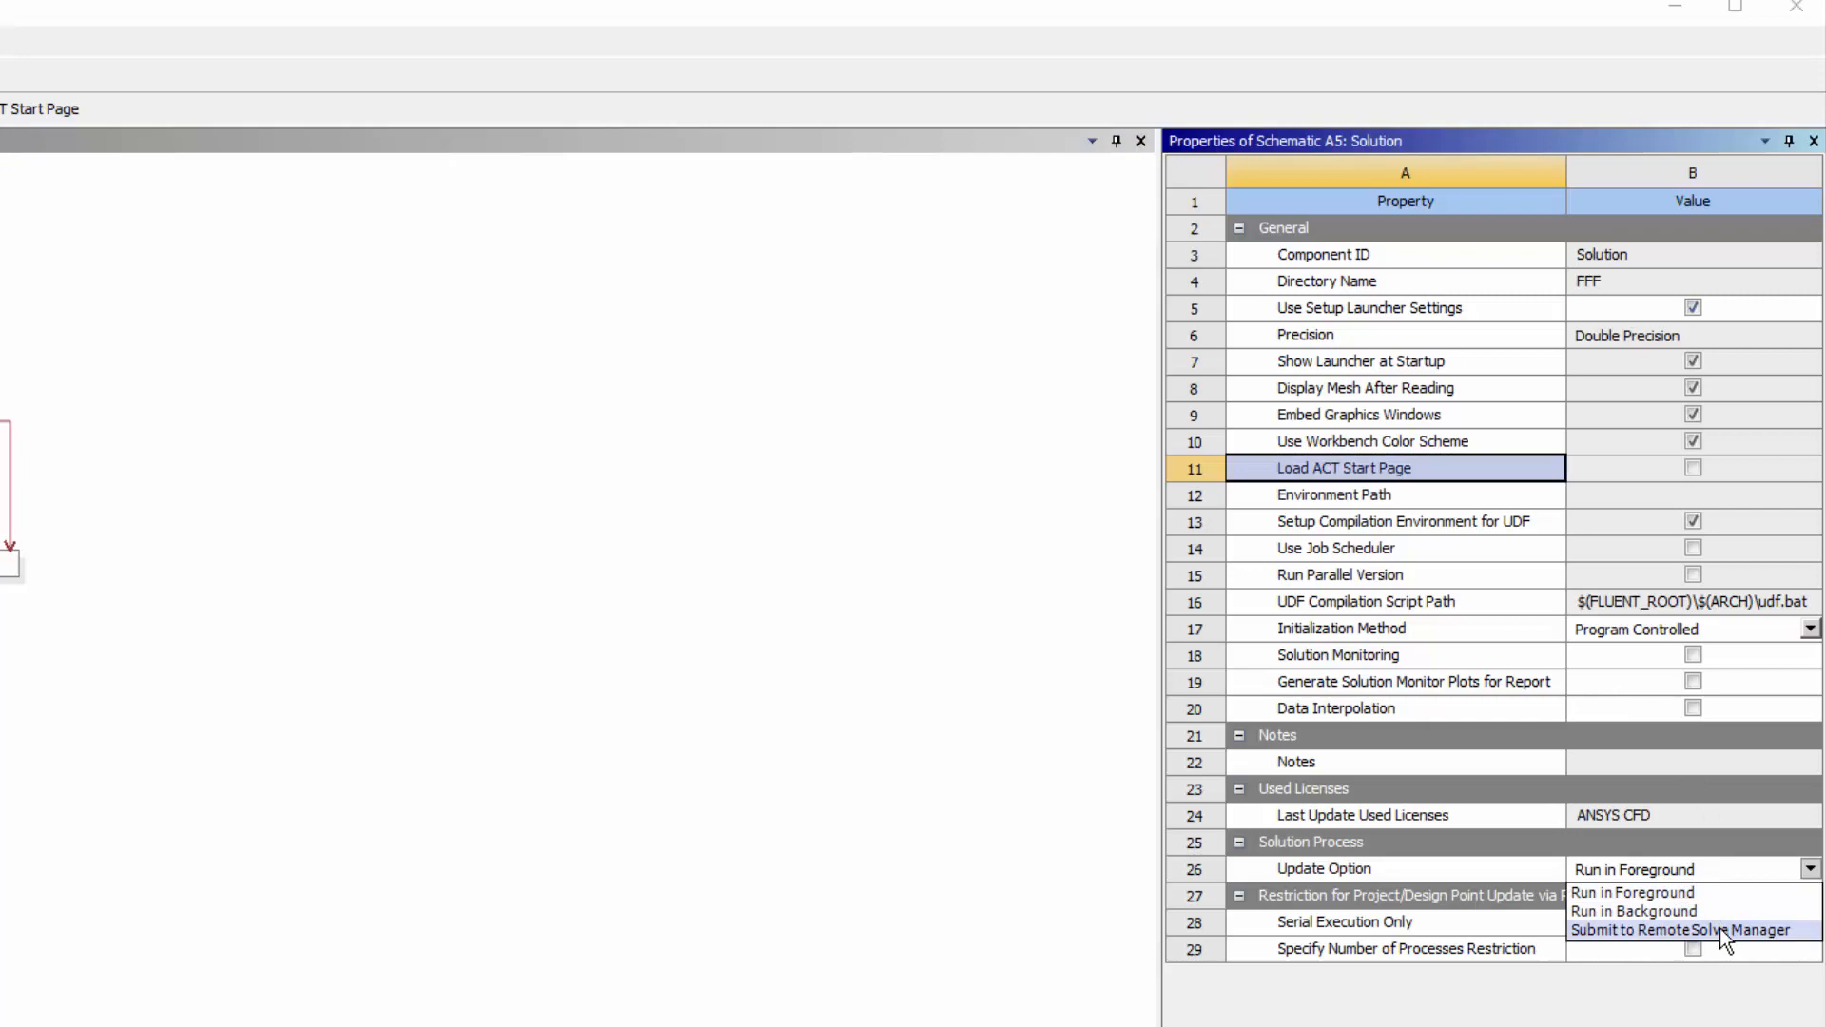
click(1673, 930)
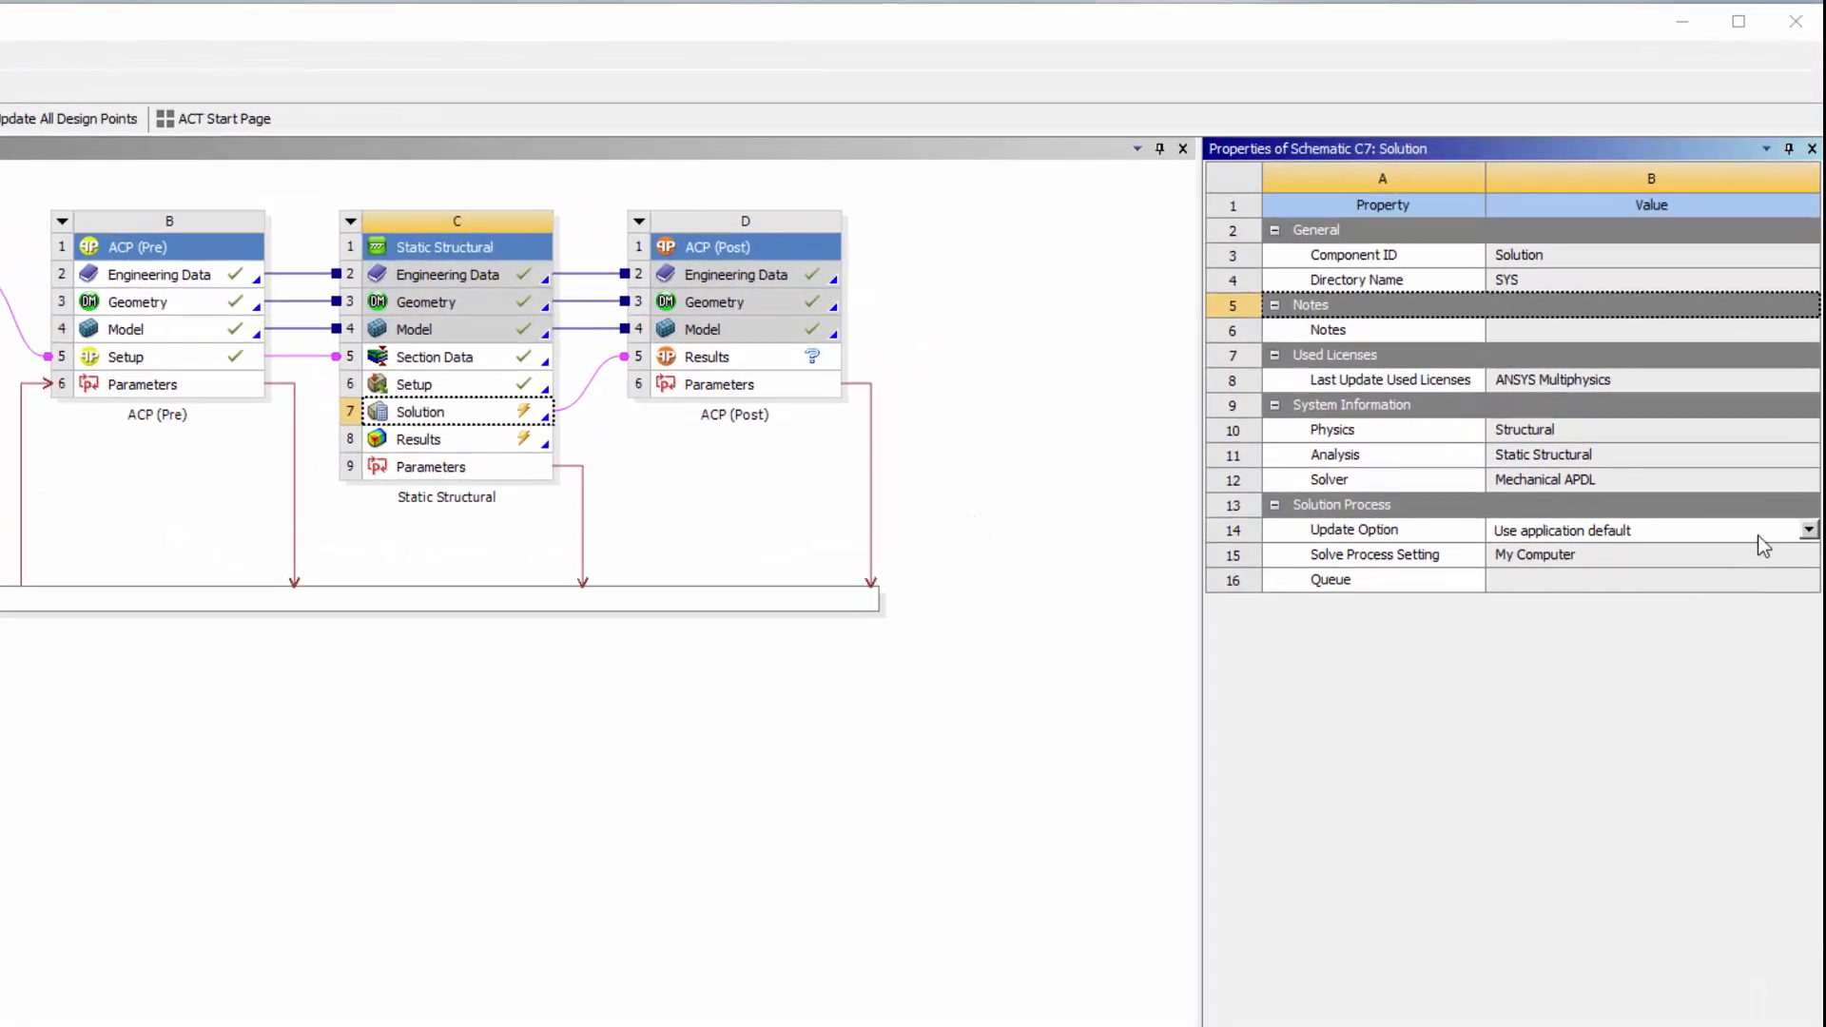
Step: Set Solution C7 to Submit to Remote Solve Manager with RSM Solve, then start its update
click(1807, 531)
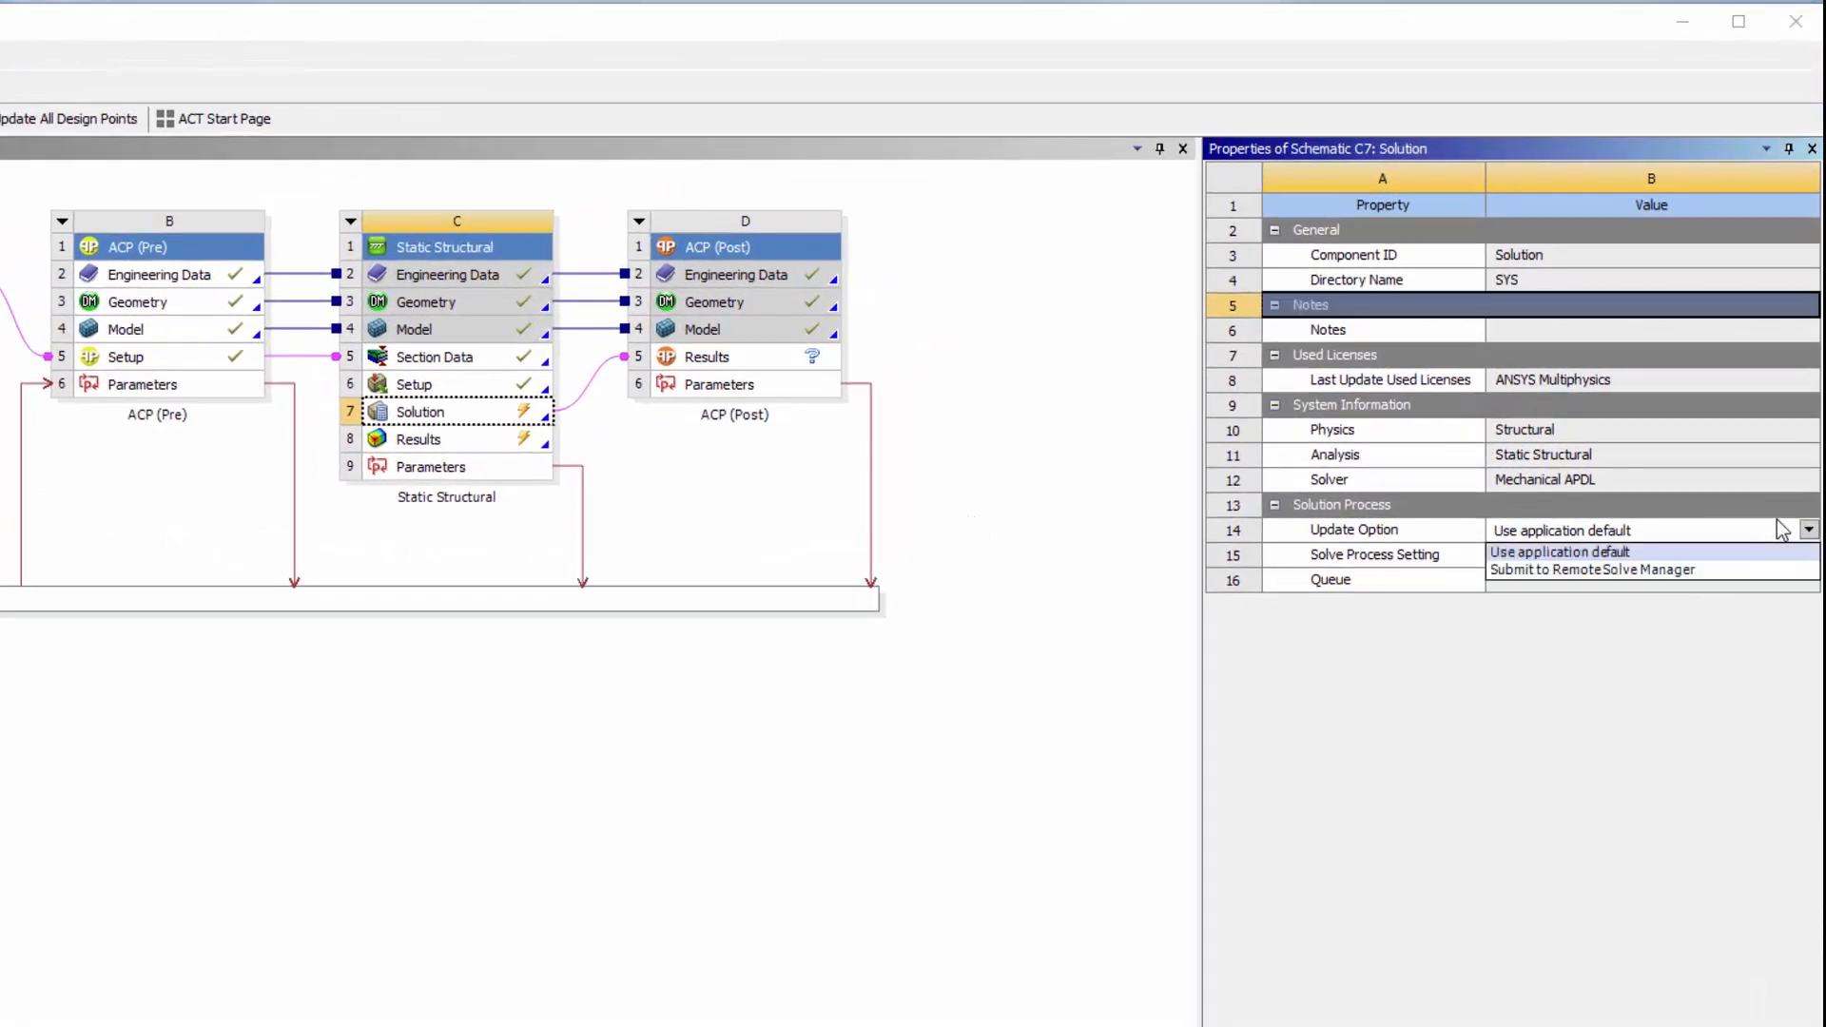
click(1590, 569)
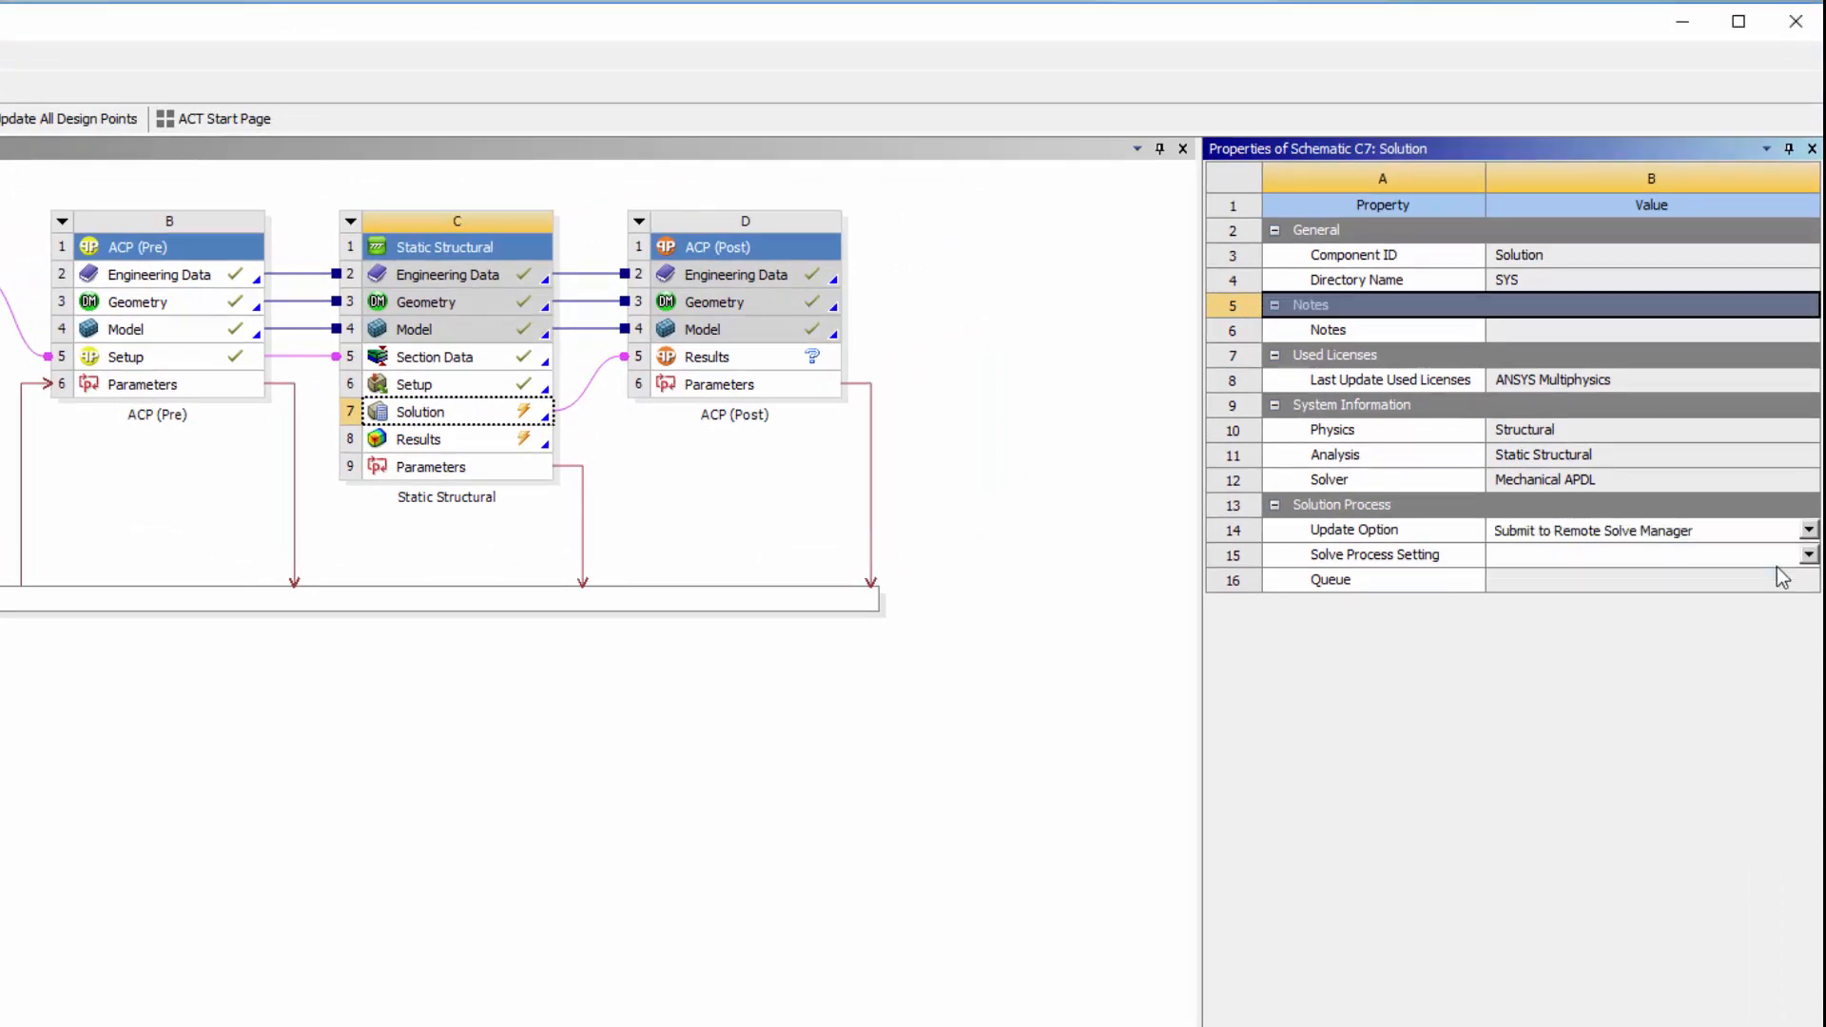
click(1809, 554)
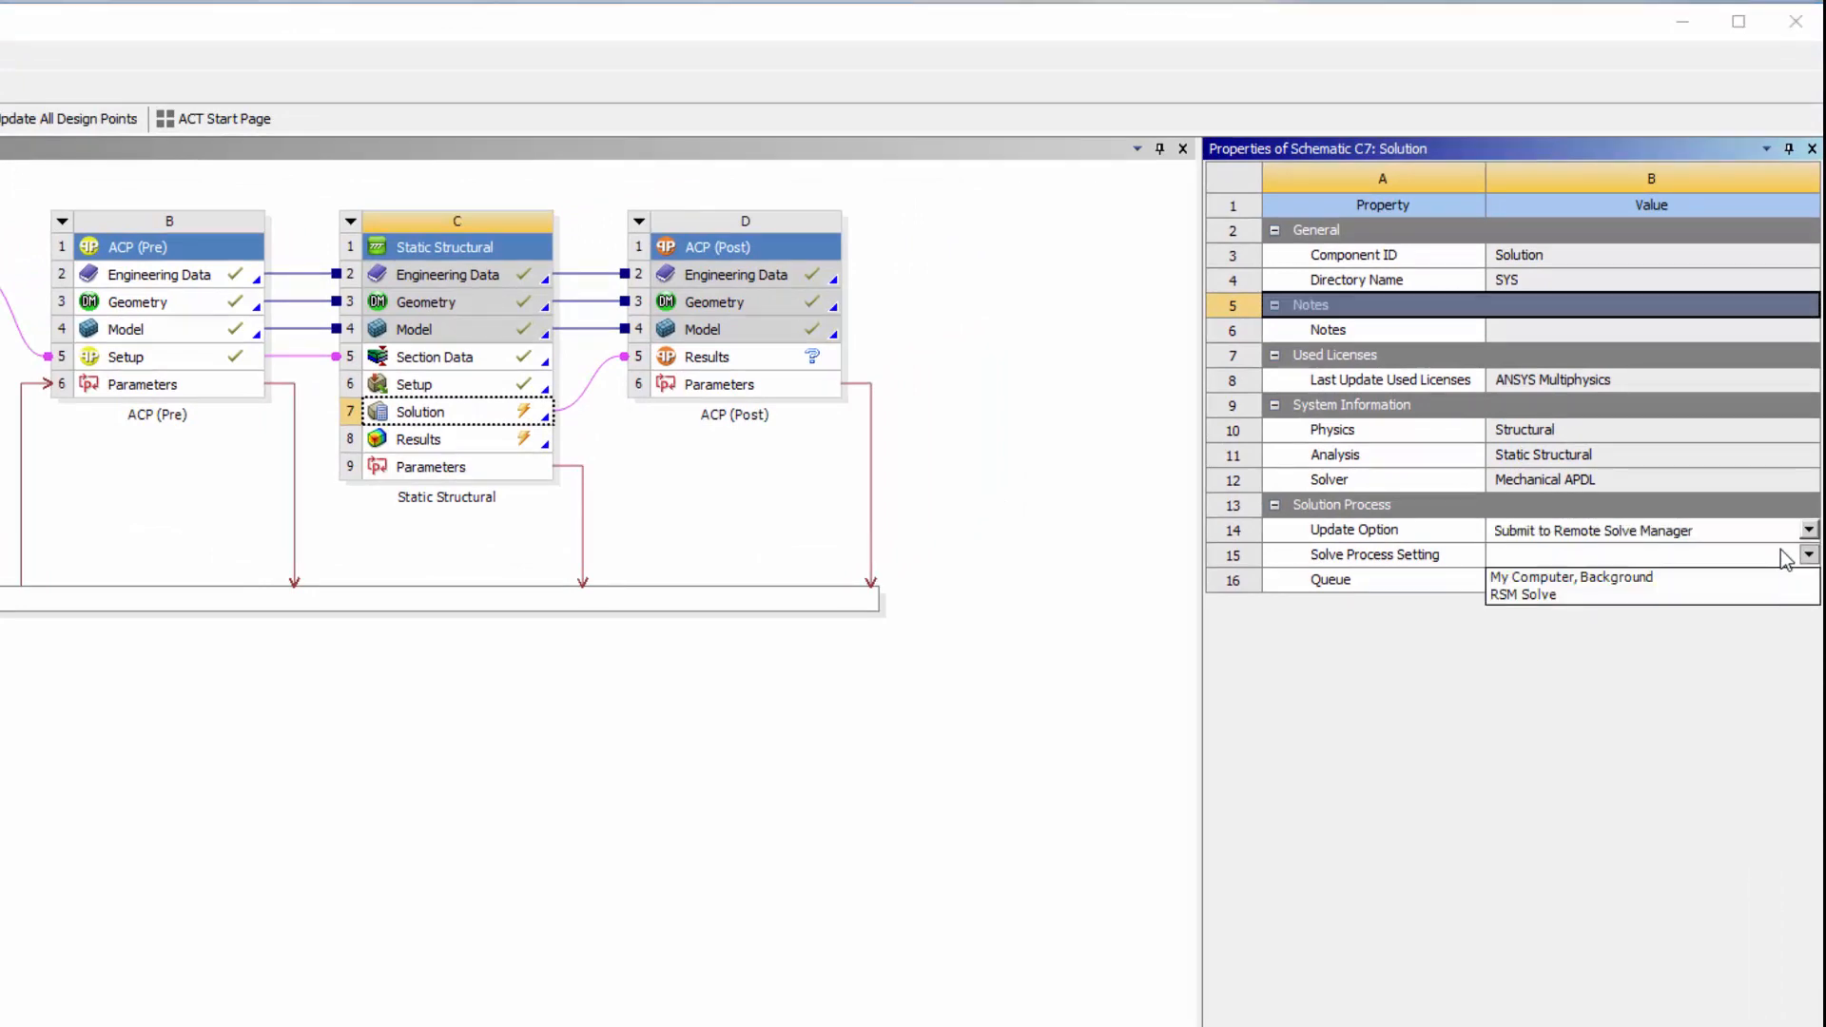
click(1523, 593)
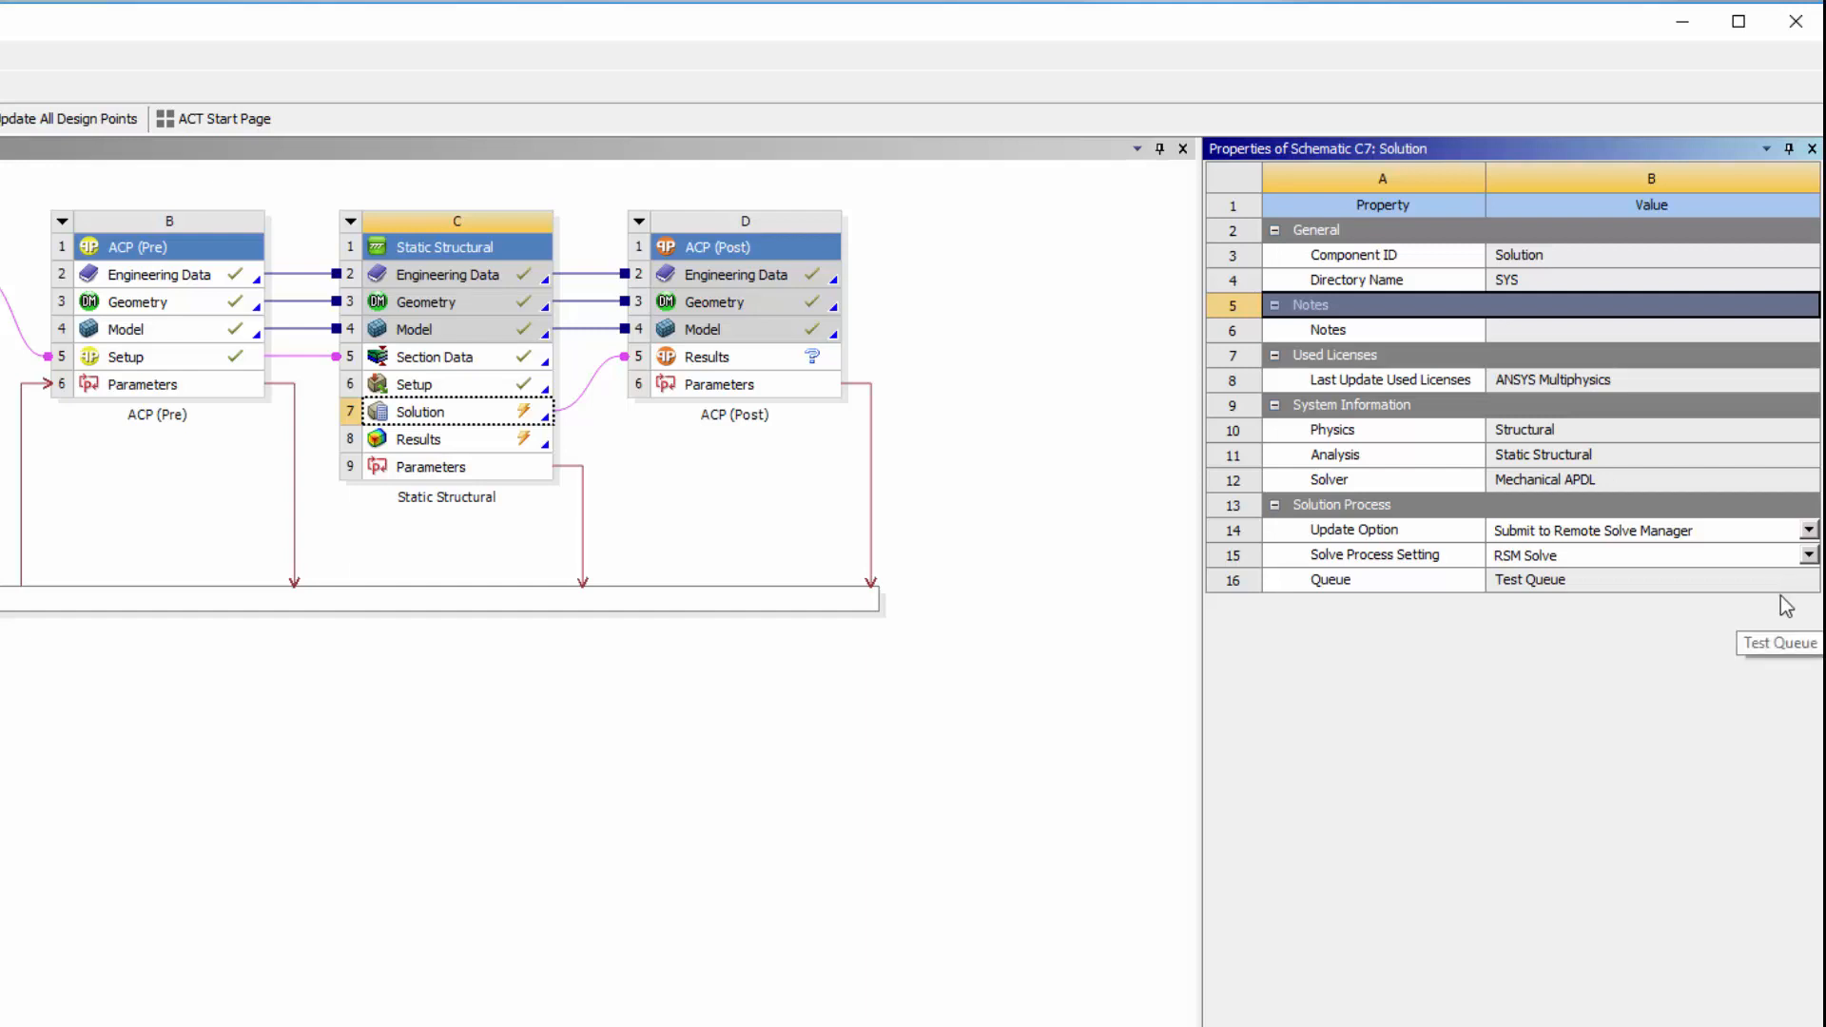
click(418, 411)
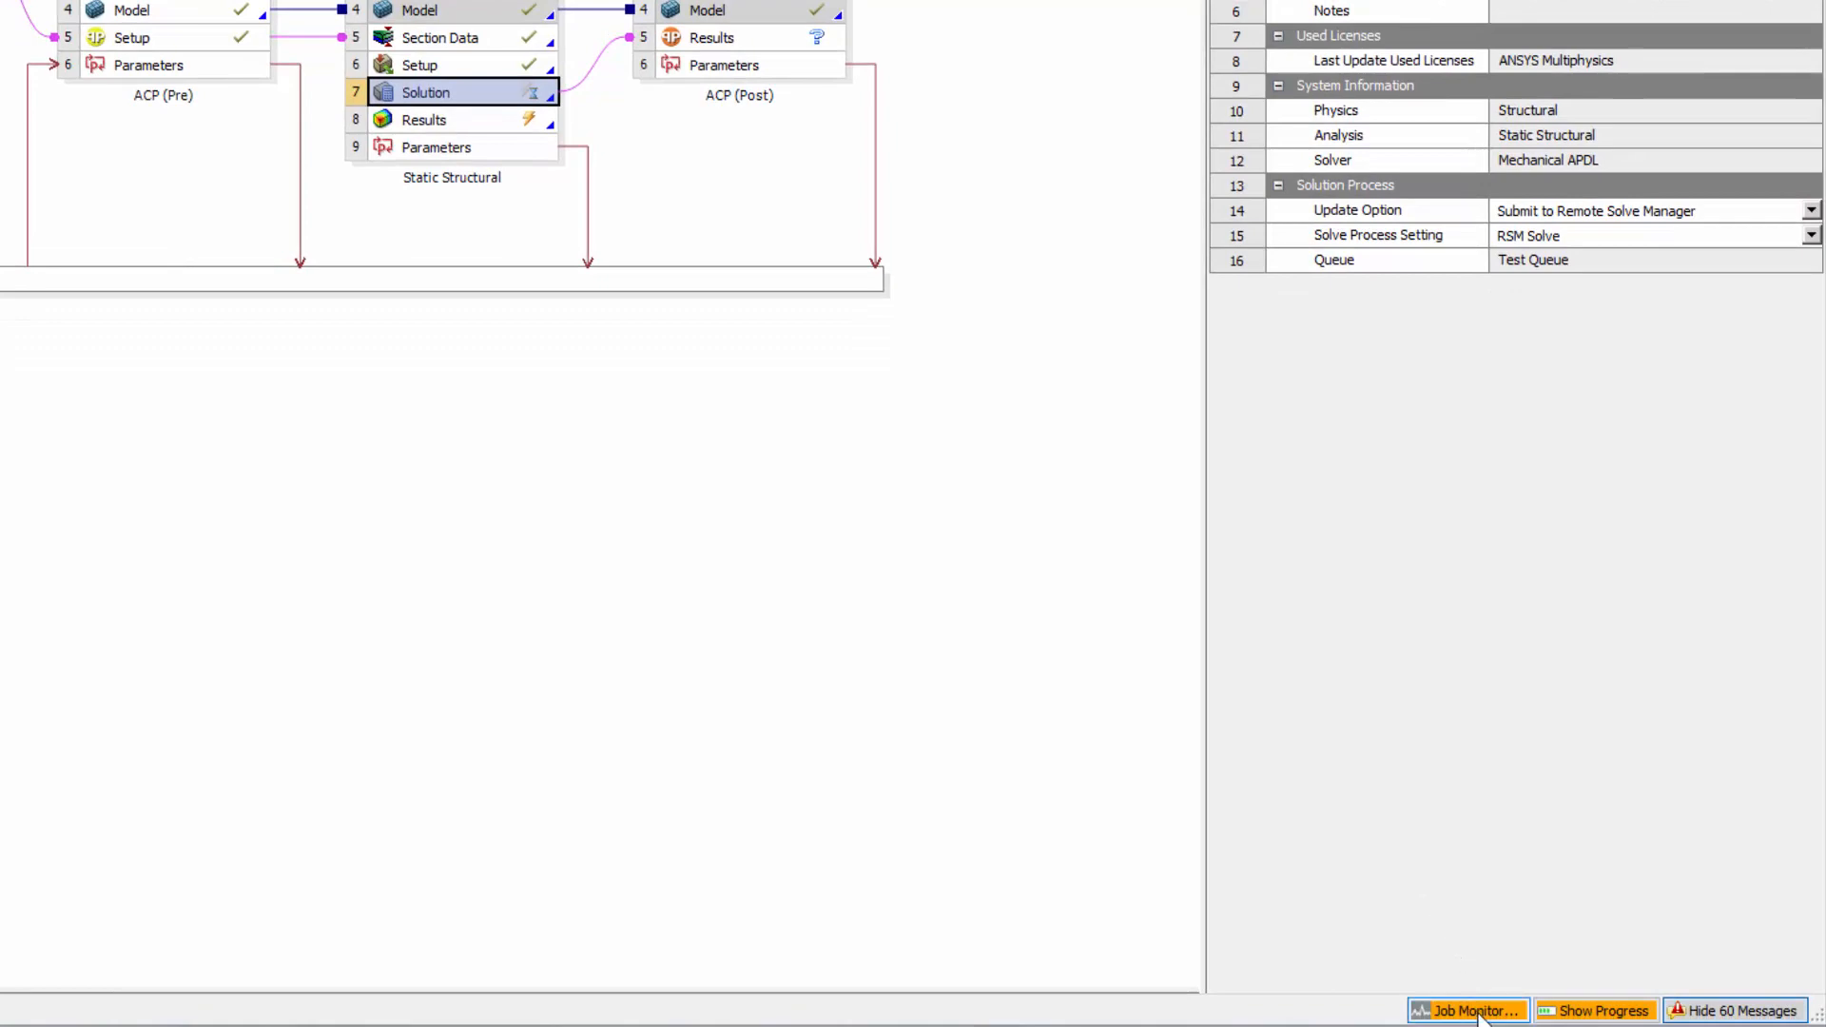
Step: In Job Monitor select the Static Structural solution job and start saving its job report
click(1471, 1010)
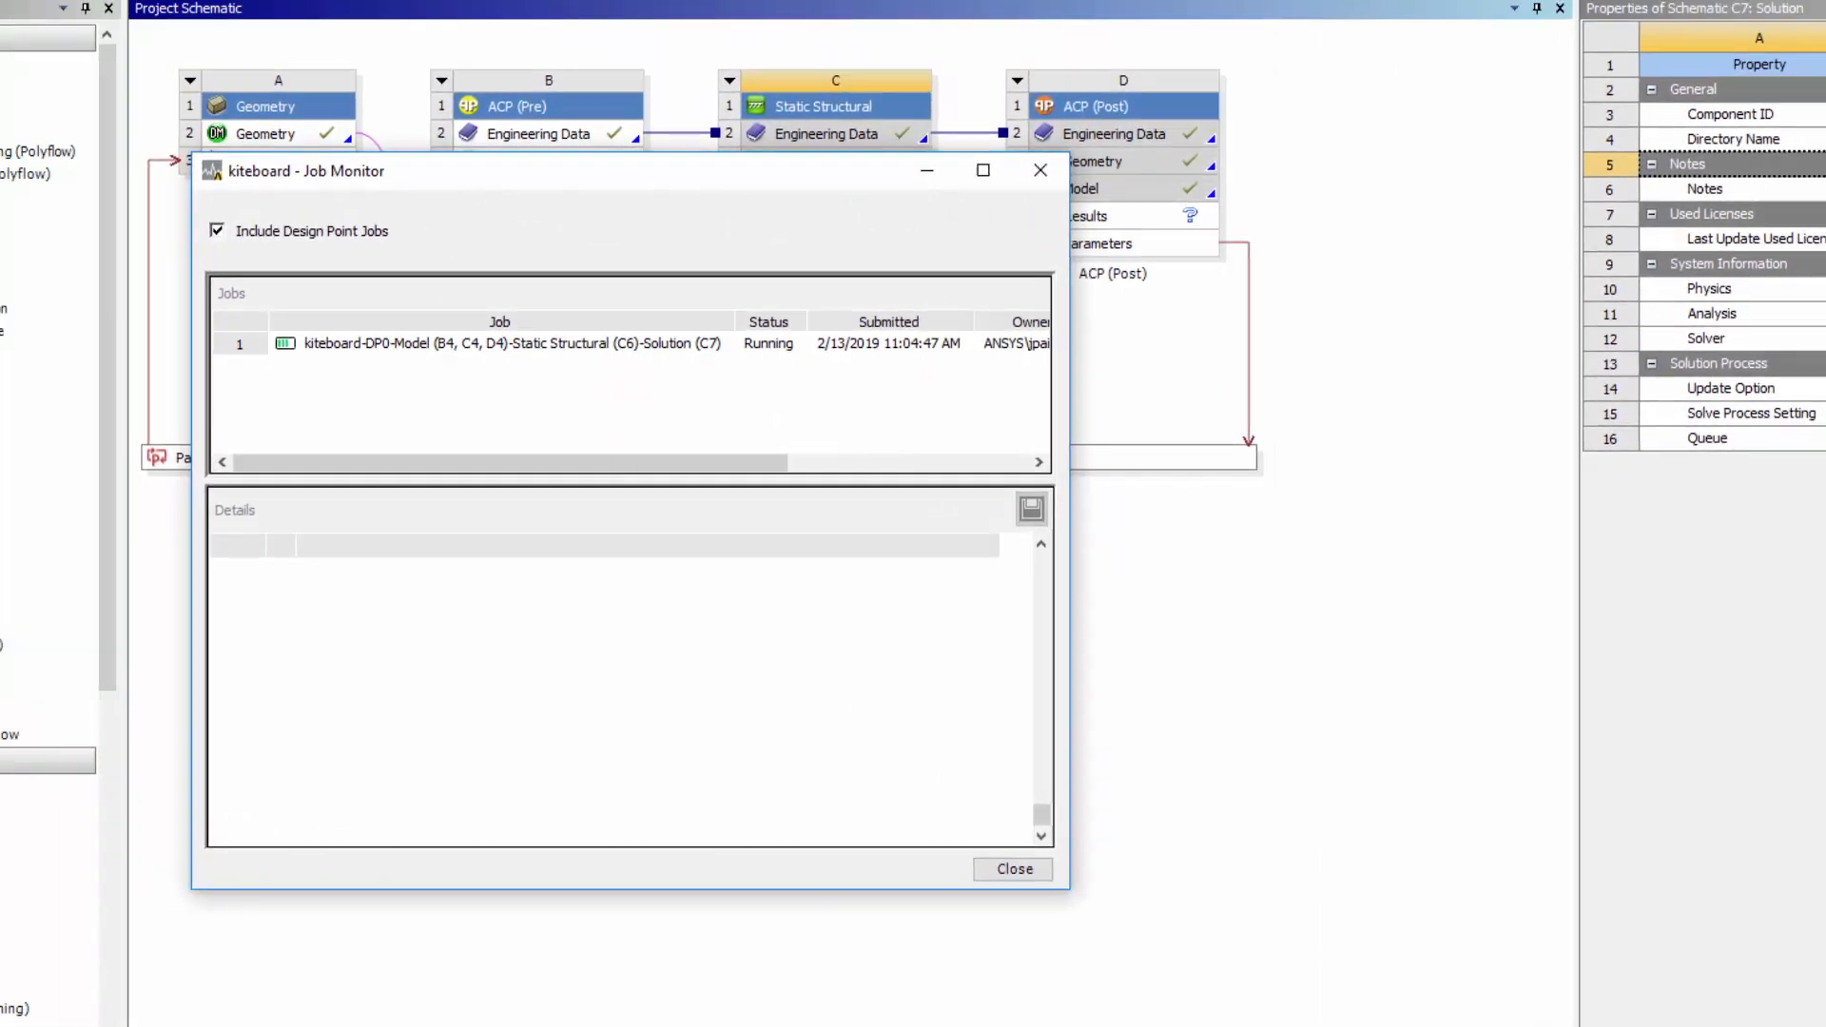
mouse_move(1404, 932)
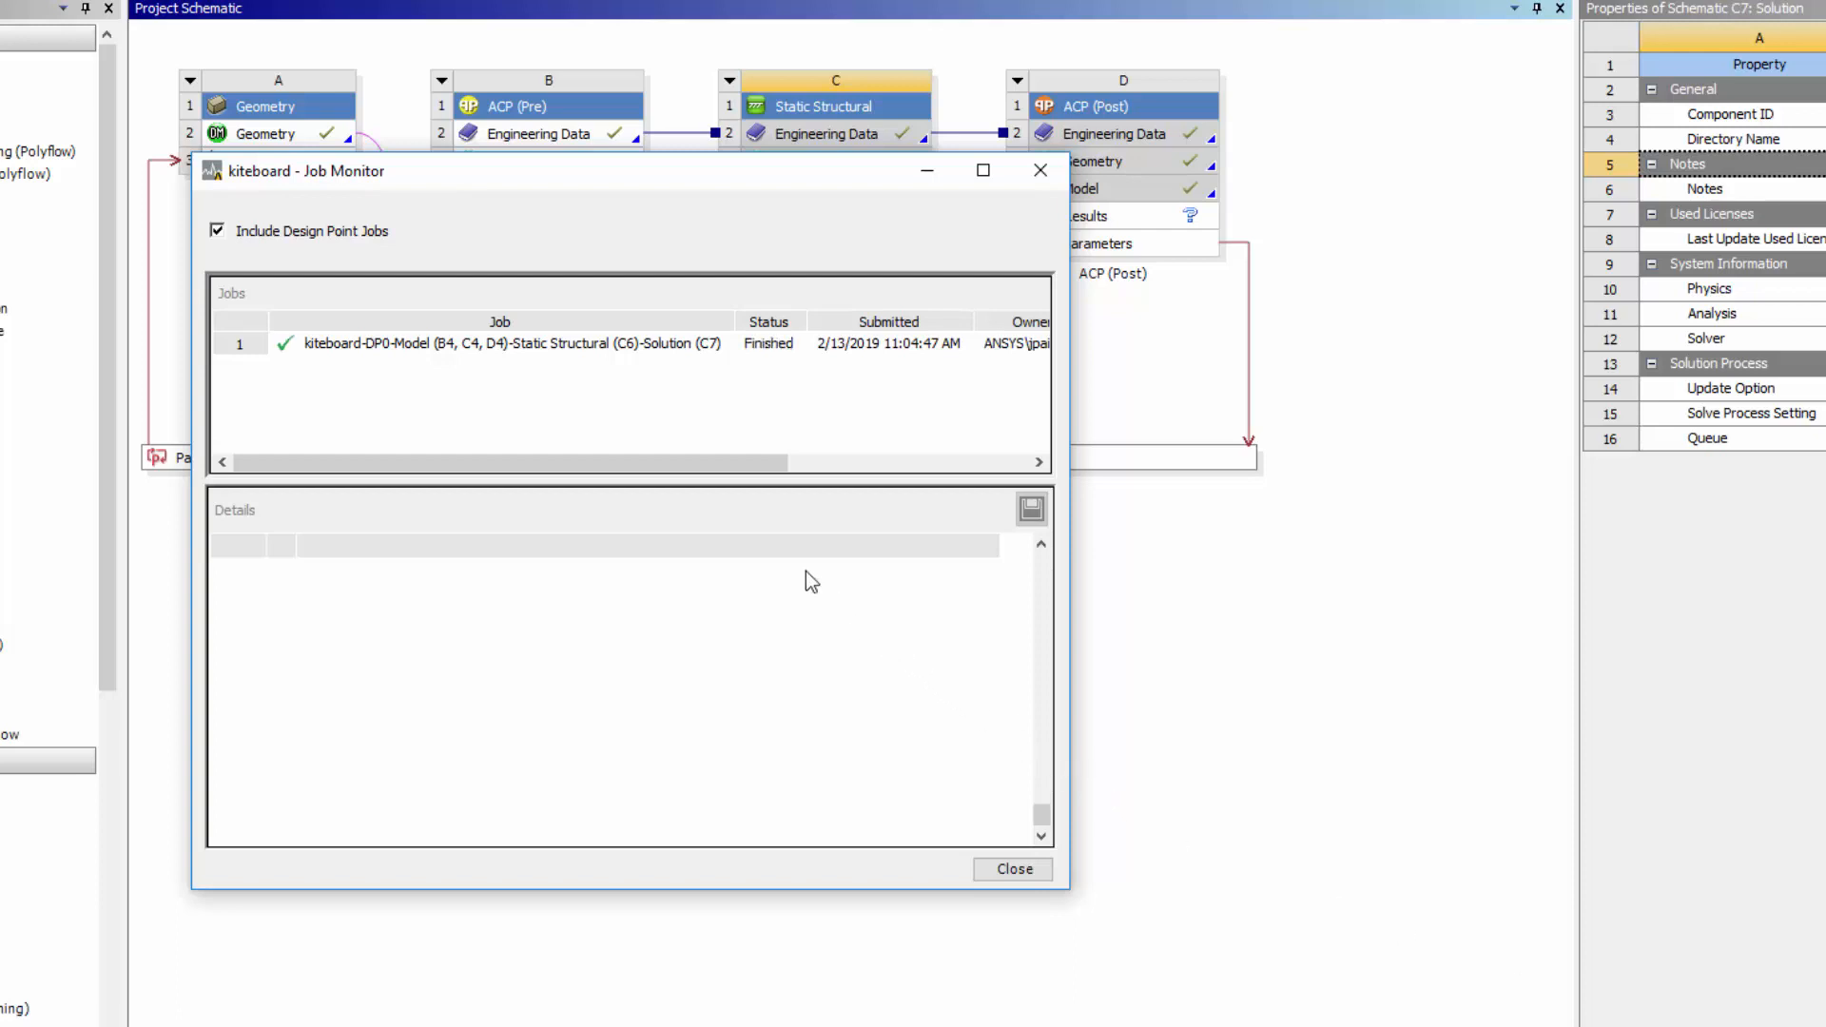
mouse_move(660, 350)
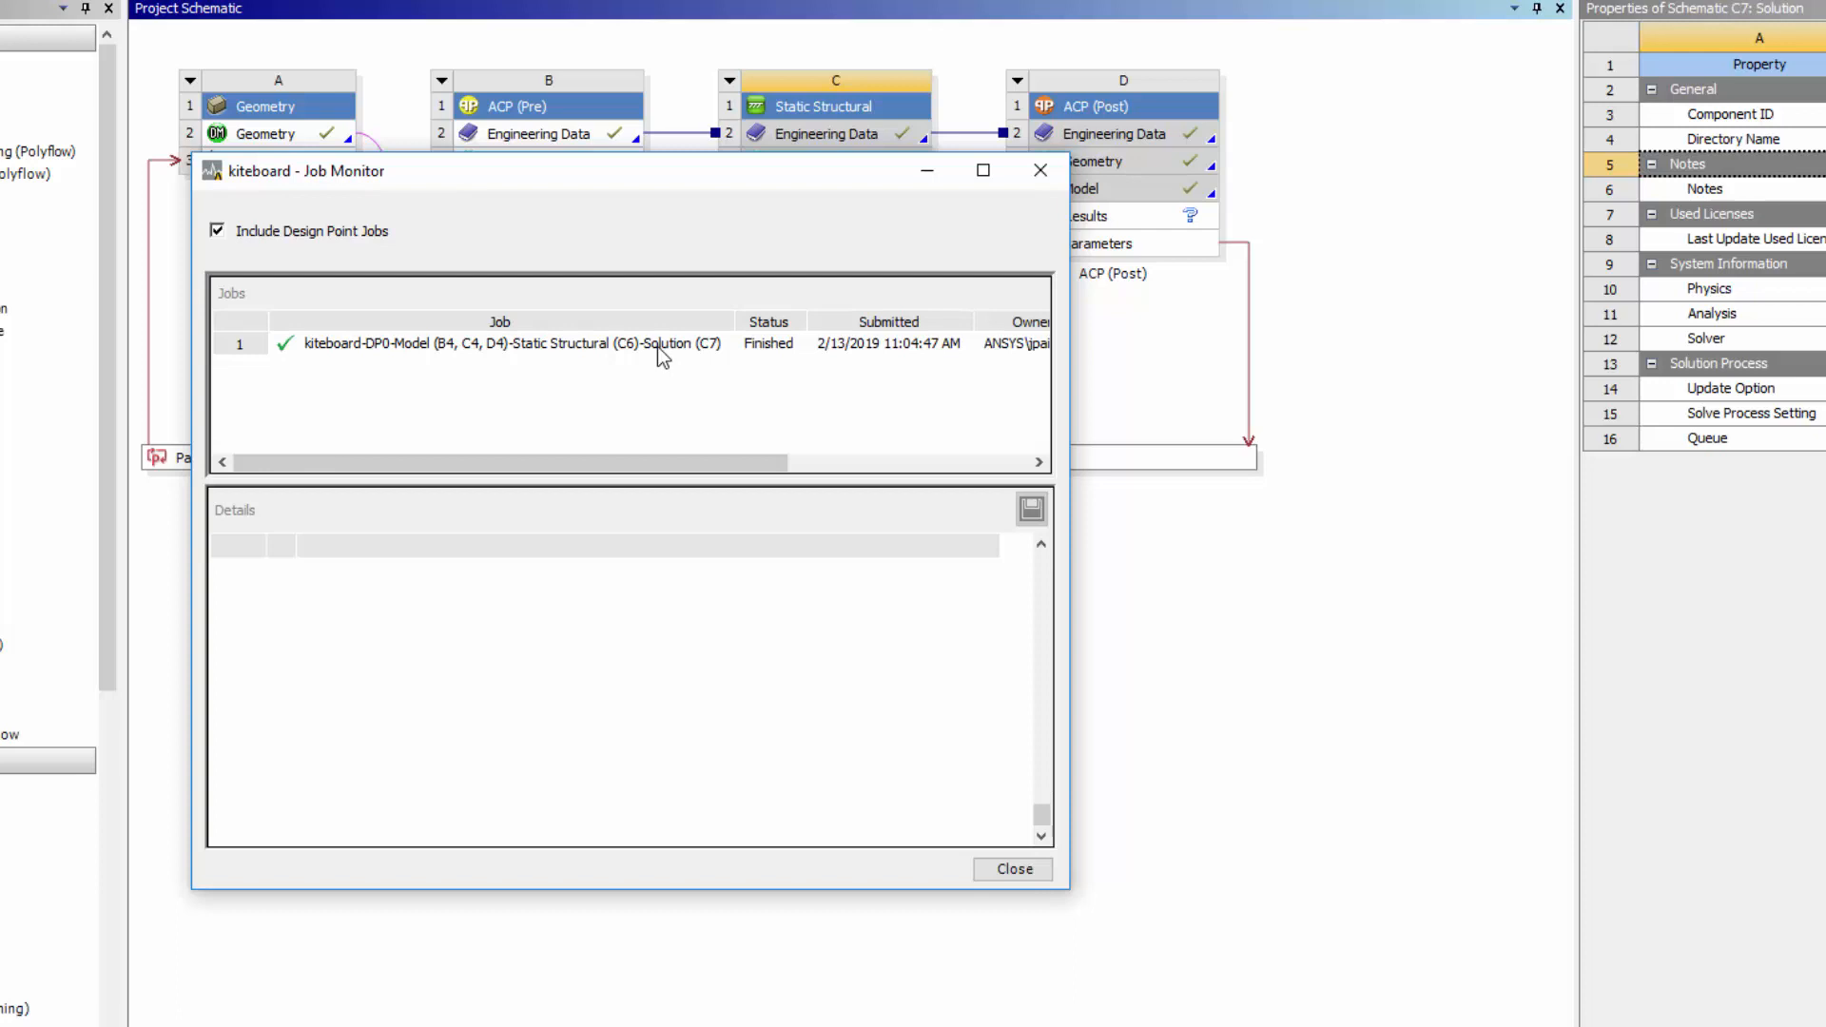
click(498, 342)
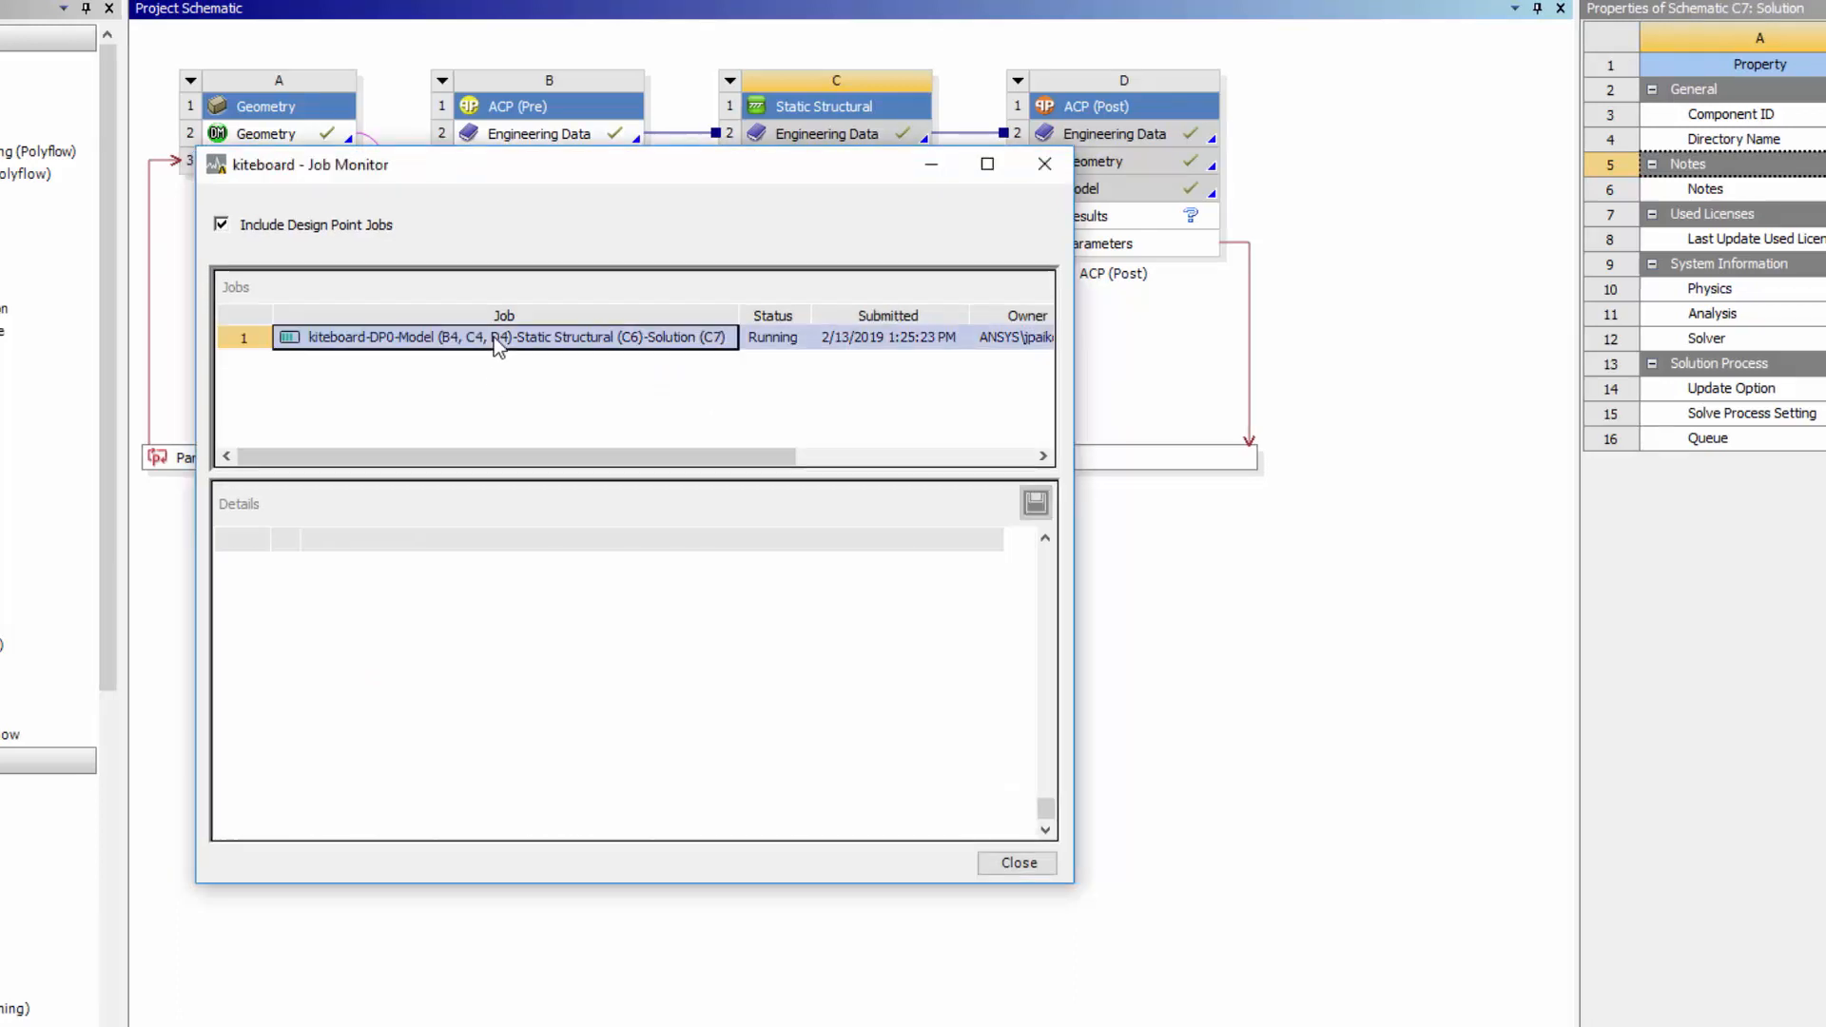
right_click(500, 339)
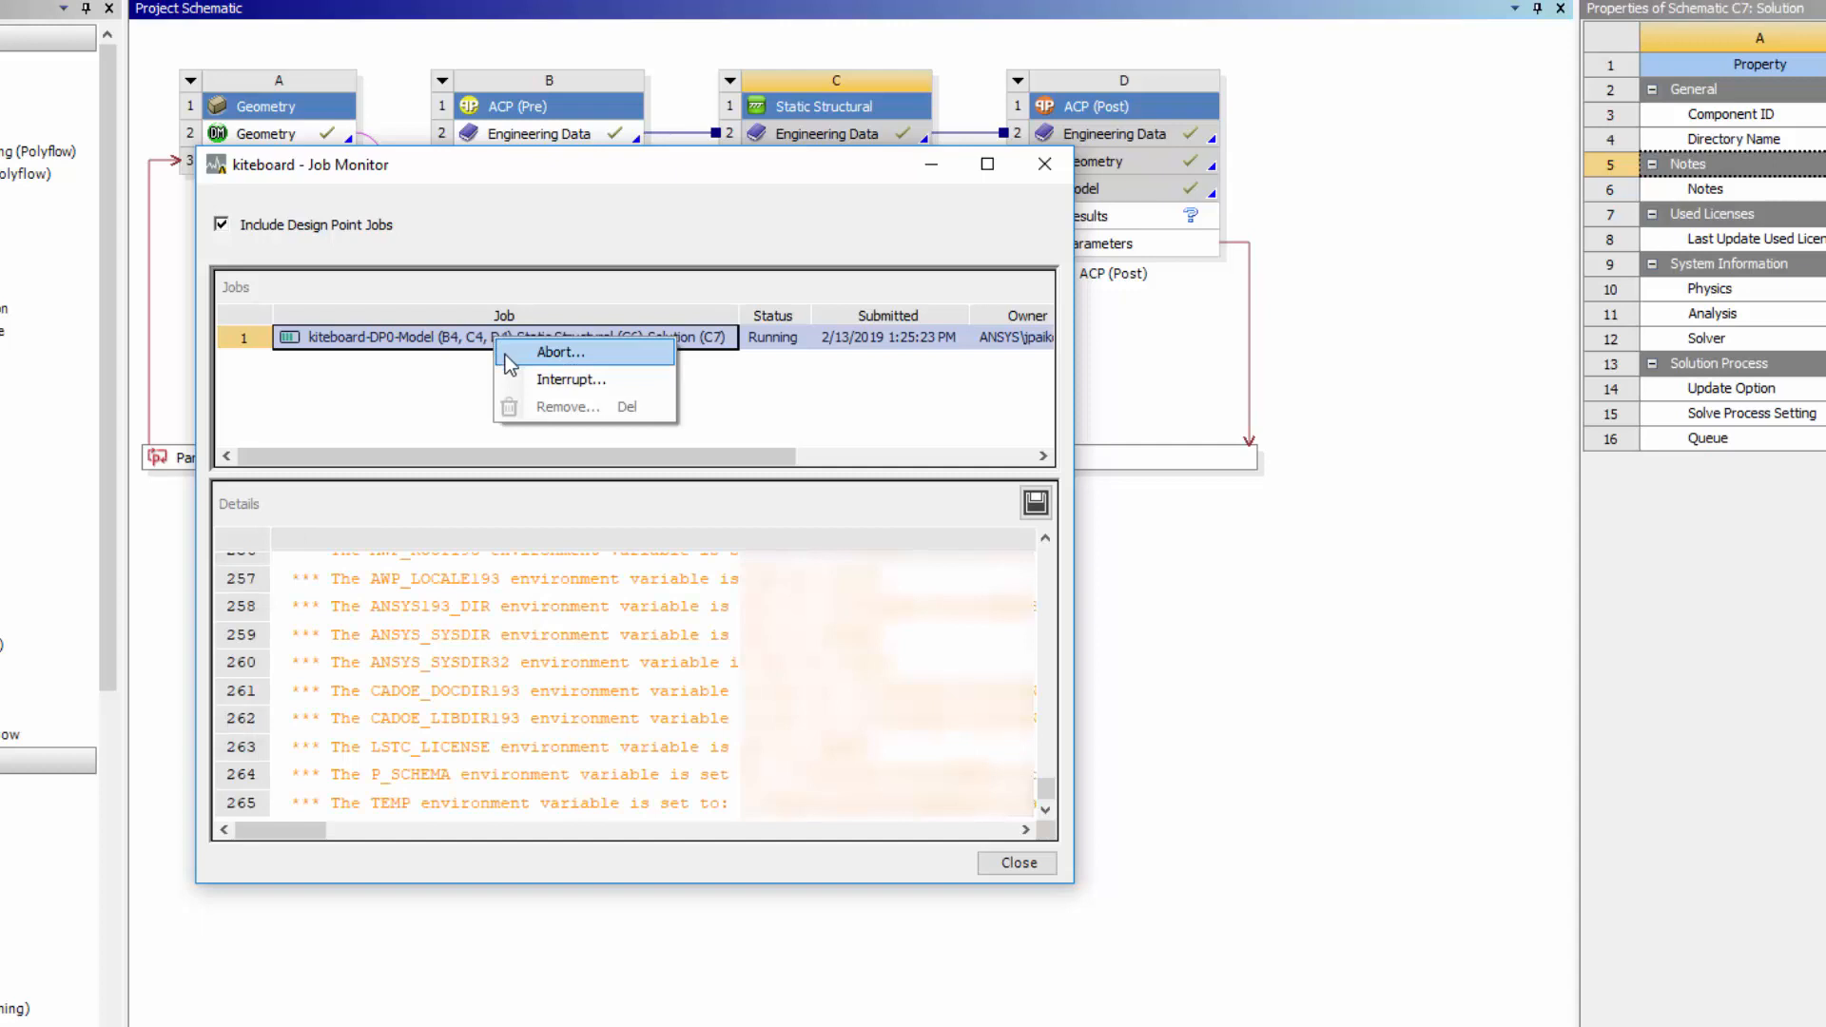
mouse_move(570, 379)
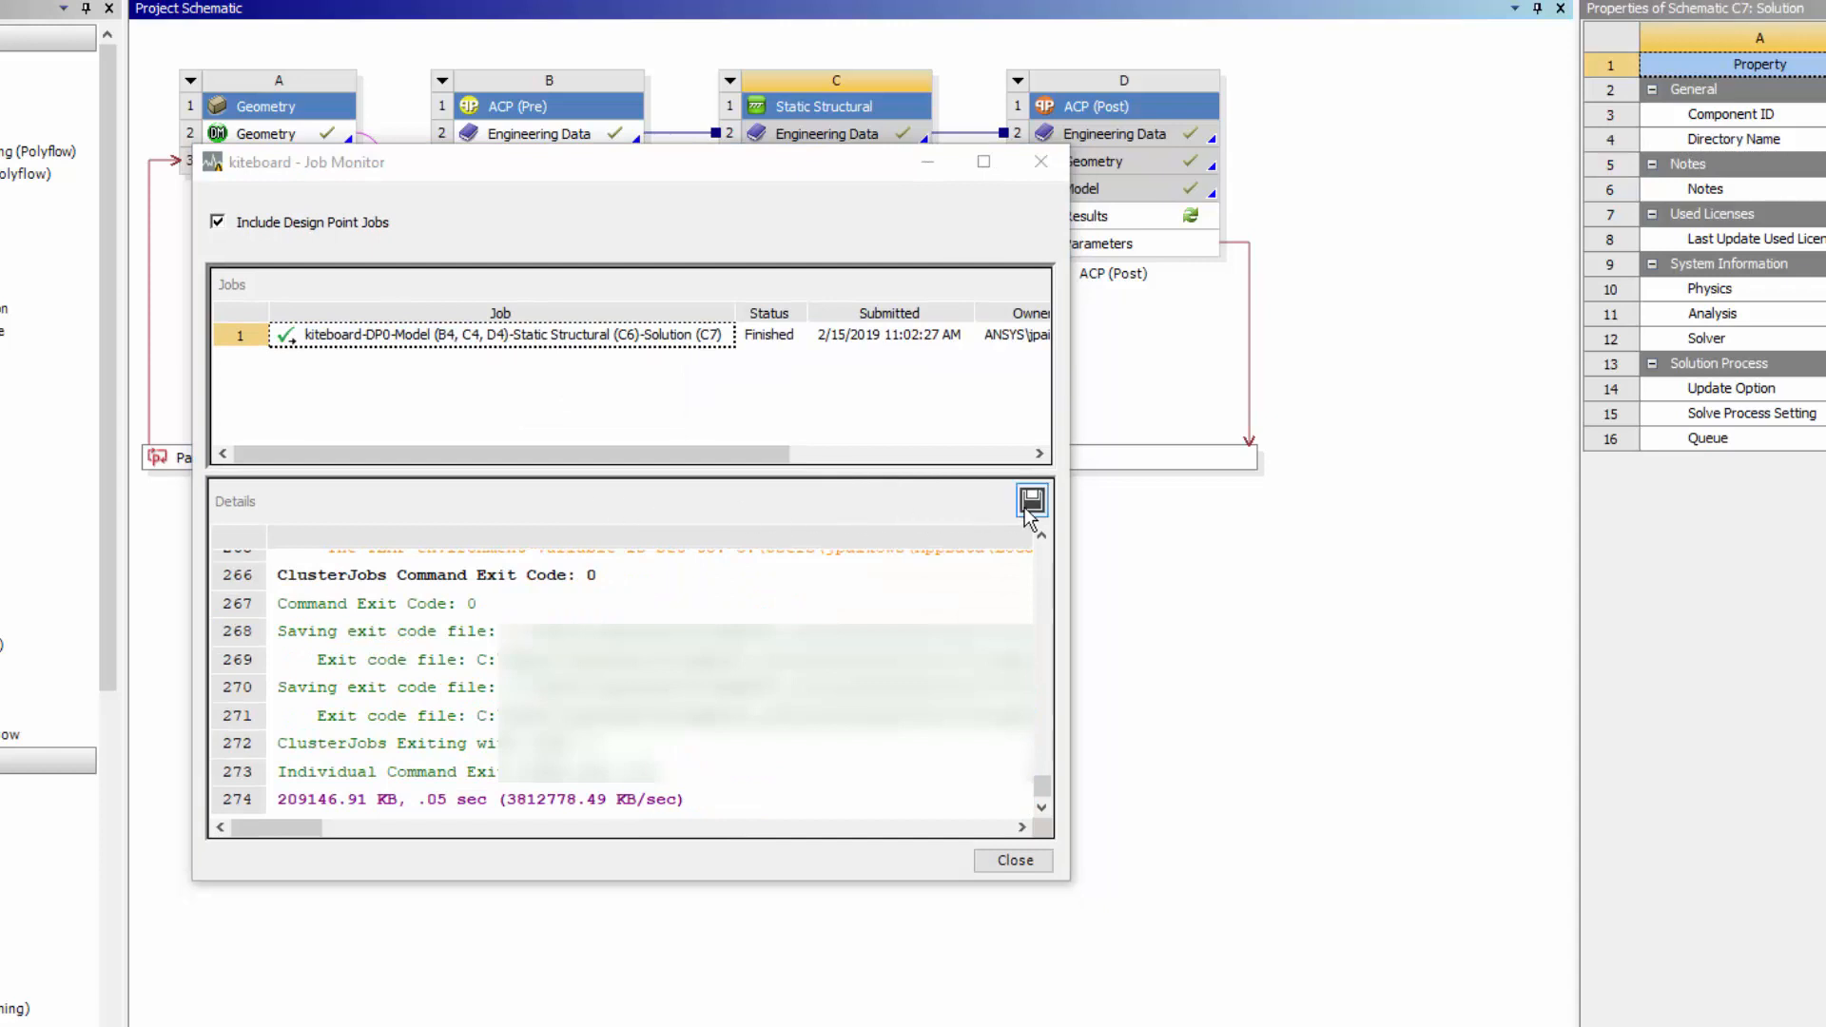
click(1029, 498)
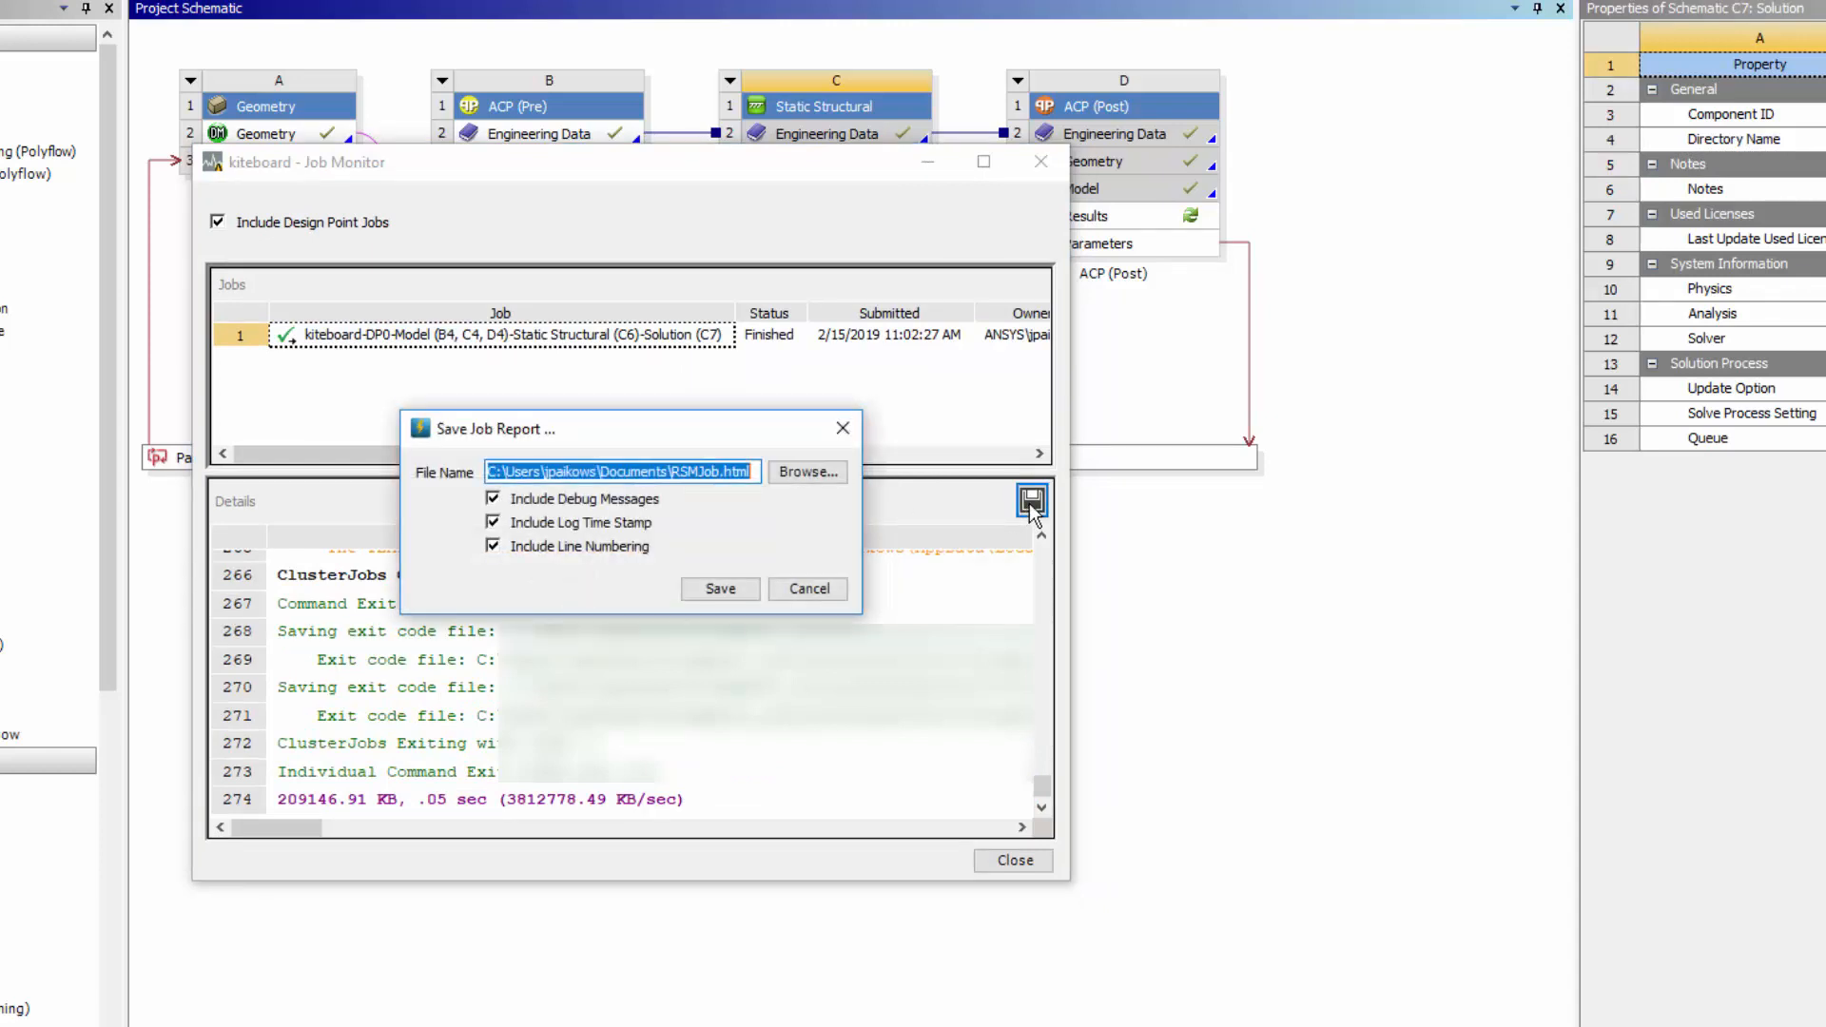